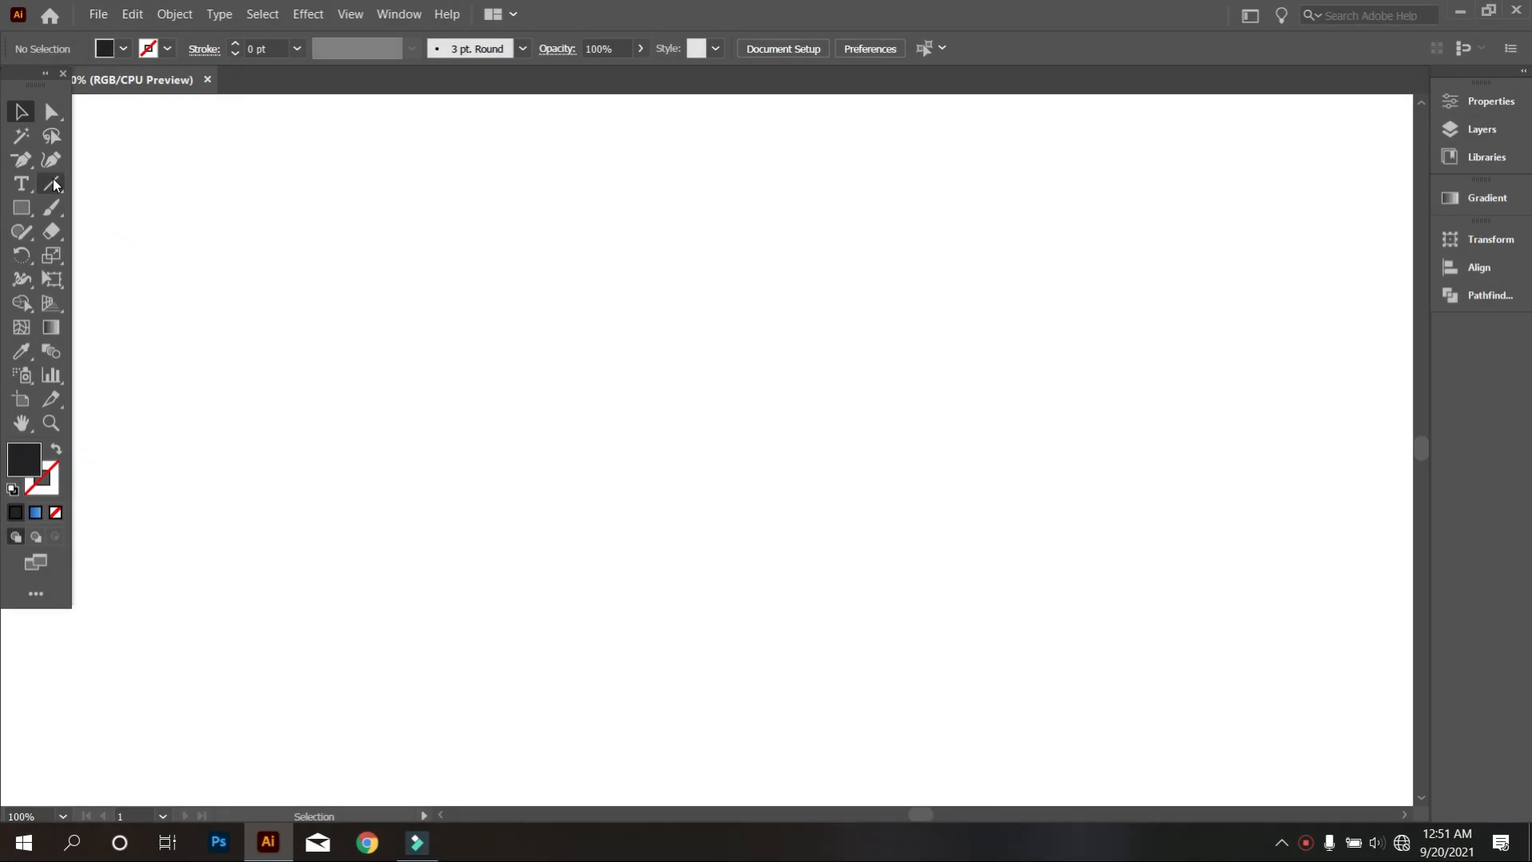
- Draw a vertical line and duplicate it into evenly spaced parallel copies
{"action": "left_click_drag", "start_coordinate": [669, 213], "coordinate": [670, 681]}
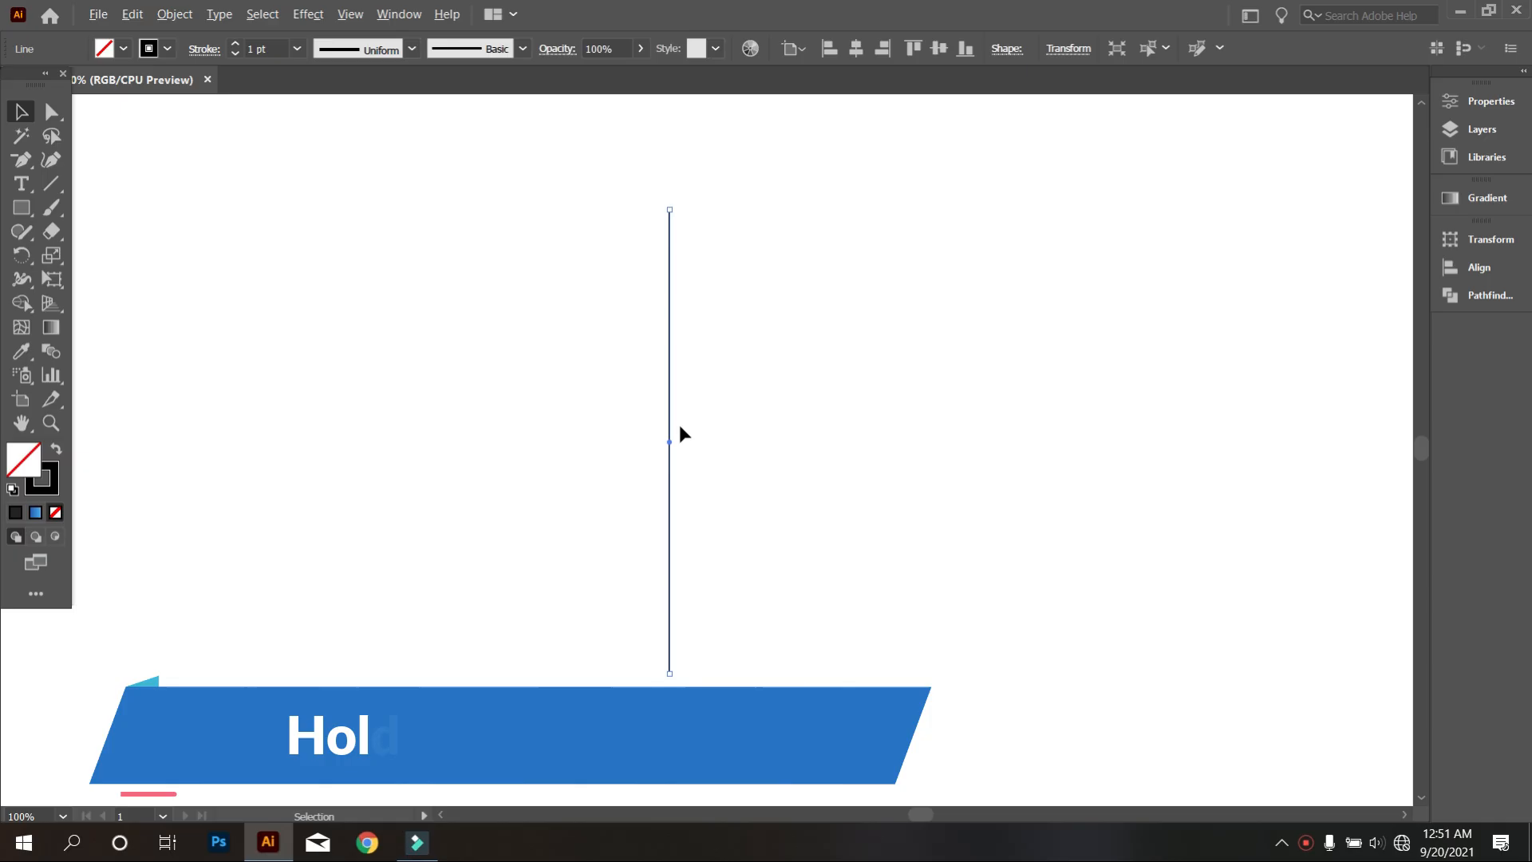
{"action": "left_click_drag", "start_coordinate": [668, 441], "coordinate": [704, 442]}
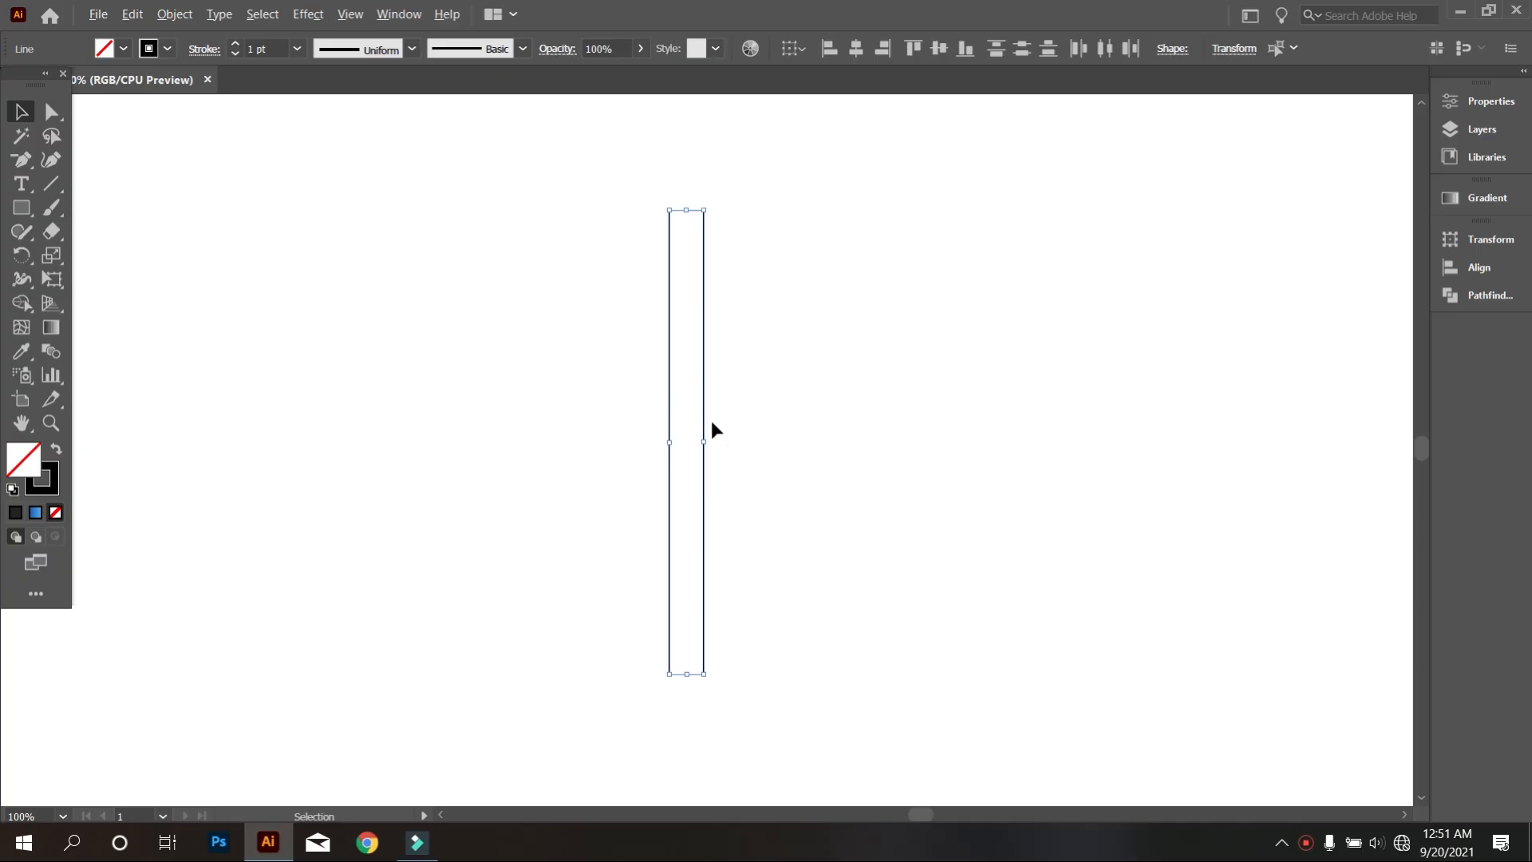
{"action": "left_click_drag", "start_coordinate": [702, 441], "coordinate": [743, 441]}
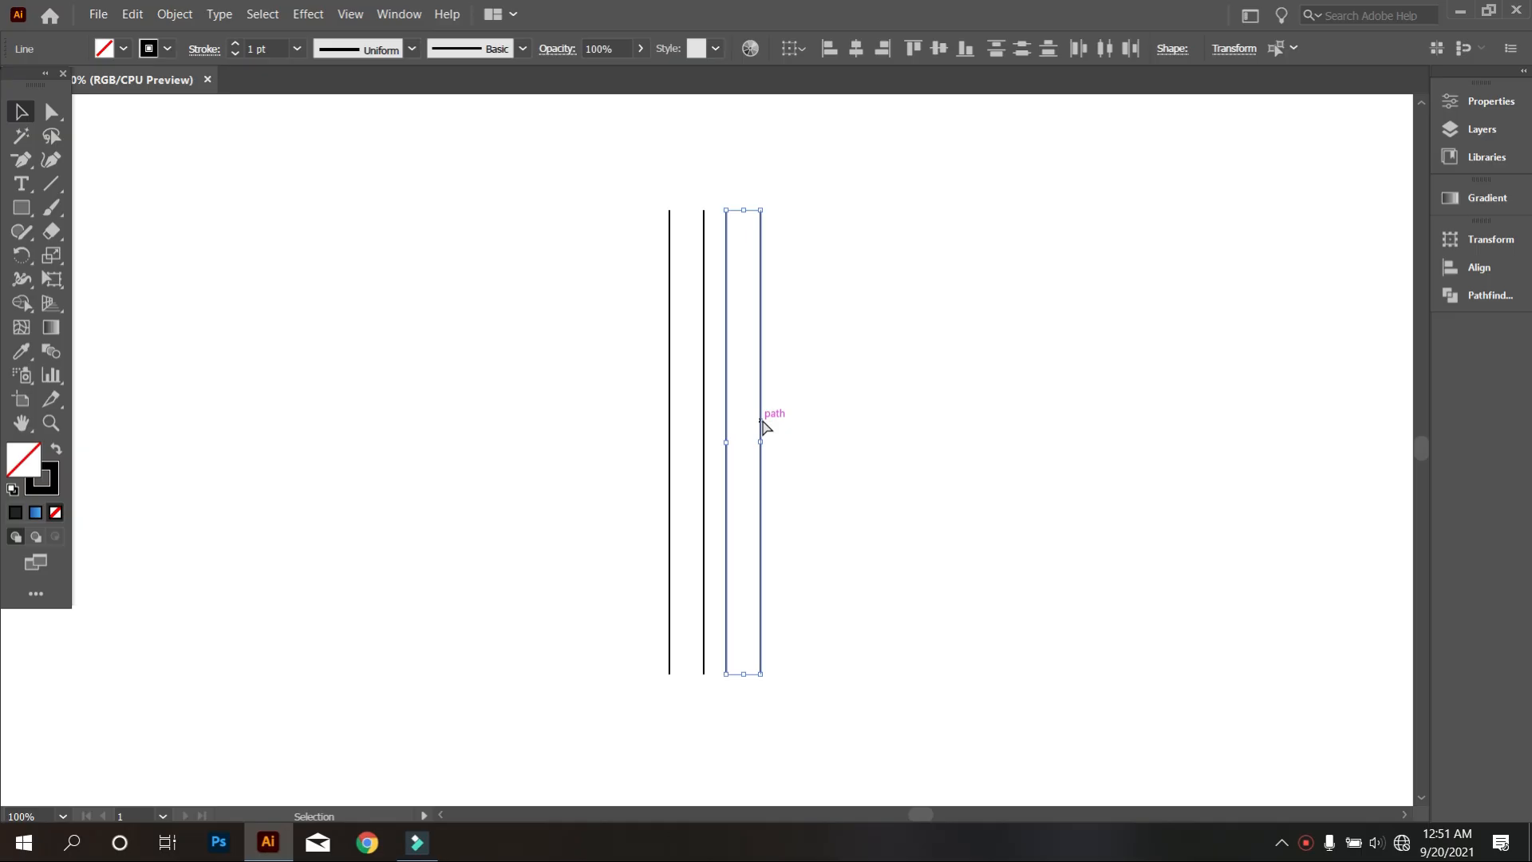
{"action": "key", "text": "ctrl+d"}
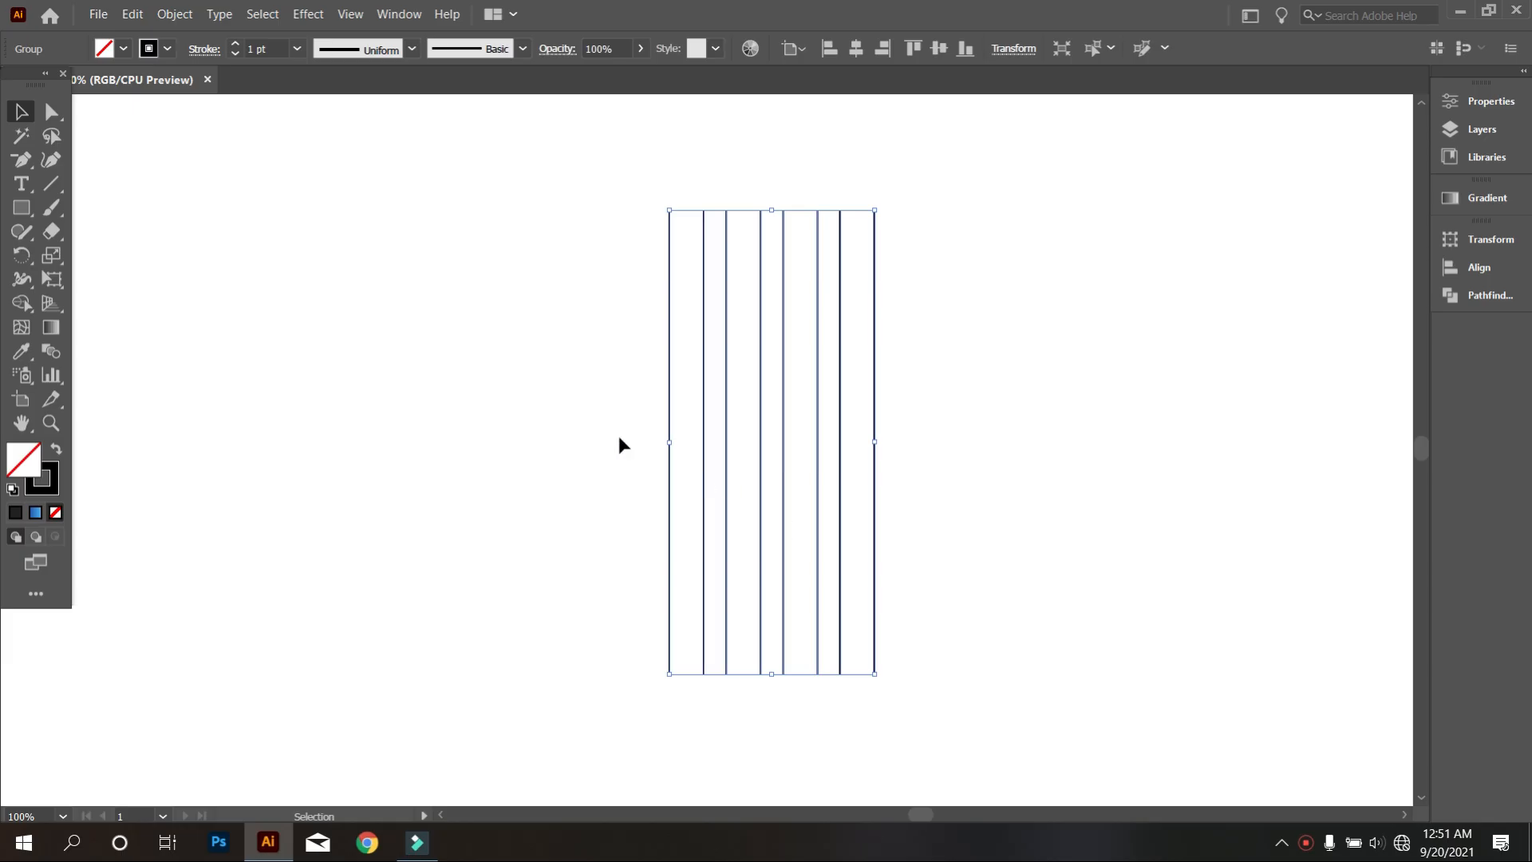
- Copy the vertical line group and paste a copy in place over the originals
{"action": "left_click", "coordinate": [131, 14]}
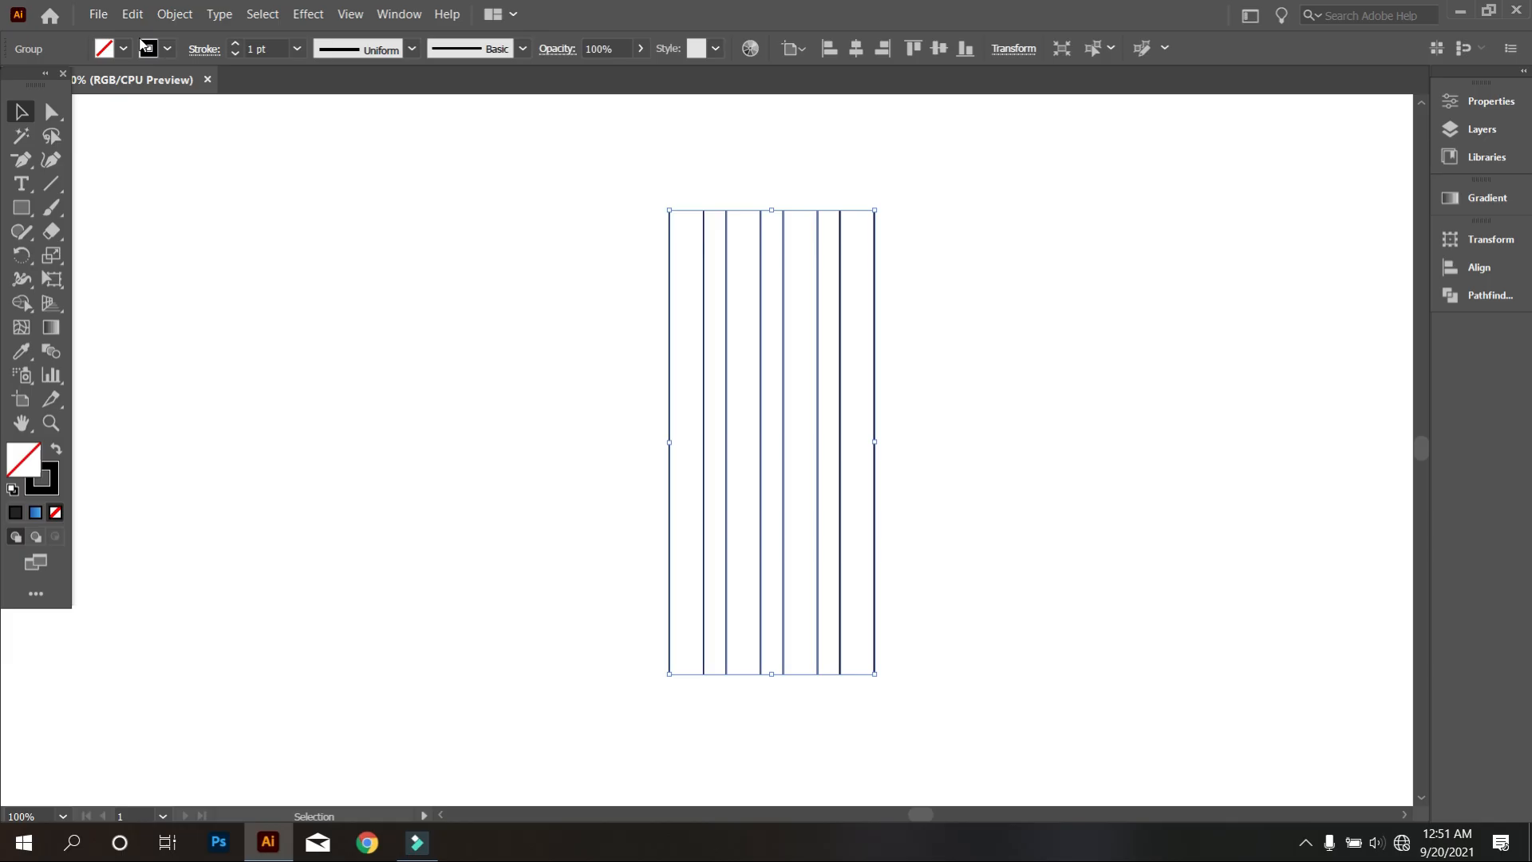
{"action": "left_click", "coordinate": [130, 13]}
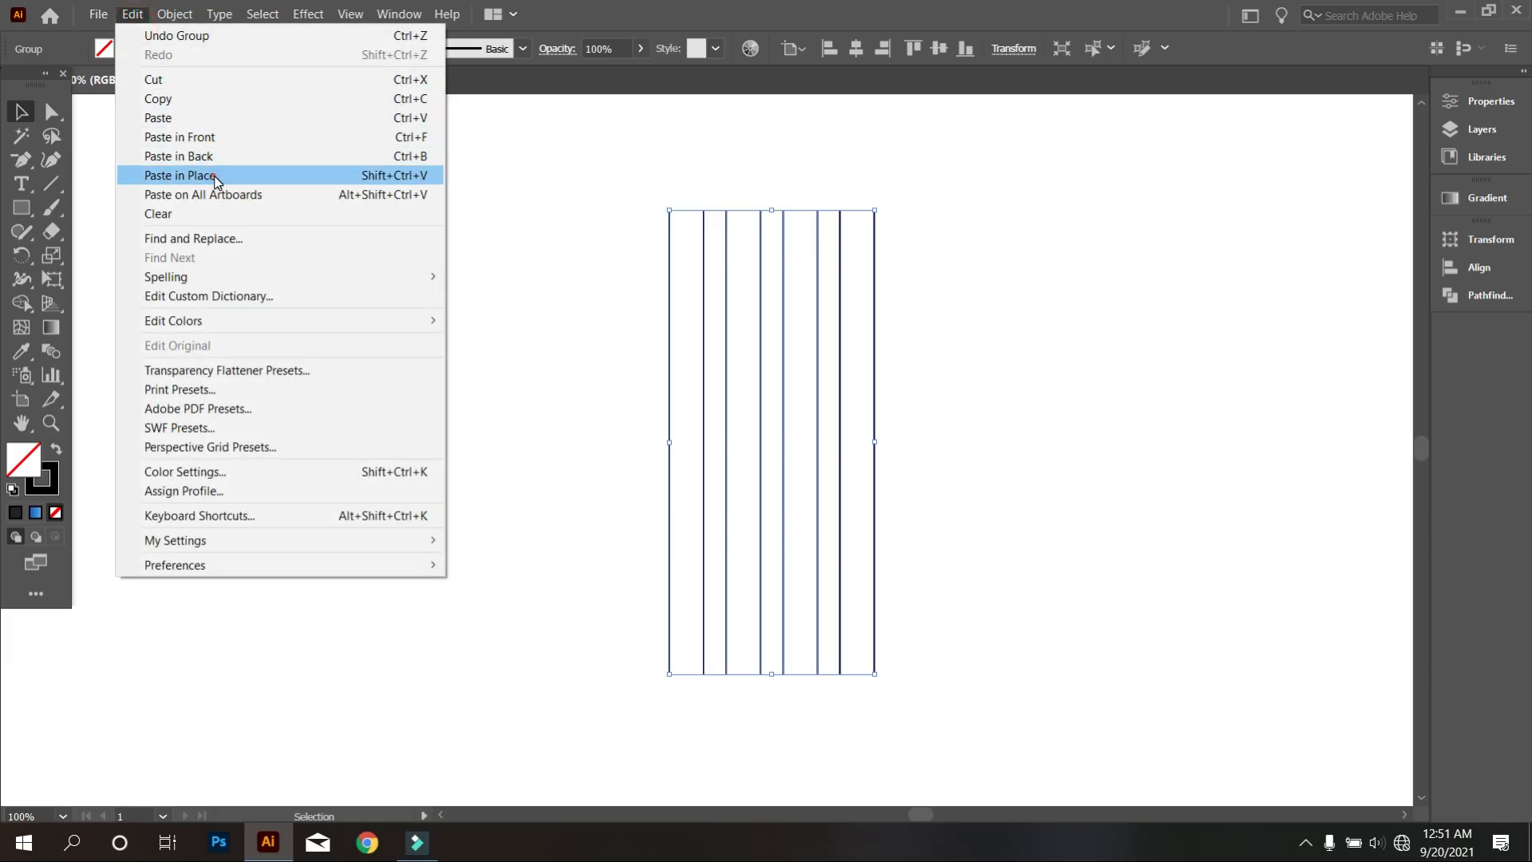
{"action": "left_click", "coordinate": [180, 175]}
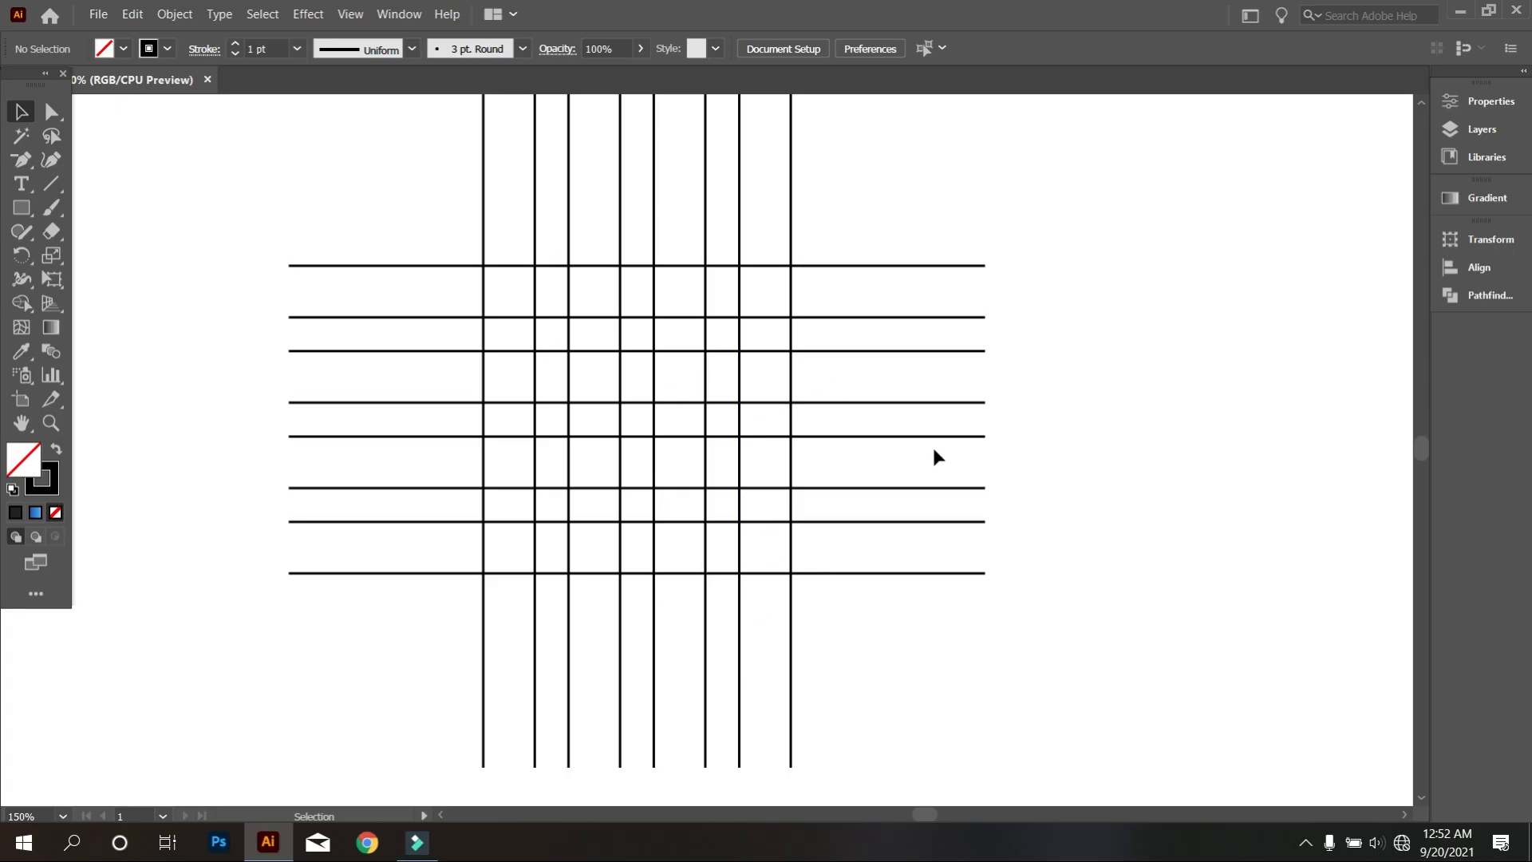
{"action": "mouse_move", "coordinate": [967, 518]}
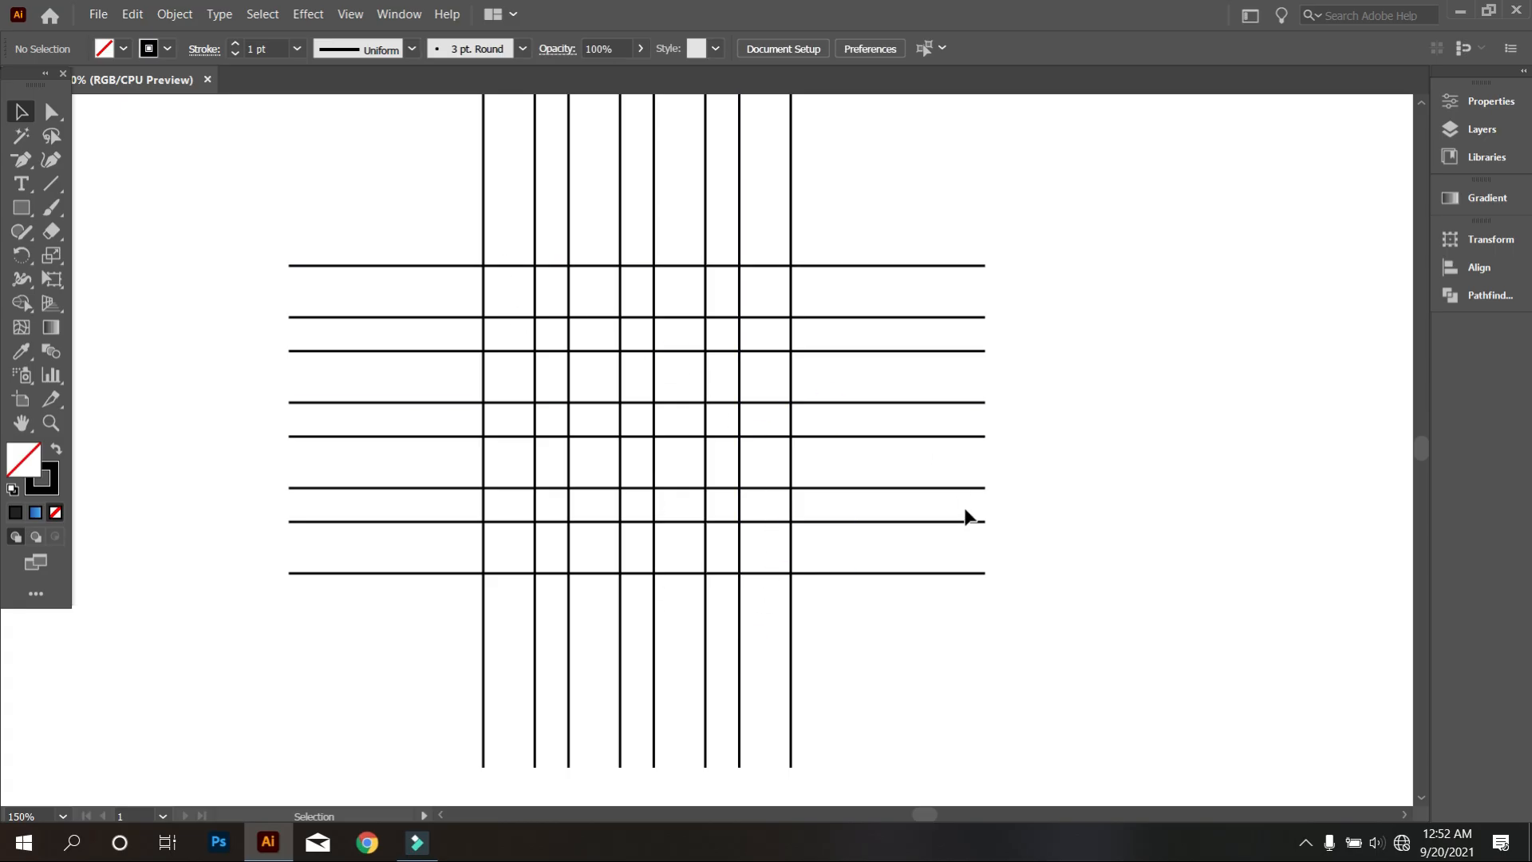
- Switch the view to Outline mode and pick the Ellipse tool
{"action": "key", "text": "ctrl+y"}
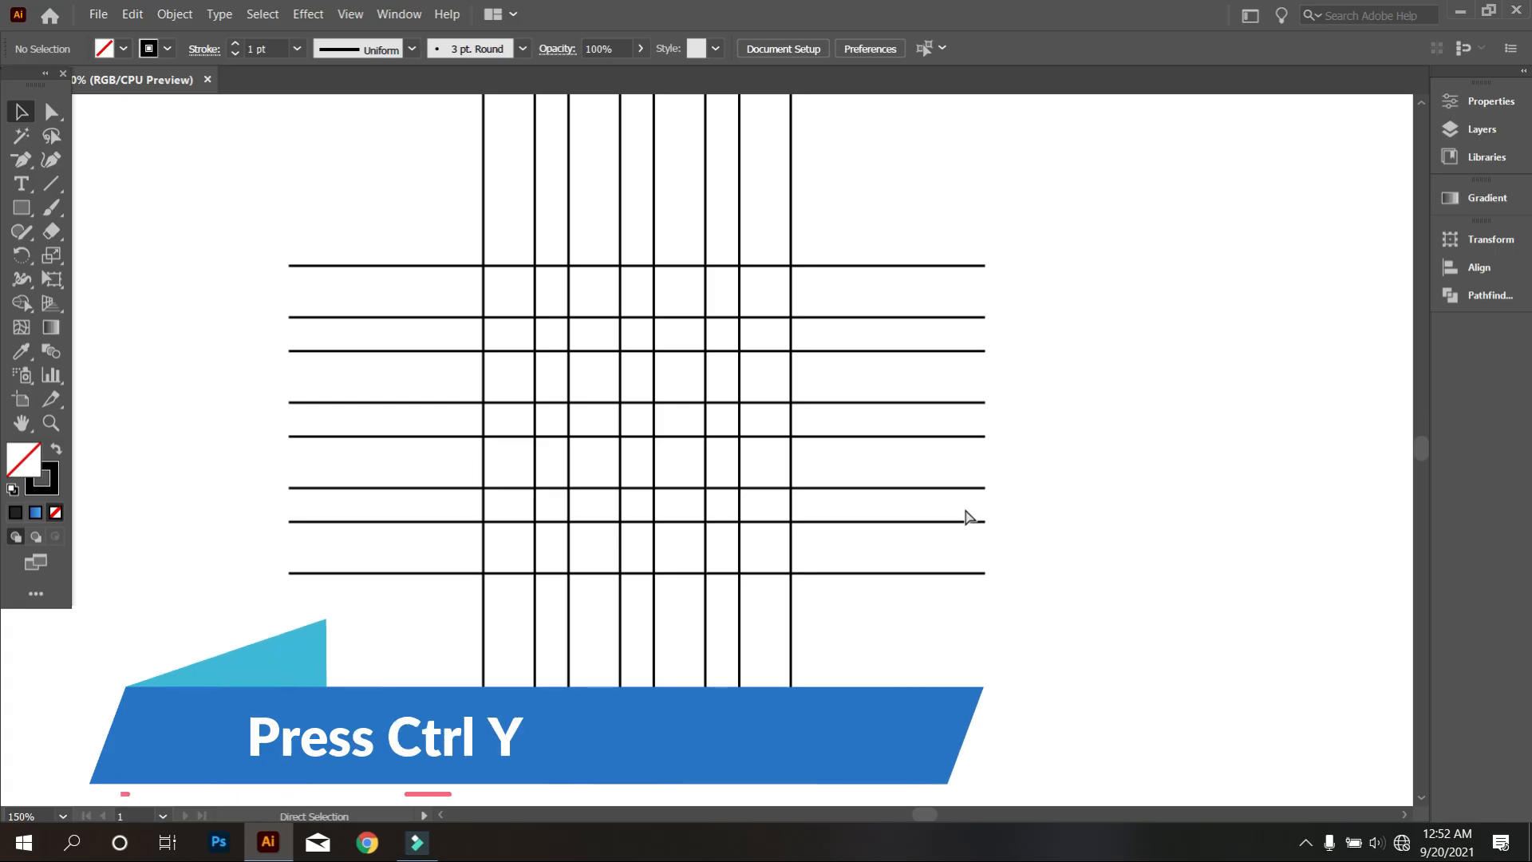
{"action": "key", "text": "ctrl+y"}
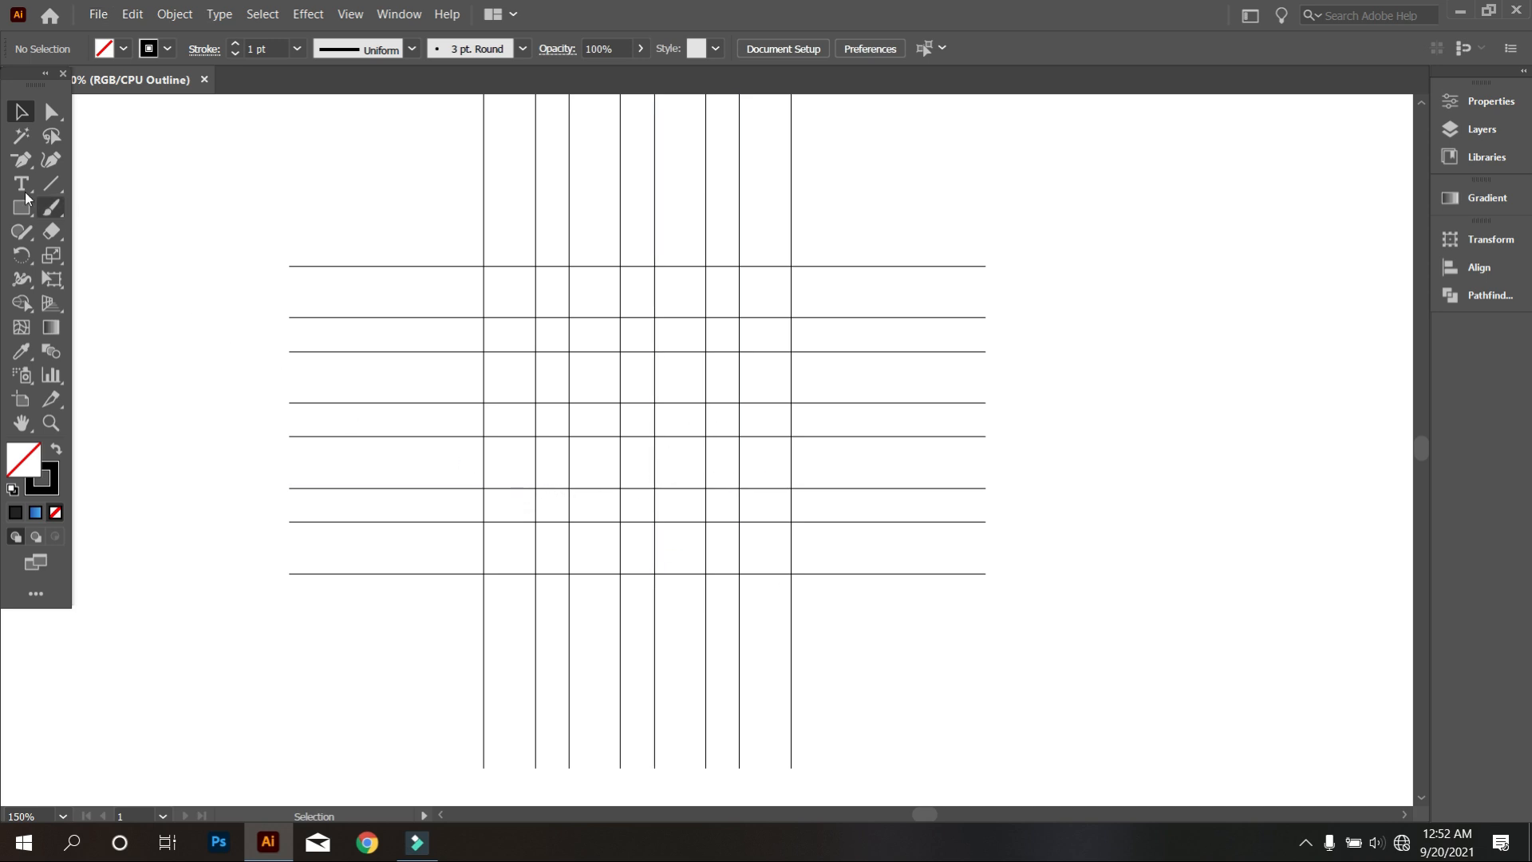
{"action": "left_click", "coordinate": [21, 207]}
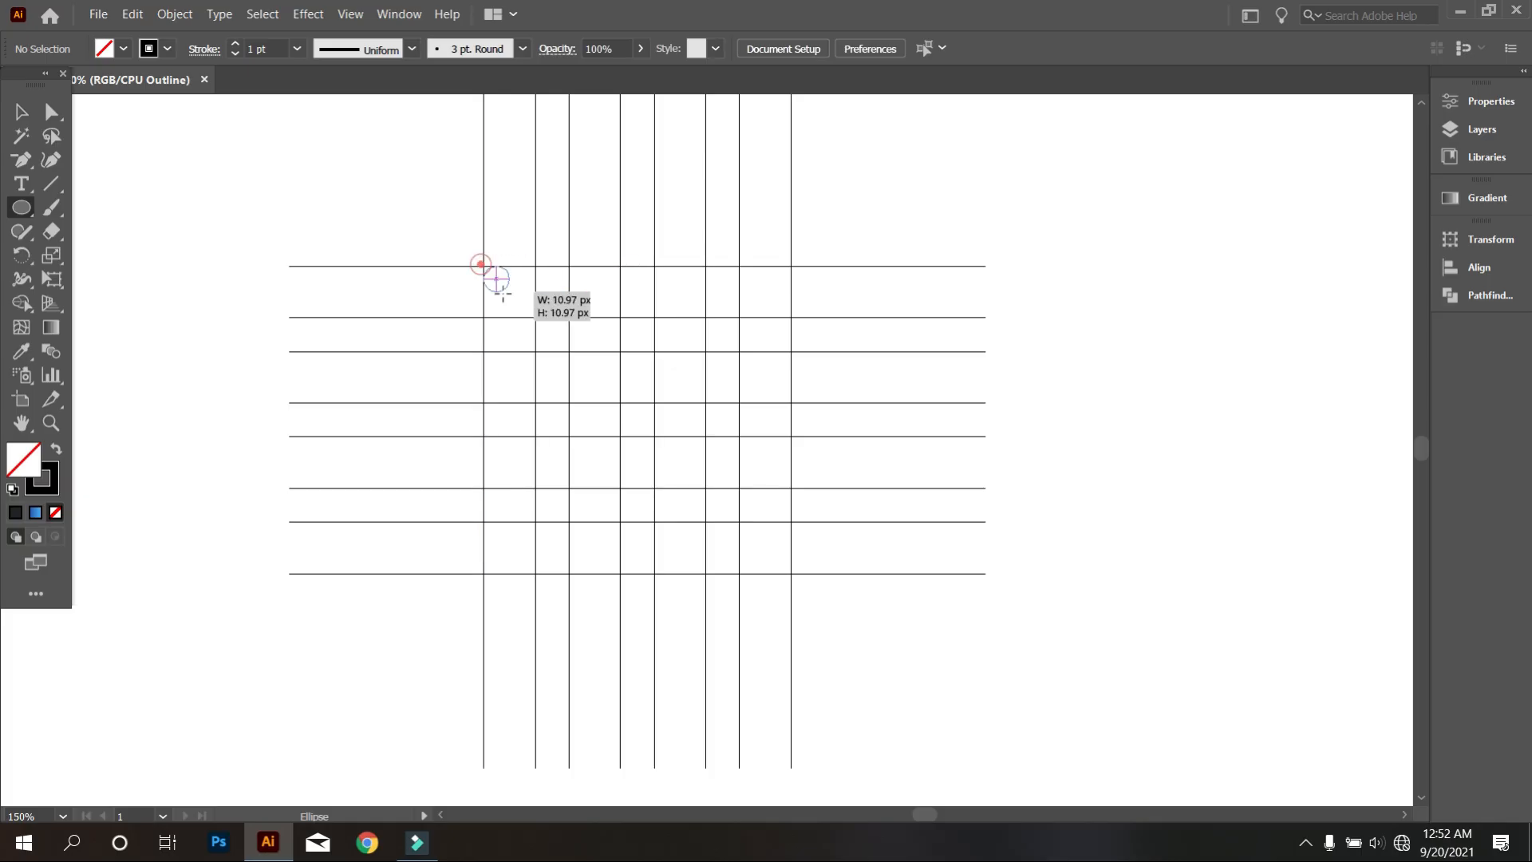
- Draw a circle spanning the grid's outer lines, then paste smaller copies in front
{"action": "left_click_drag", "start_coordinate": [480, 265], "coordinate": [789, 574]}
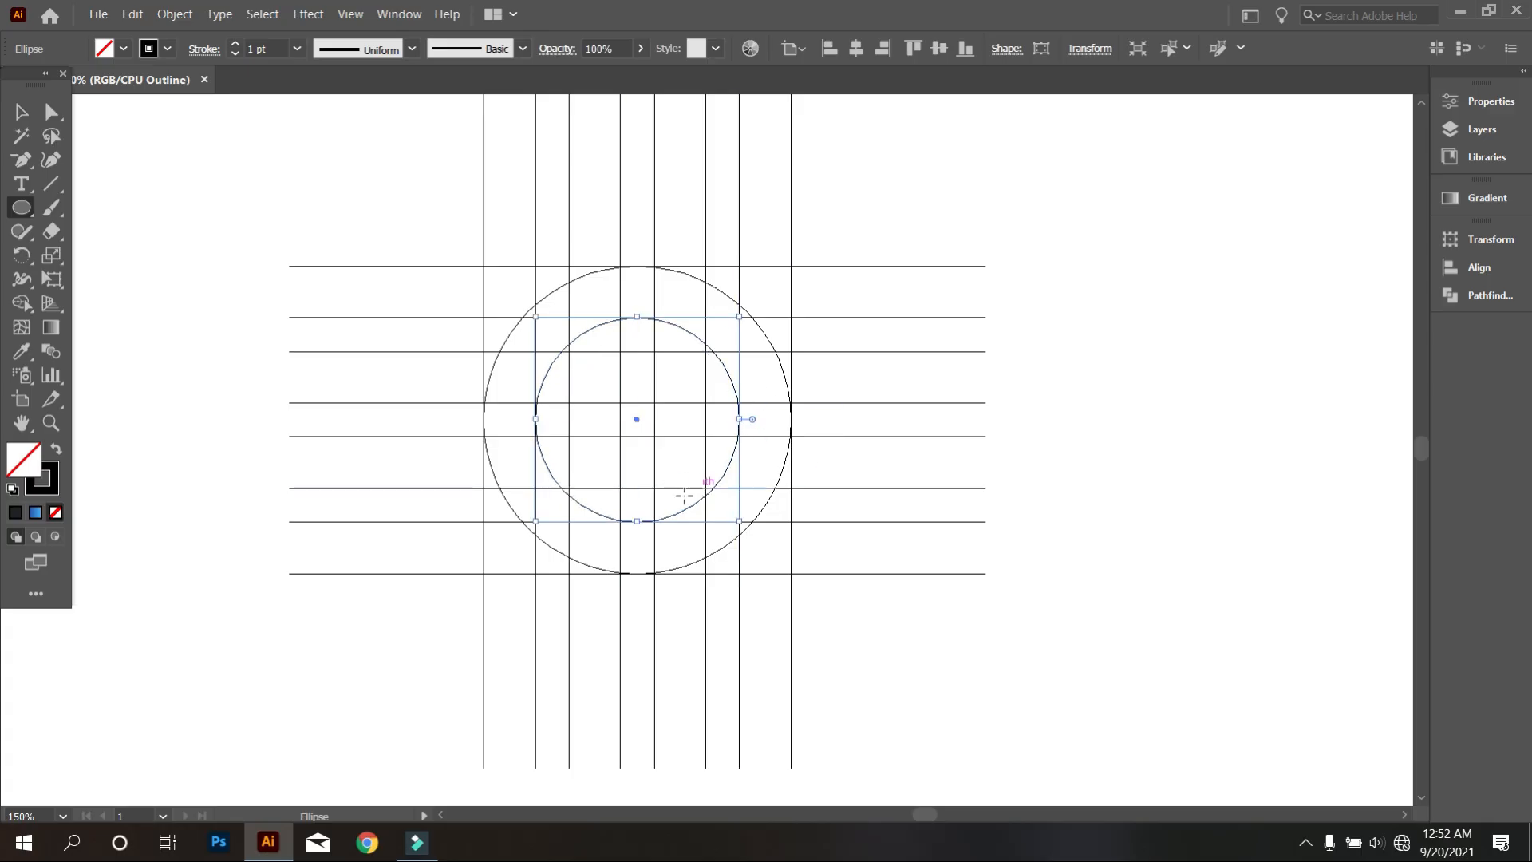
{"action": "left_click", "coordinate": [131, 14]}
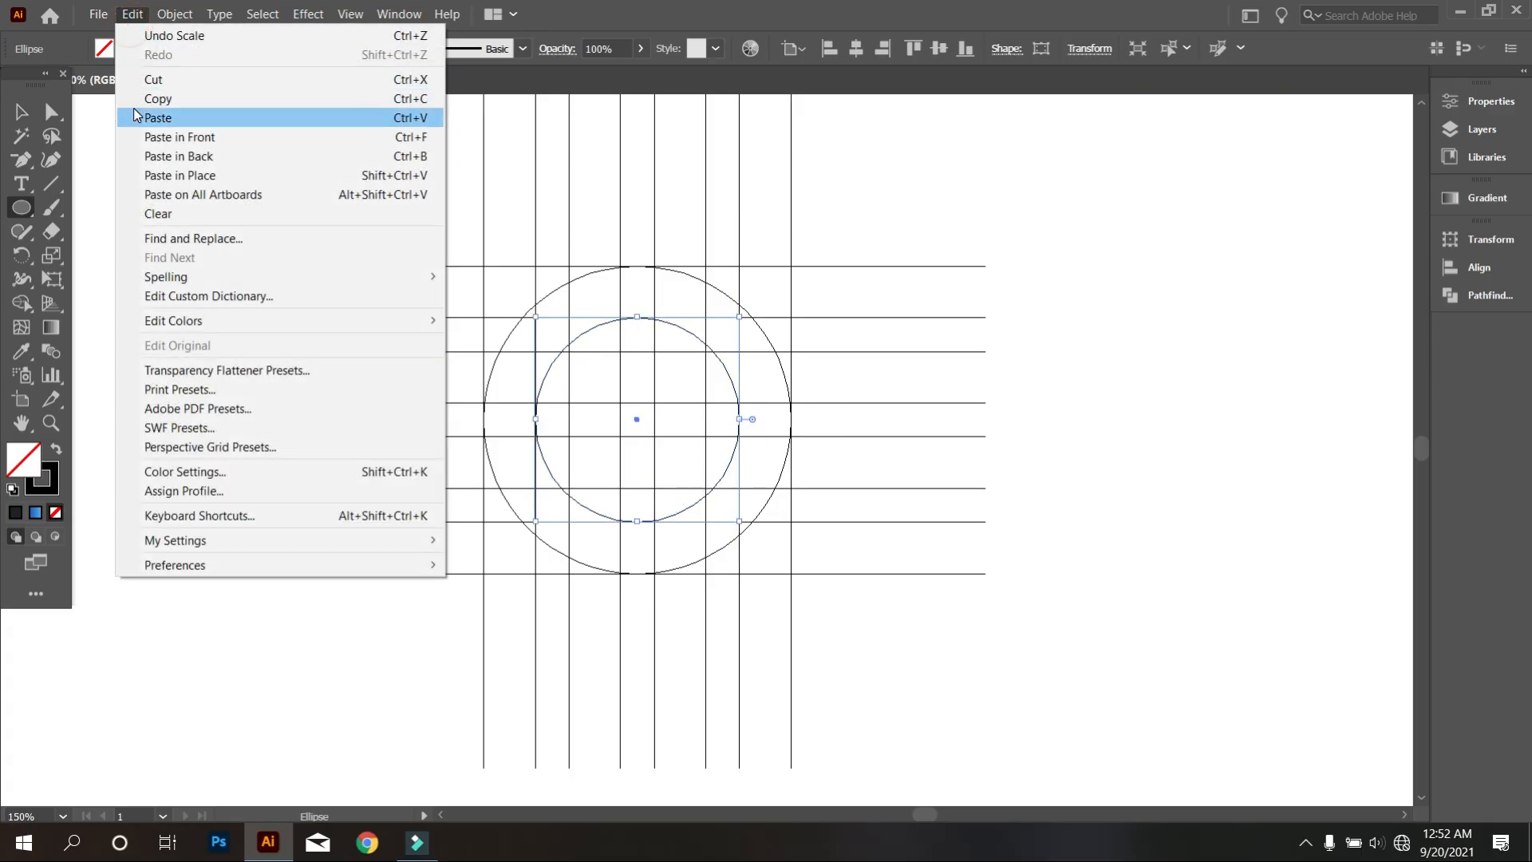
{"action": "mouse_move", "coordinate": [179, 136]}
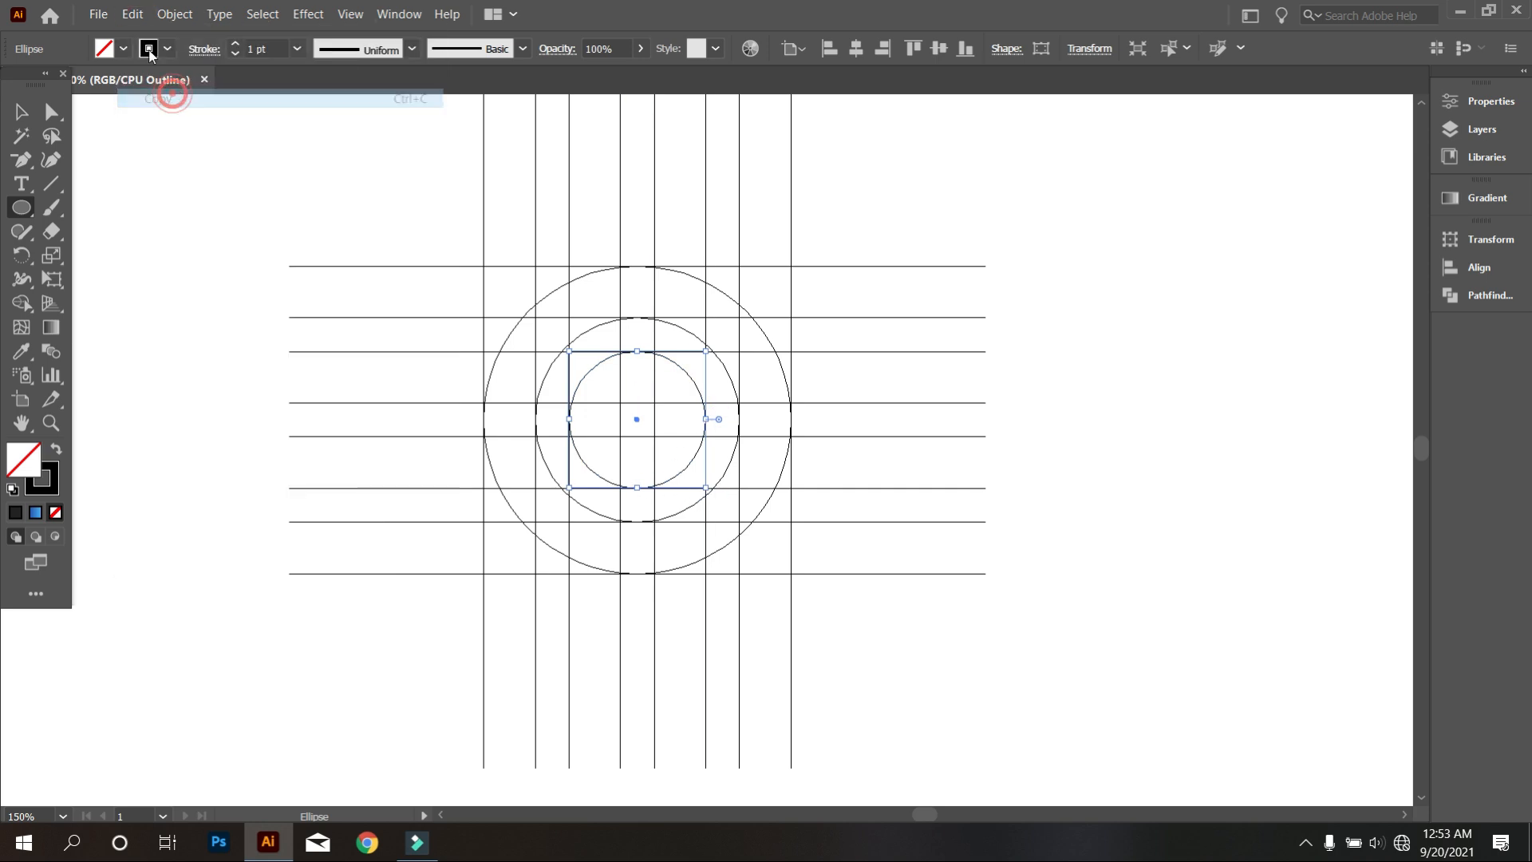
{"action": "left_click", "coordinate": [132, 13]}
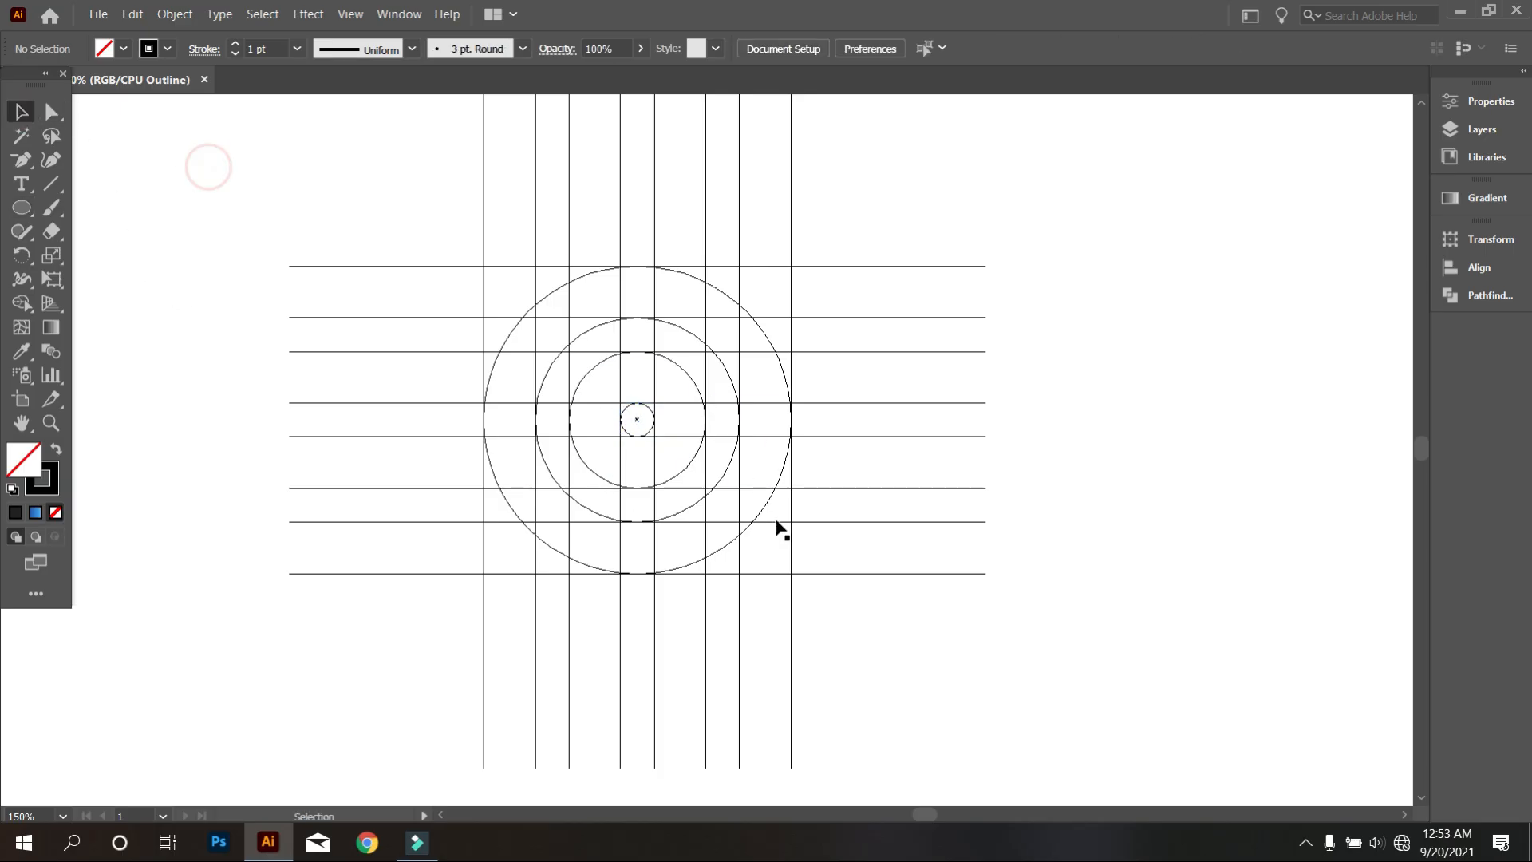
{"action": "mouse_move", "coordinate": [806, 600]}
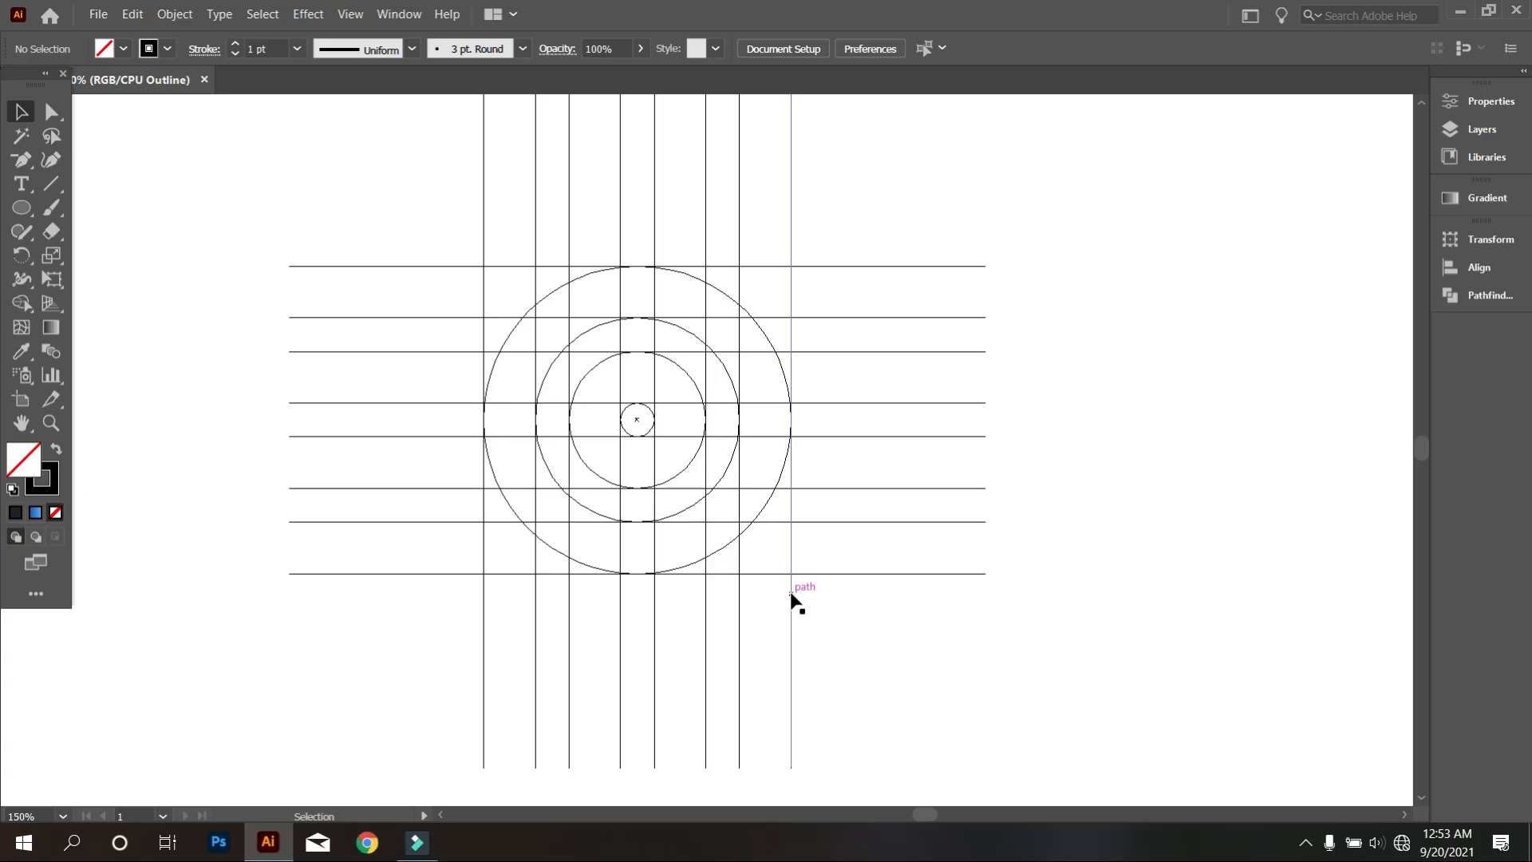
{"action": "mouse_move", "coordinate": [758, 534]}
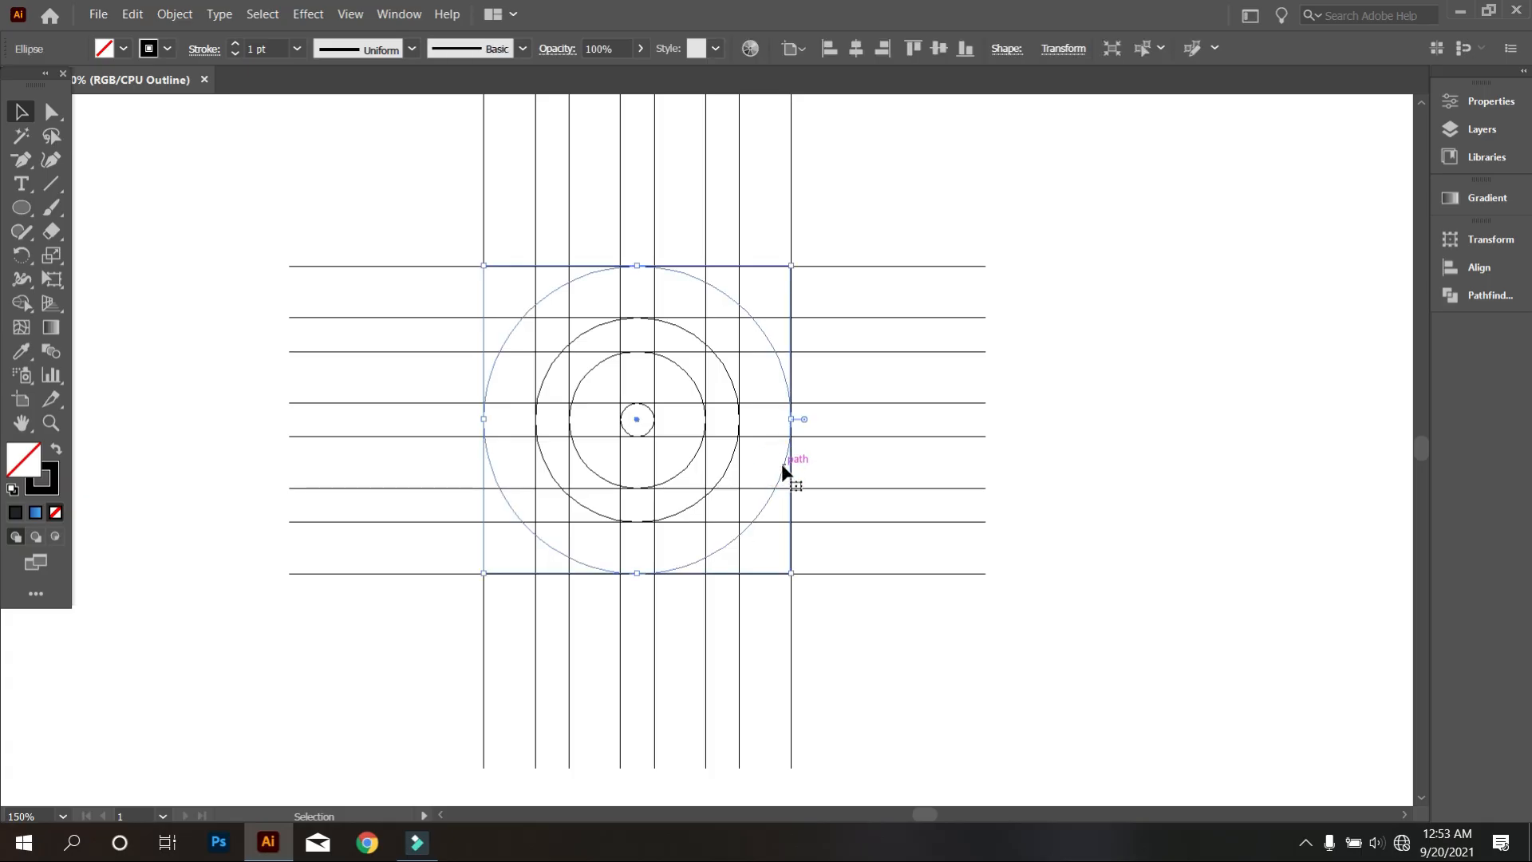
- Paste copies of the large and small circles and resize them off-centre
{"action": "left_click", "coordinate": [131, 13]}
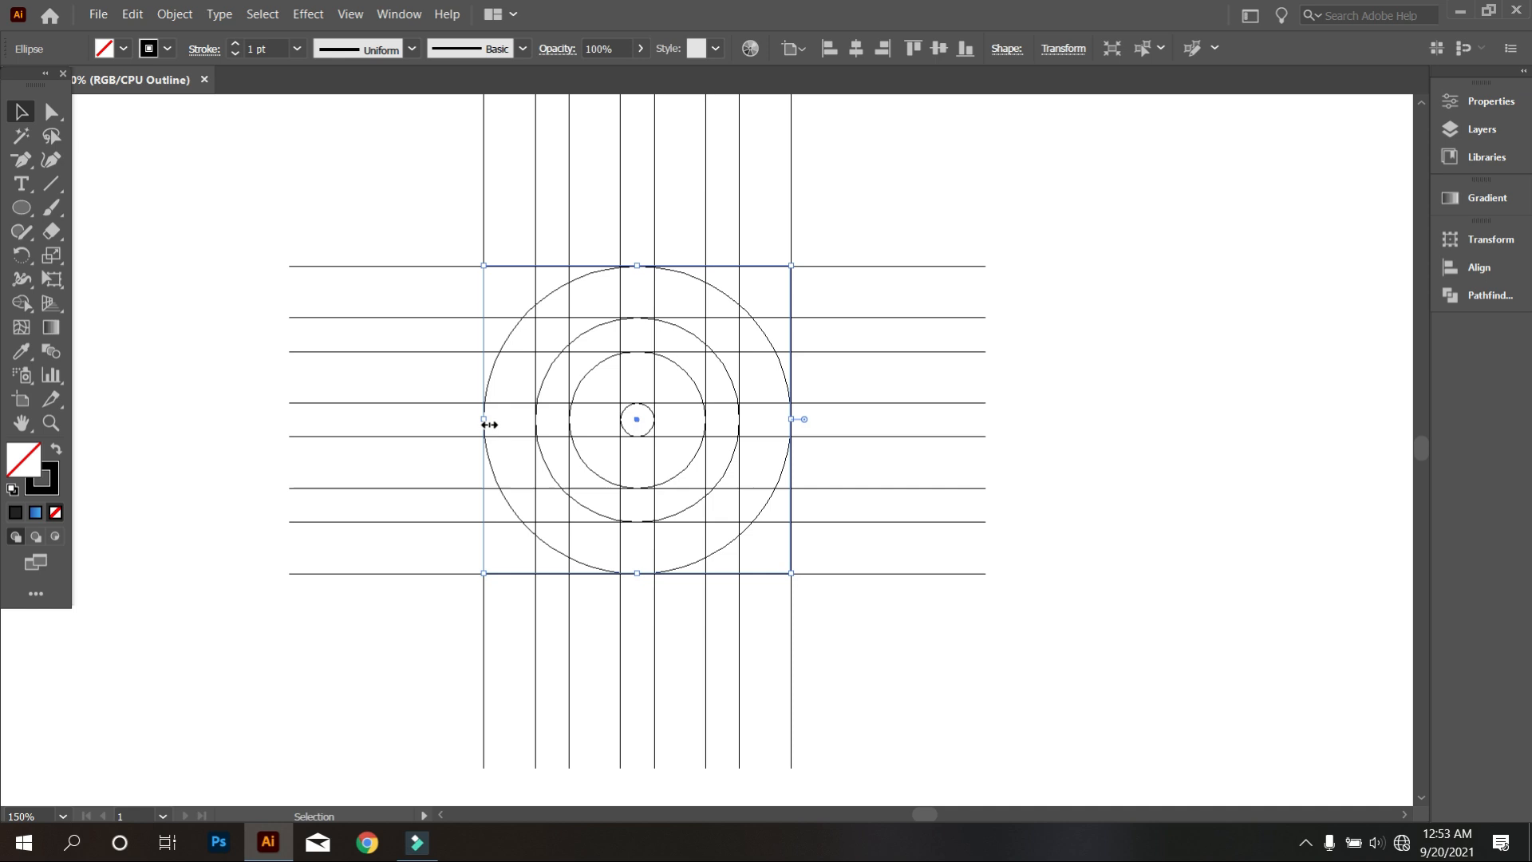
{"action": "left_click_drag", "start_coordinate": [791, 419], "coordinate": [479, 420]}
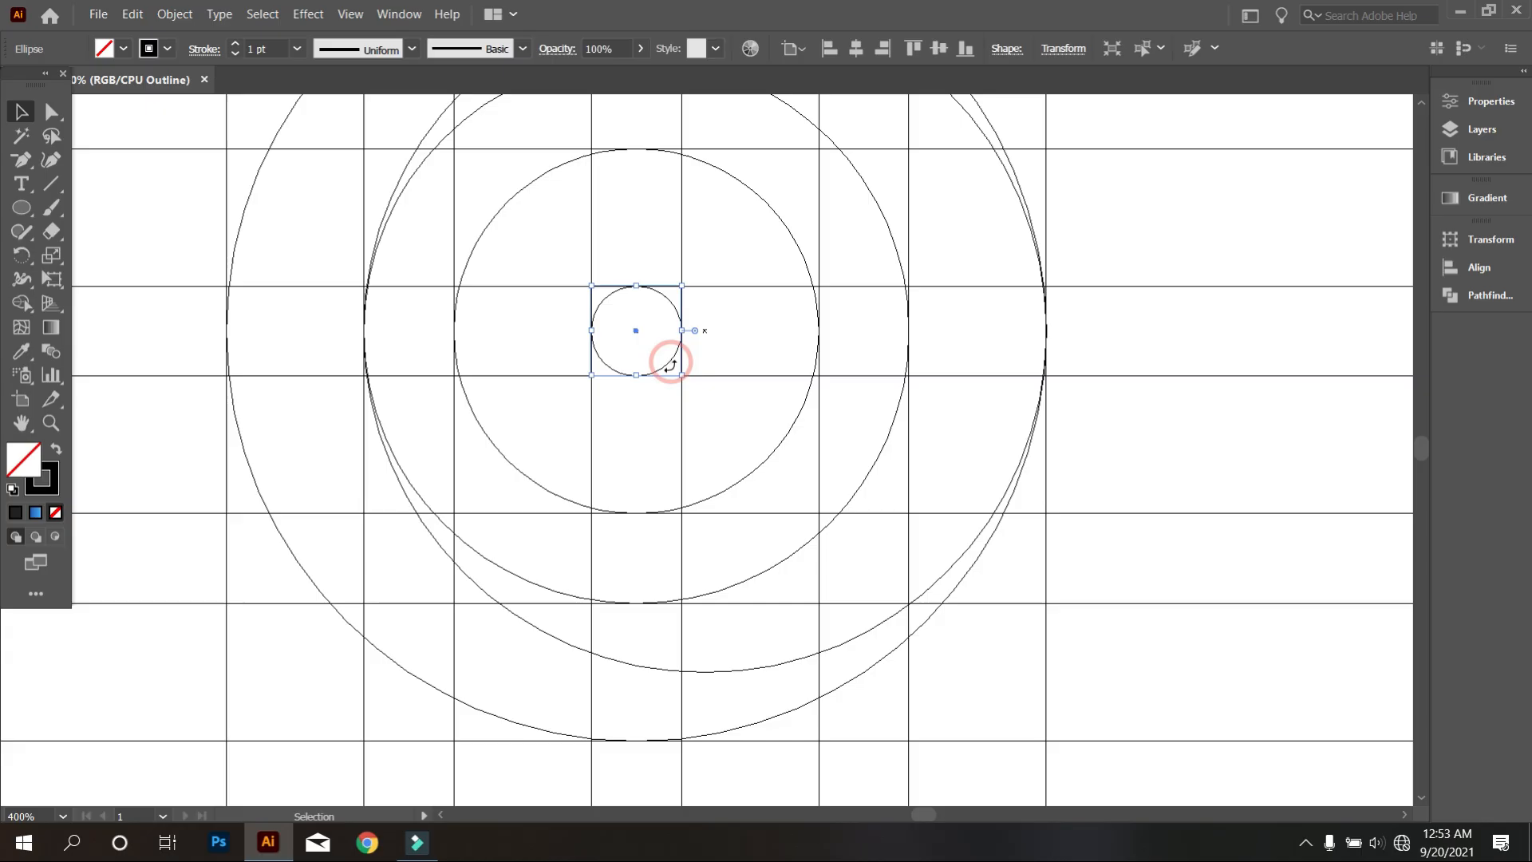
{"action": "left_click", "coordinate": [131, 13]}
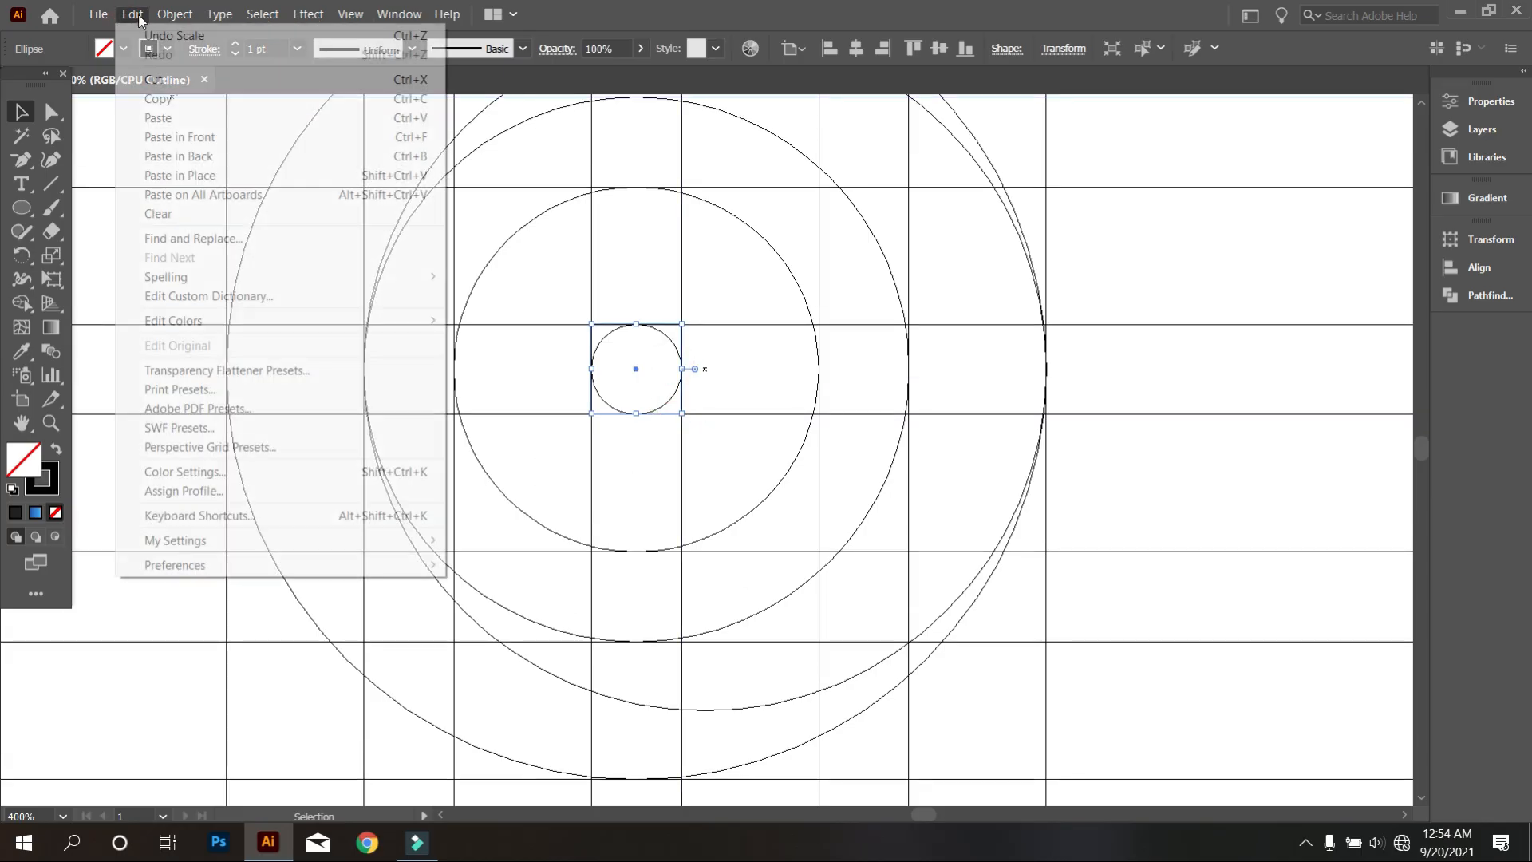
{"action": "left_click", "coordinate": [617, 369]}
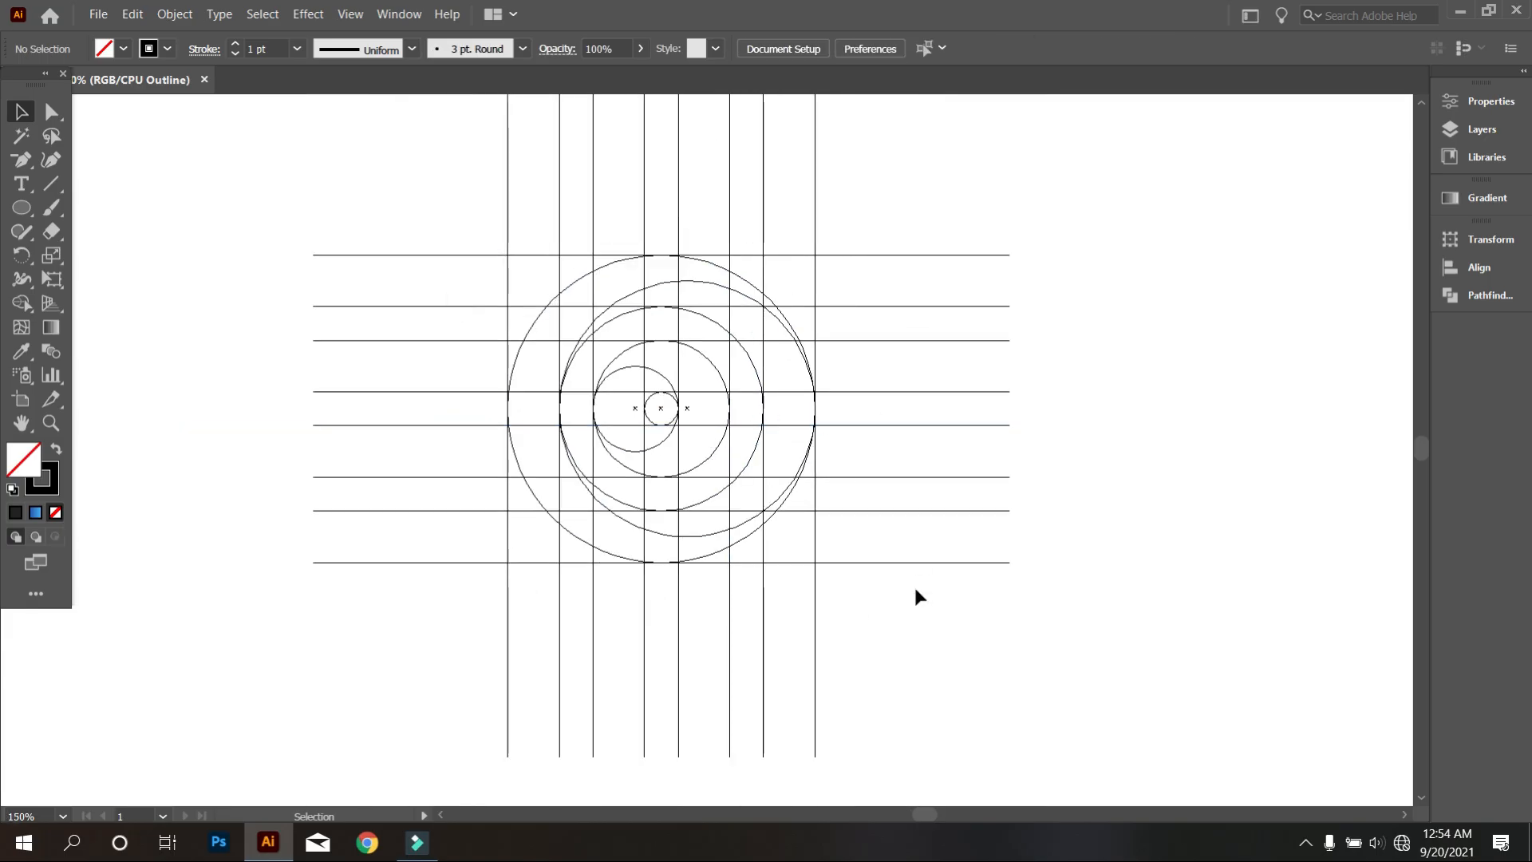
{"action": "mouse_move", "coordinate": [919, 643]}
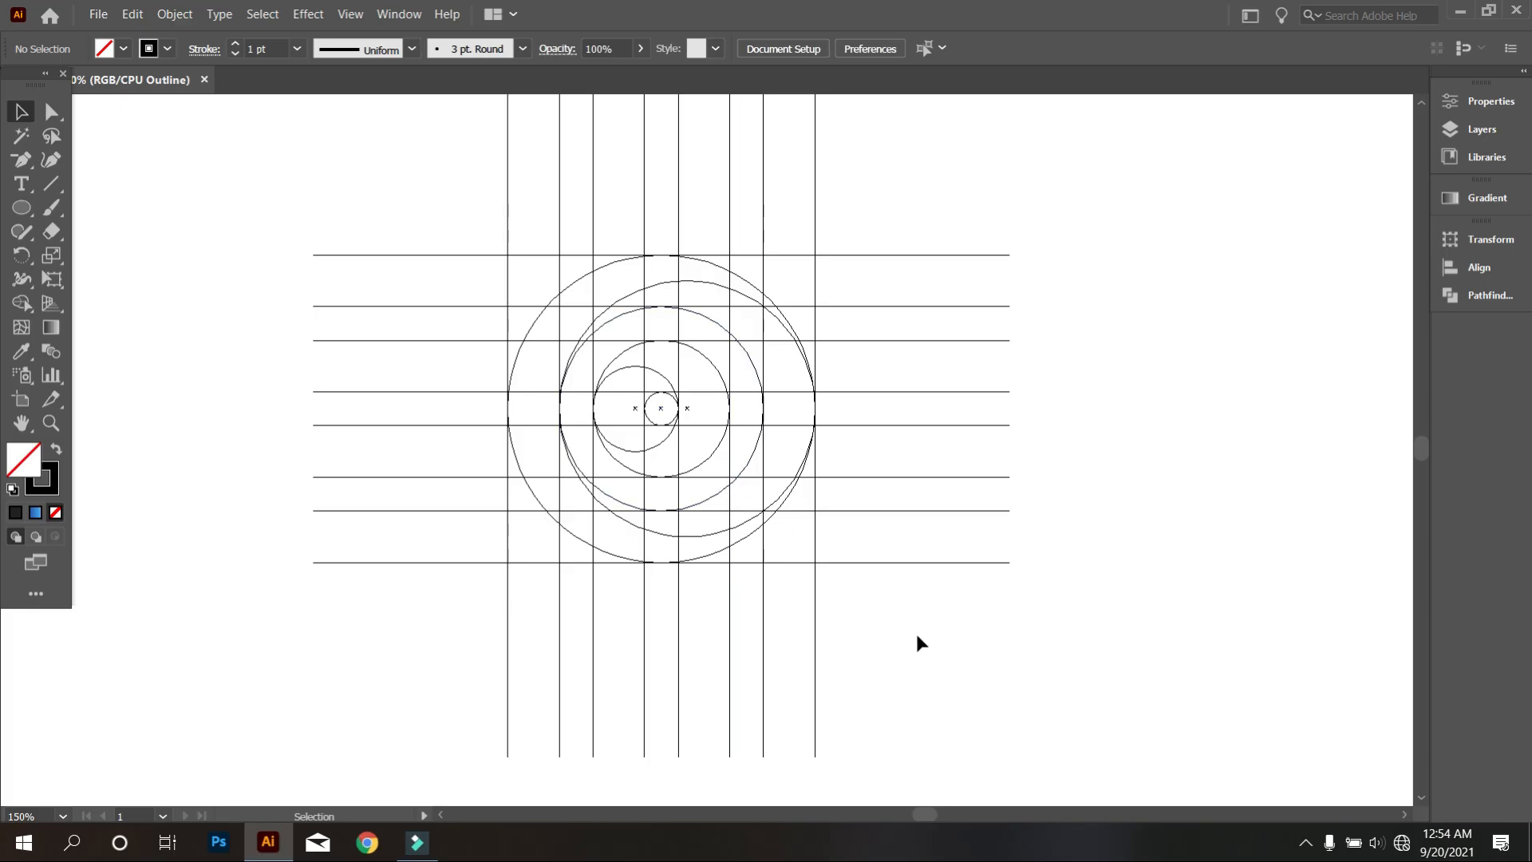
{"action": "mouse_move", "coordinate": [918, 646]}
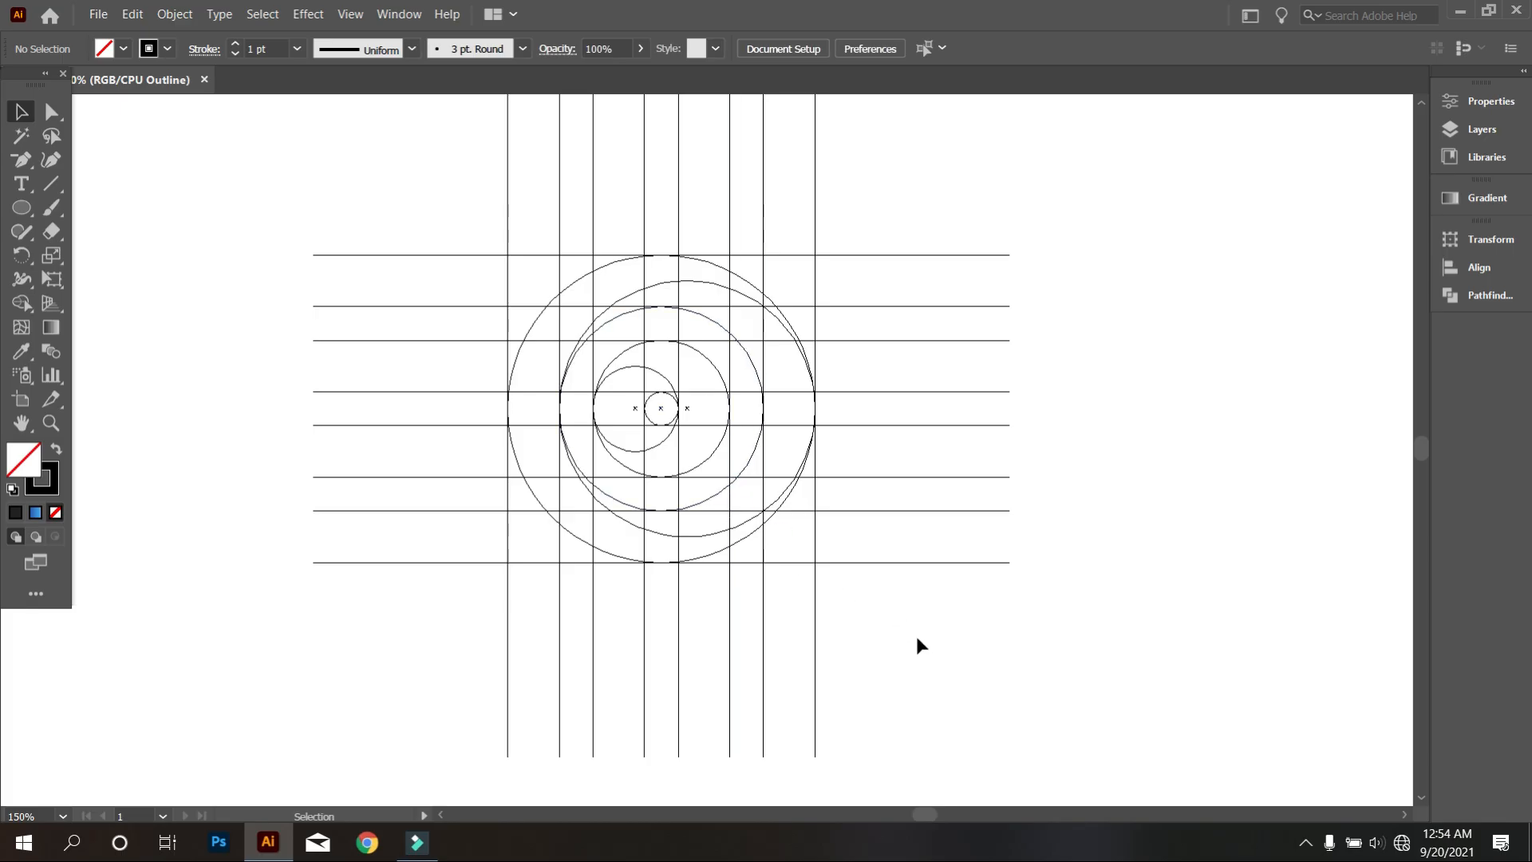
{"action": "mouse_move", "coordinate": [653, 463]}
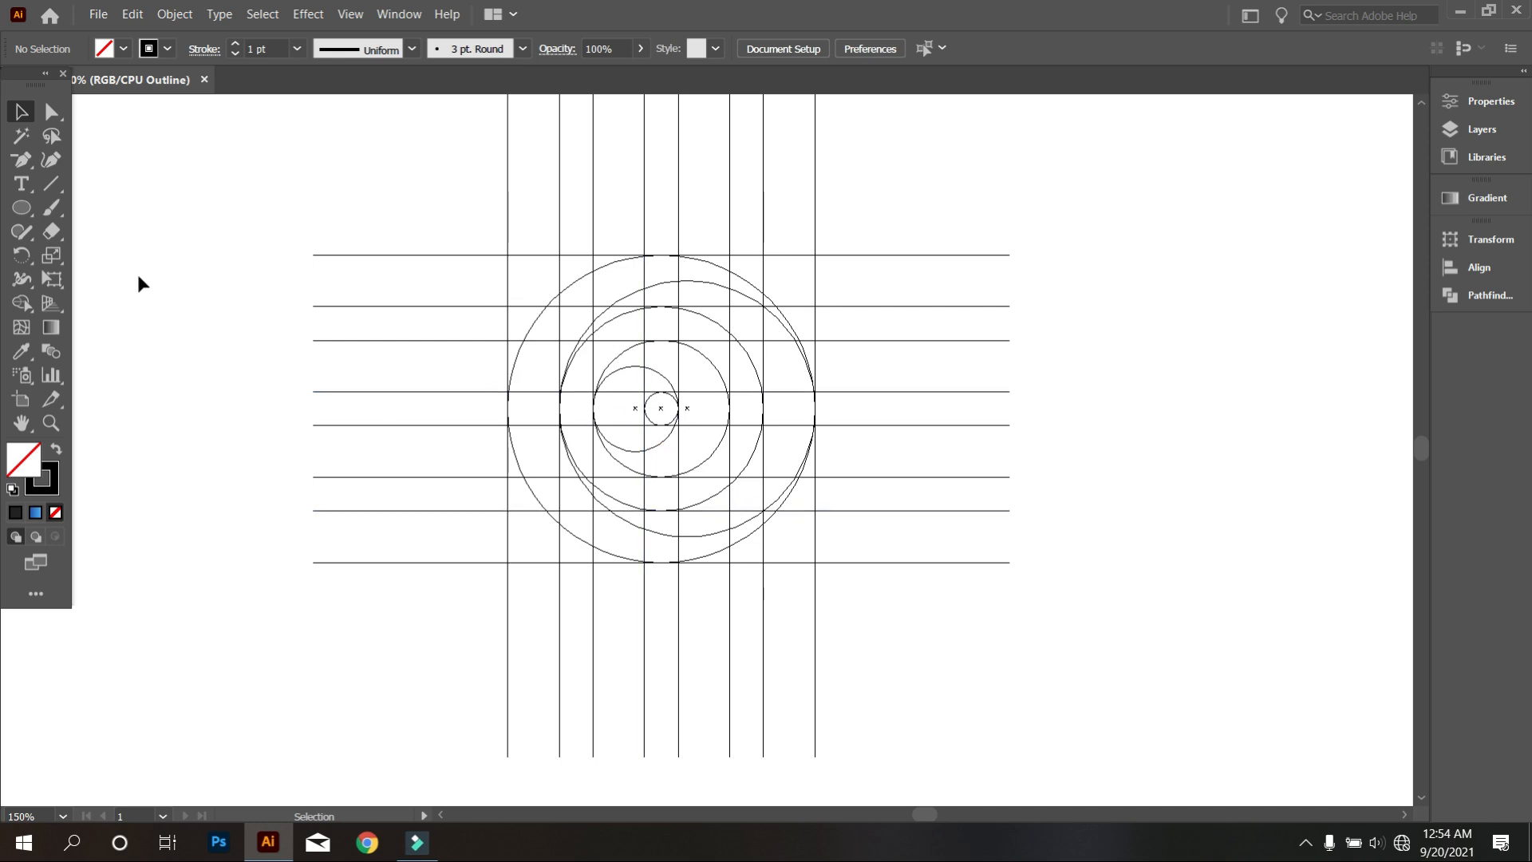
- Draw a circle at the grid's upper-left corner with a small circle nested inside
{"action": "left_click", "coordinate": [21, 207]}
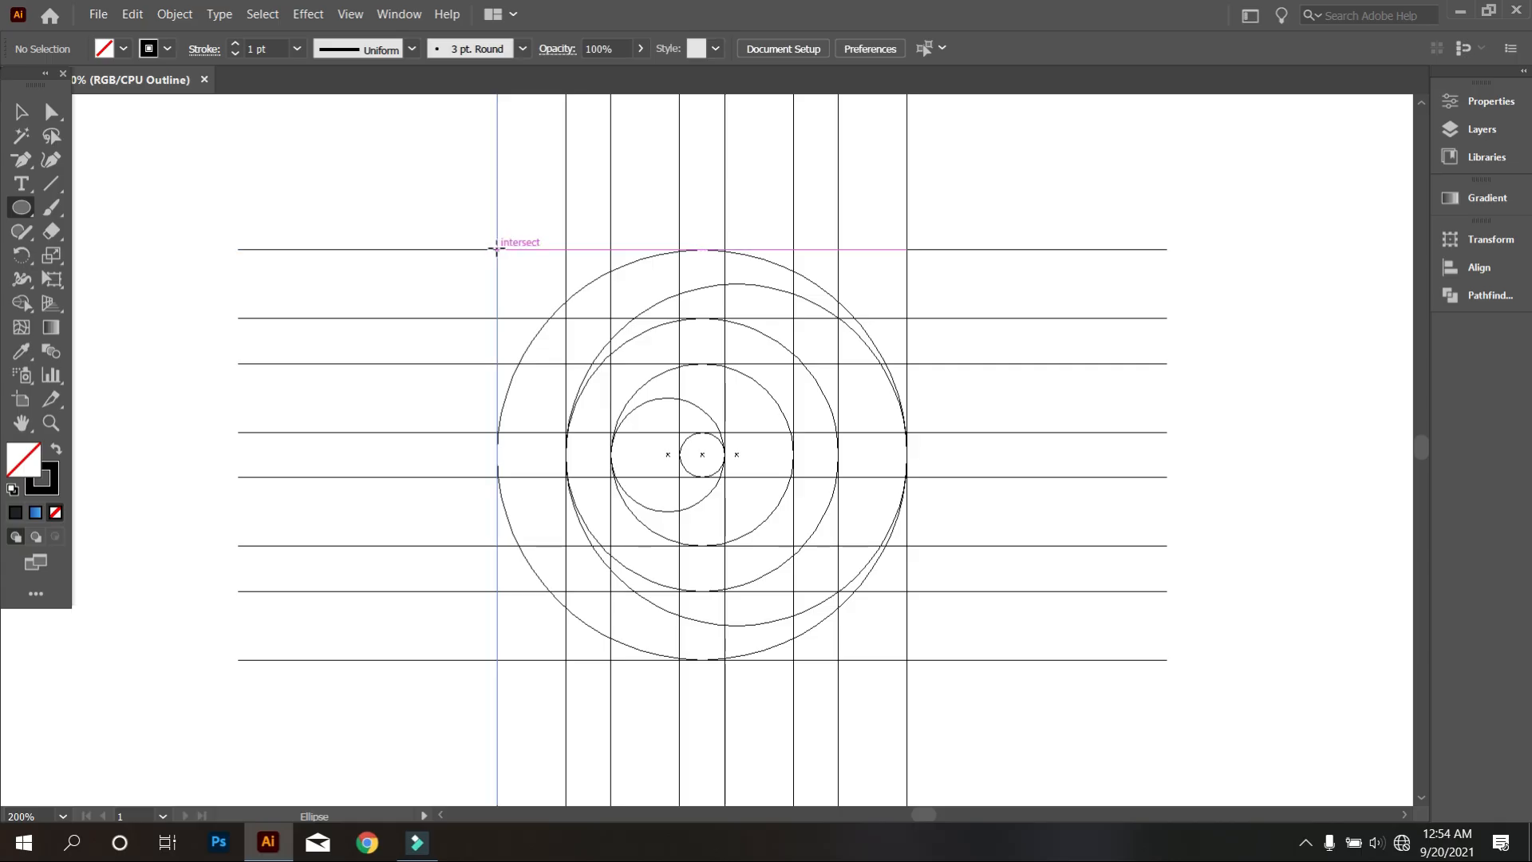
{"action": "left_click_drag", "start_coordinate": [496, 249], "coordinate": [615, 369]}
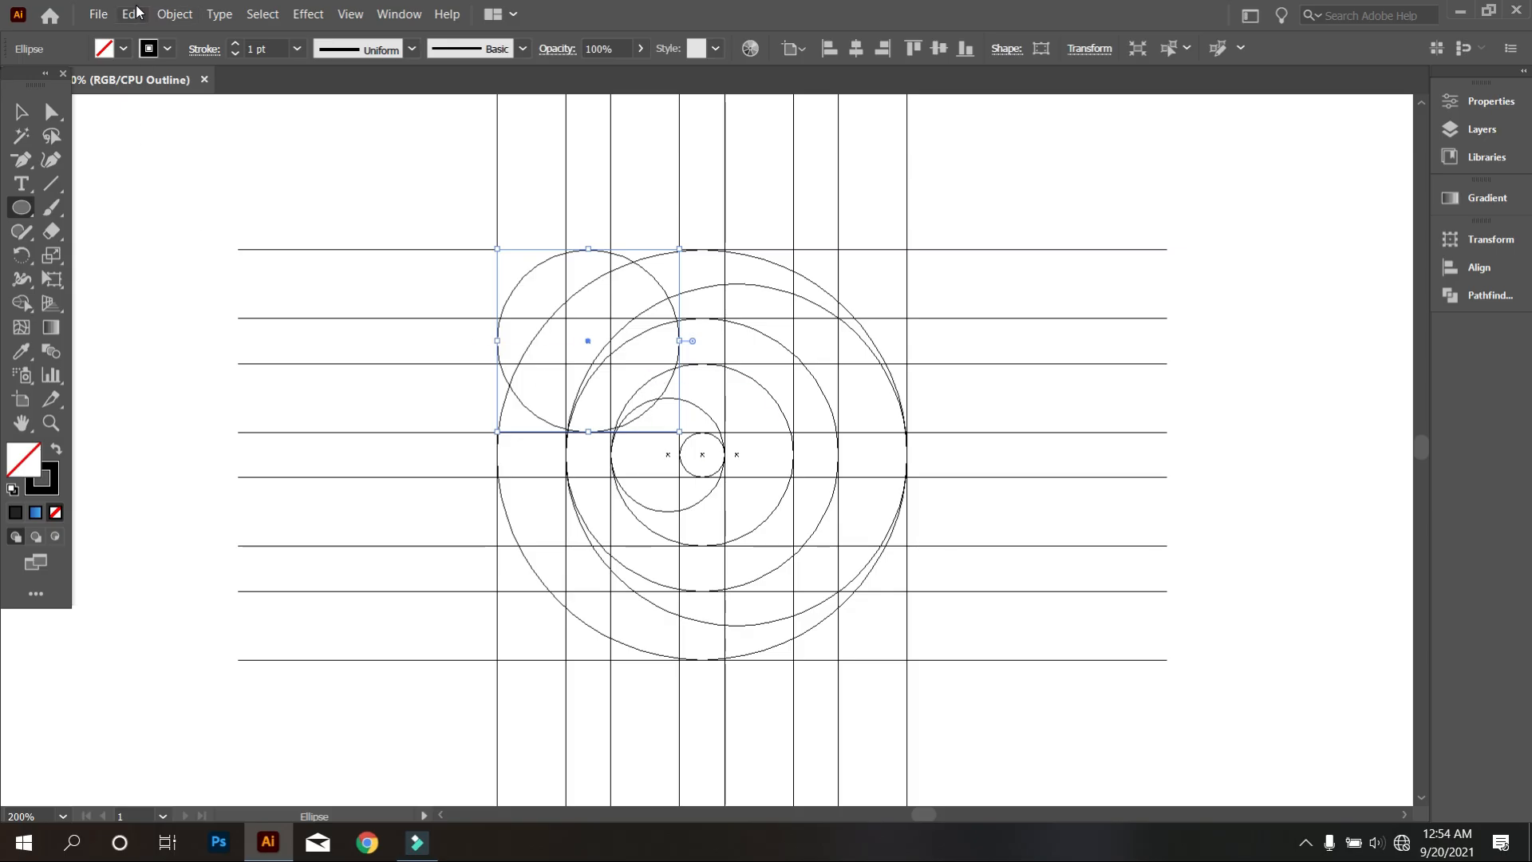
{"action": "left_click", "coordinate": [130, 14]}
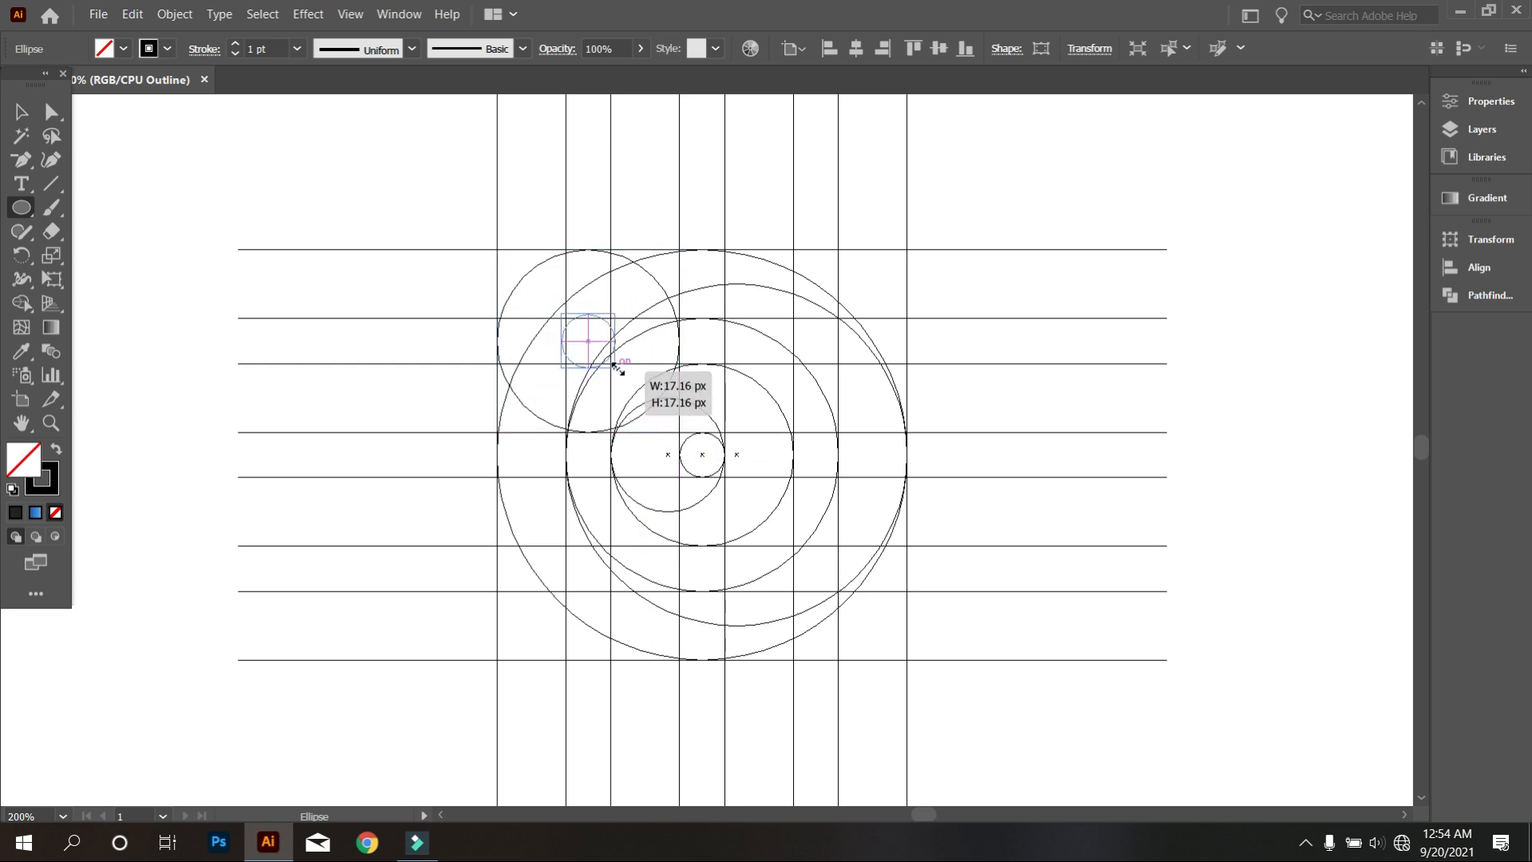
{"action": "left_click_drag", "start_coordinate": [566, 318], "coordinate": [623, 371]}
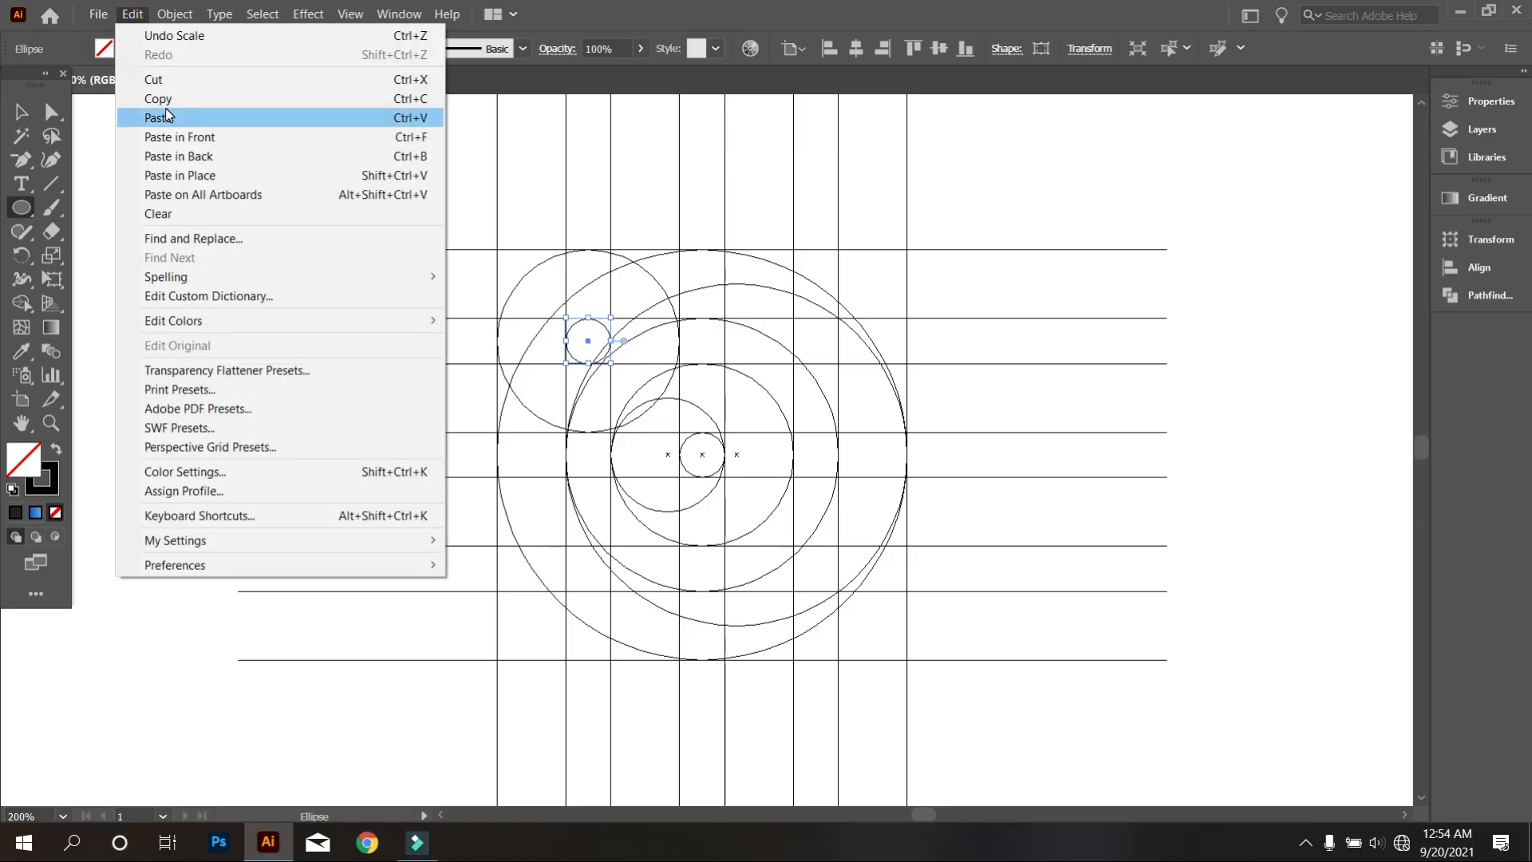
{"action": "mouse_move", "coordinate": [179, 136]}
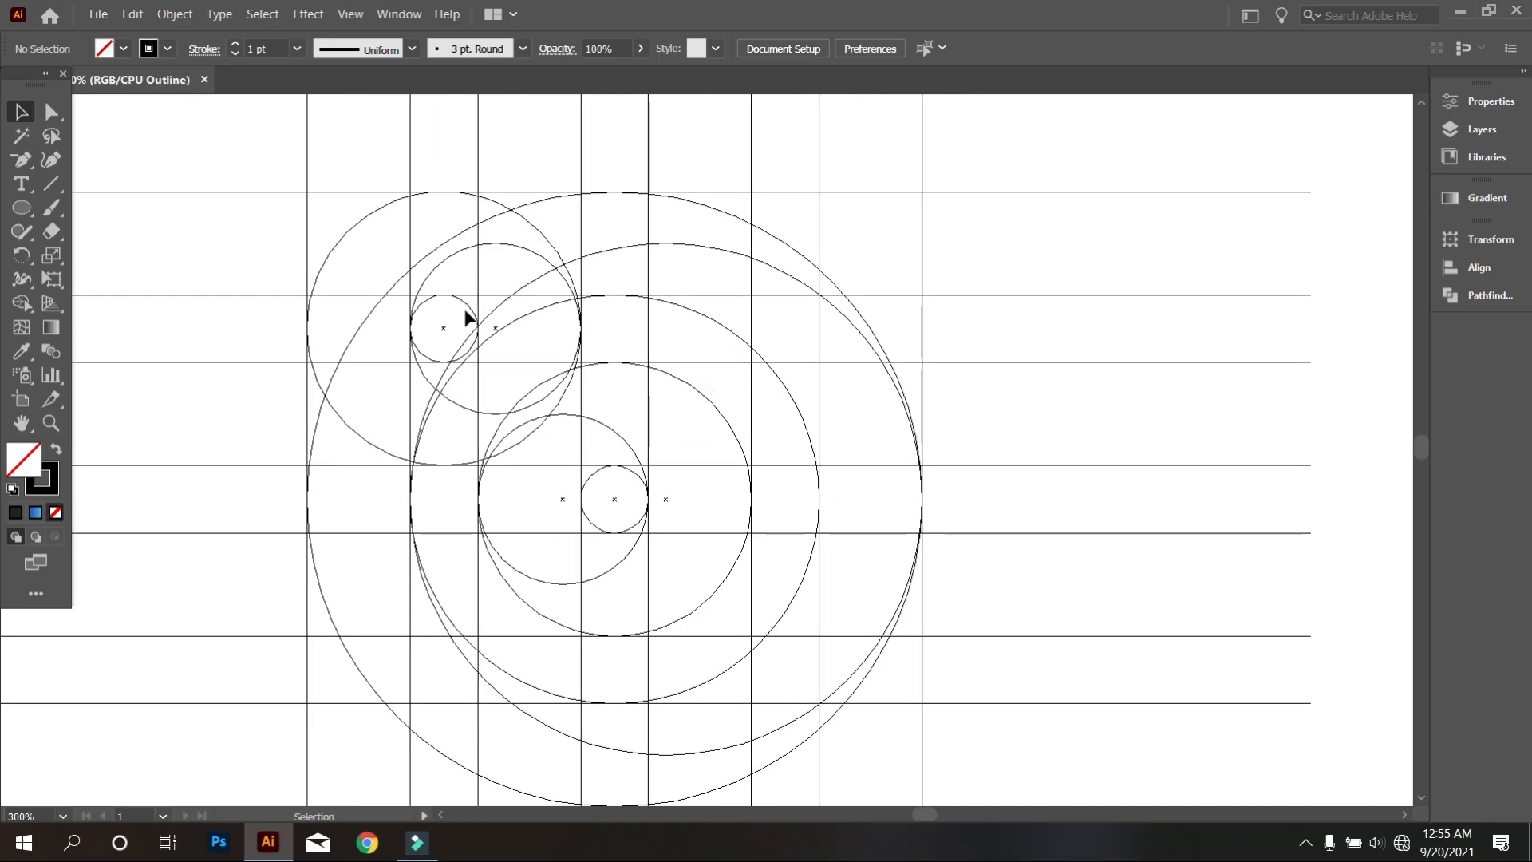
- Group the upper-left circle cluster and Alt-drag a copy to the upper right
{"action": "left_click", "coordinate": [442, 327]}
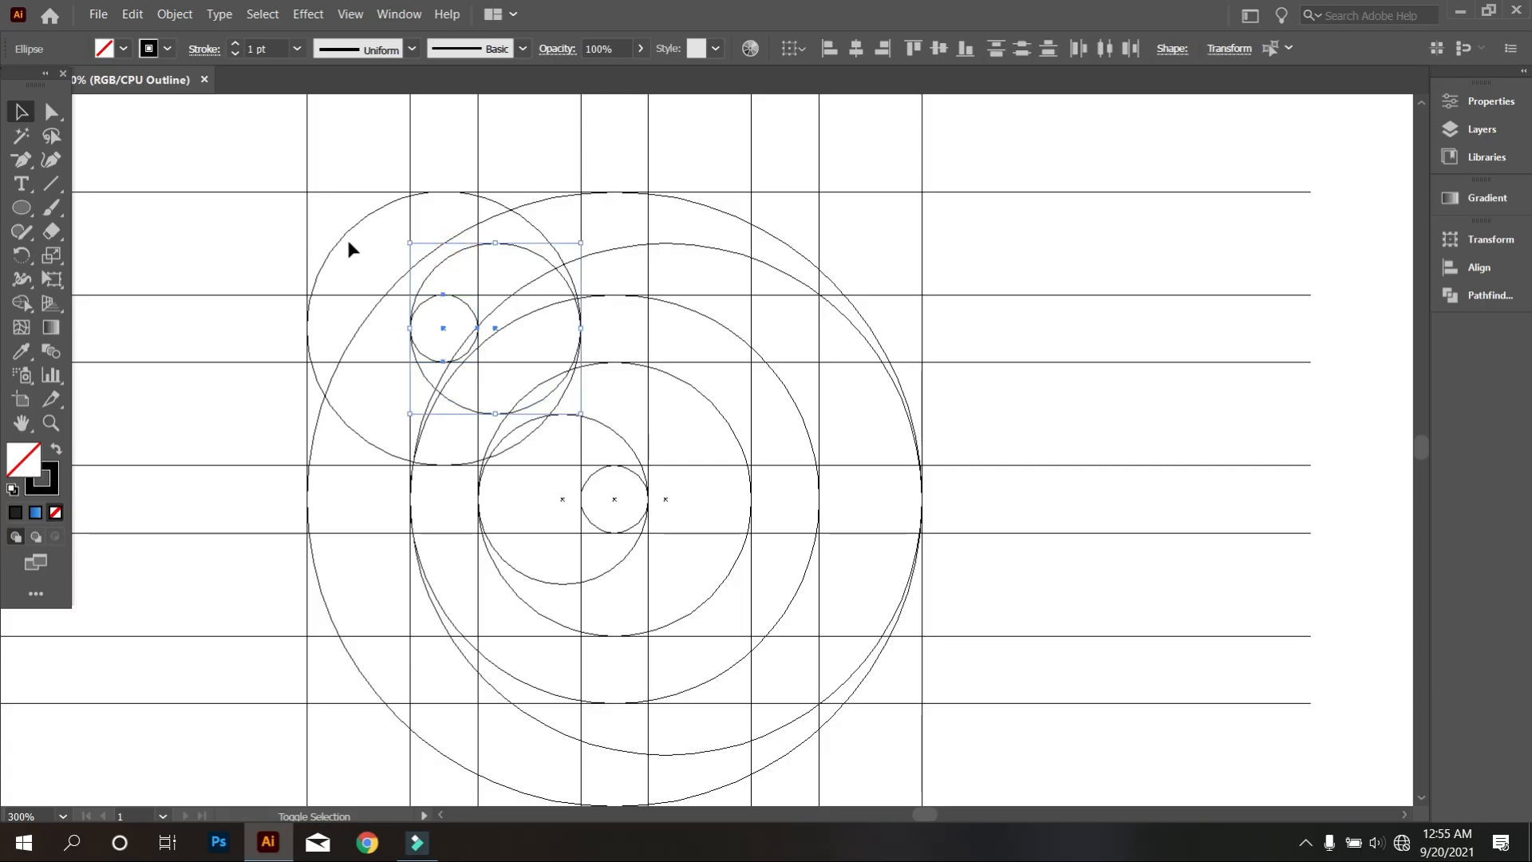
{"action": "right_click", "coordinate": [347, 243]}
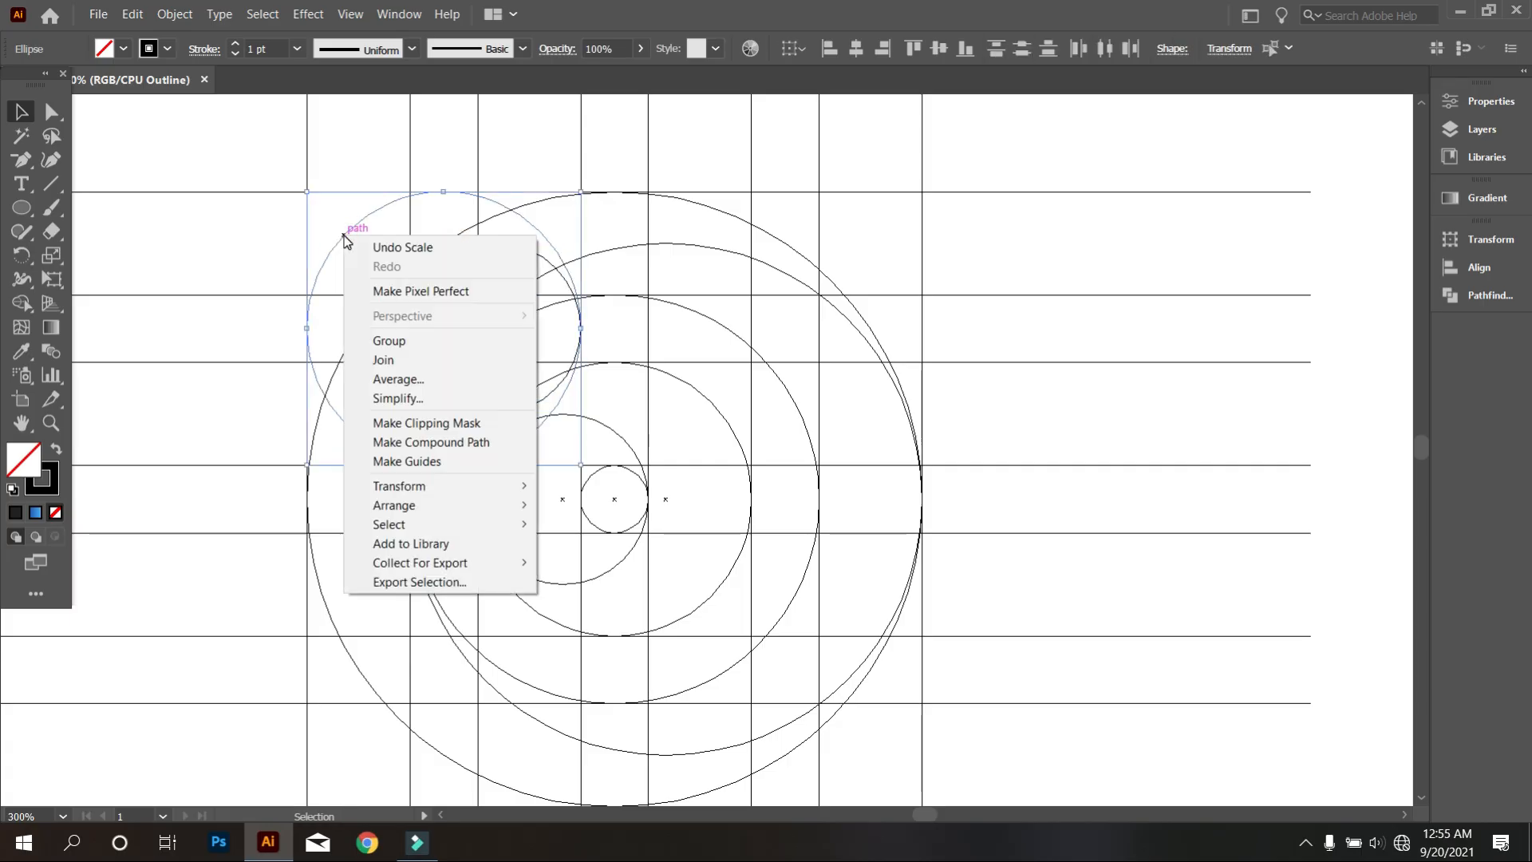
{"action": "left_click", "coordinate": [389, 340]}
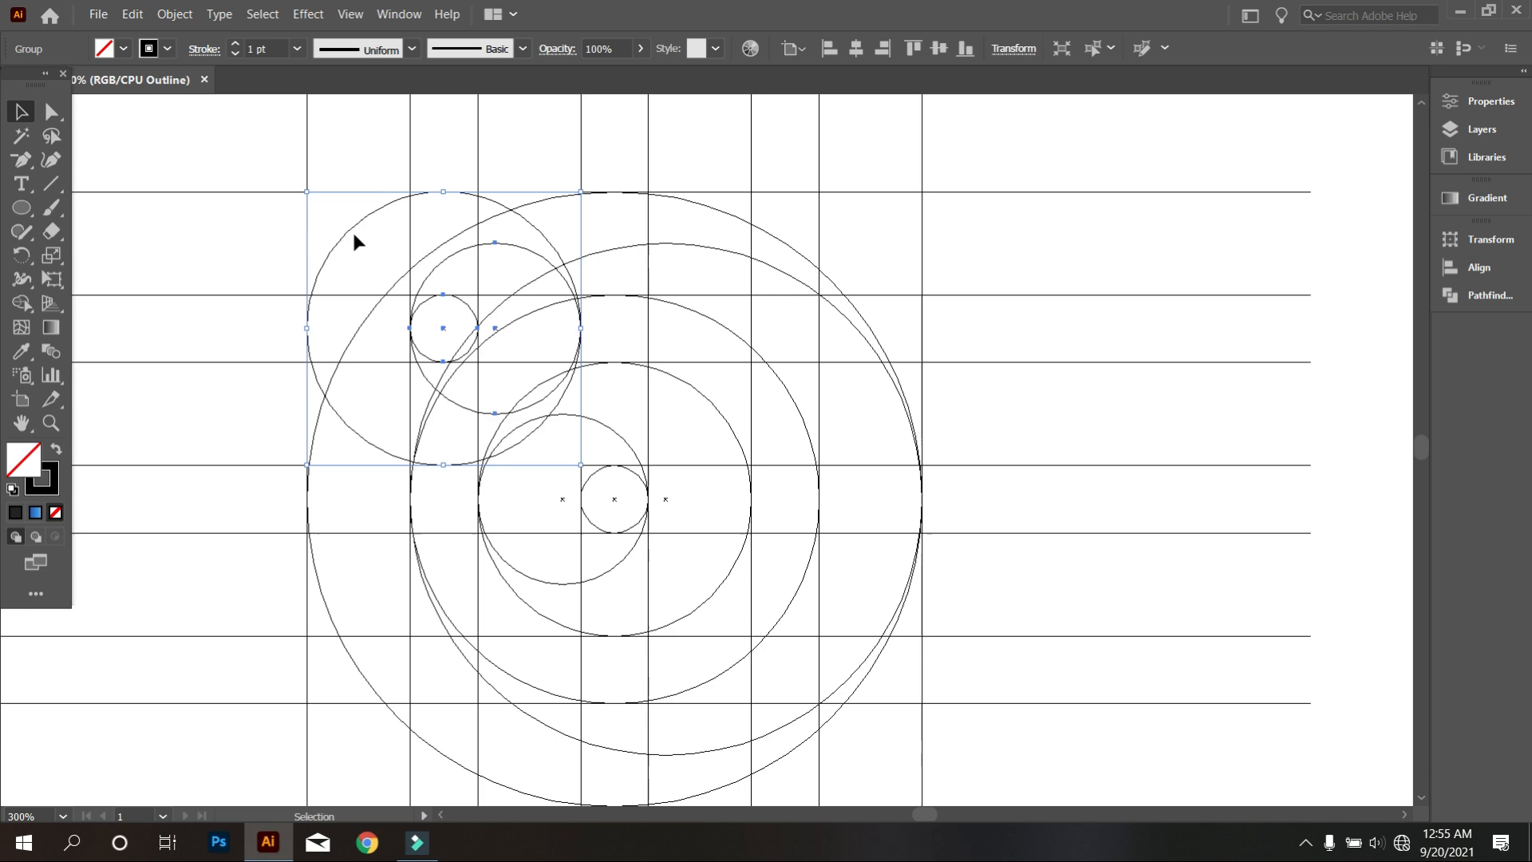
{"action": "mouse_move", "coordinate": [350, 236]}
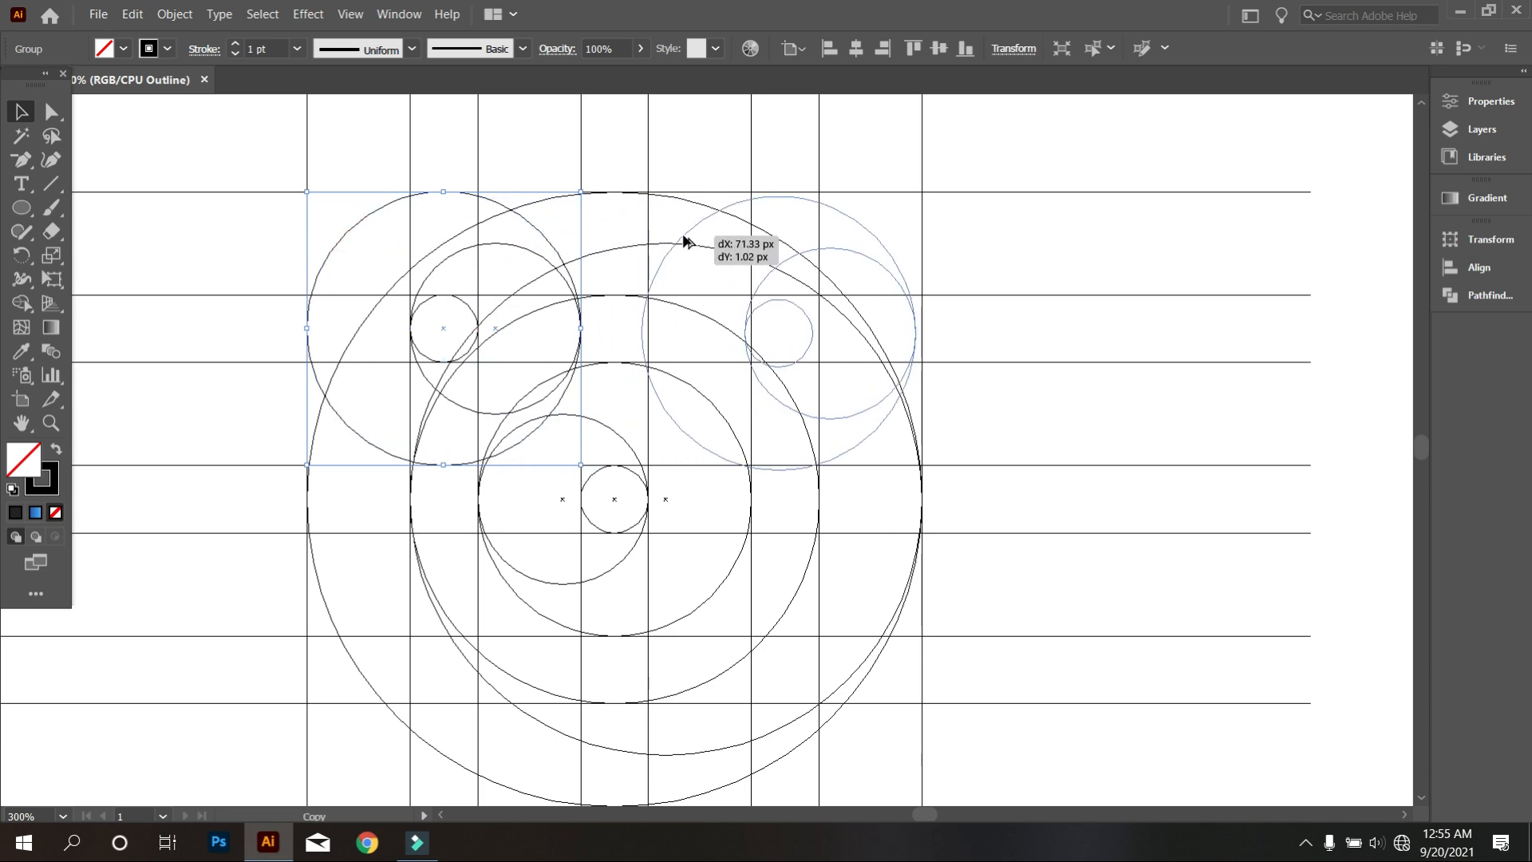
{"action": "left_click_drag", "start_coordinate": [684, 243], "coordinate": [693, 238]}
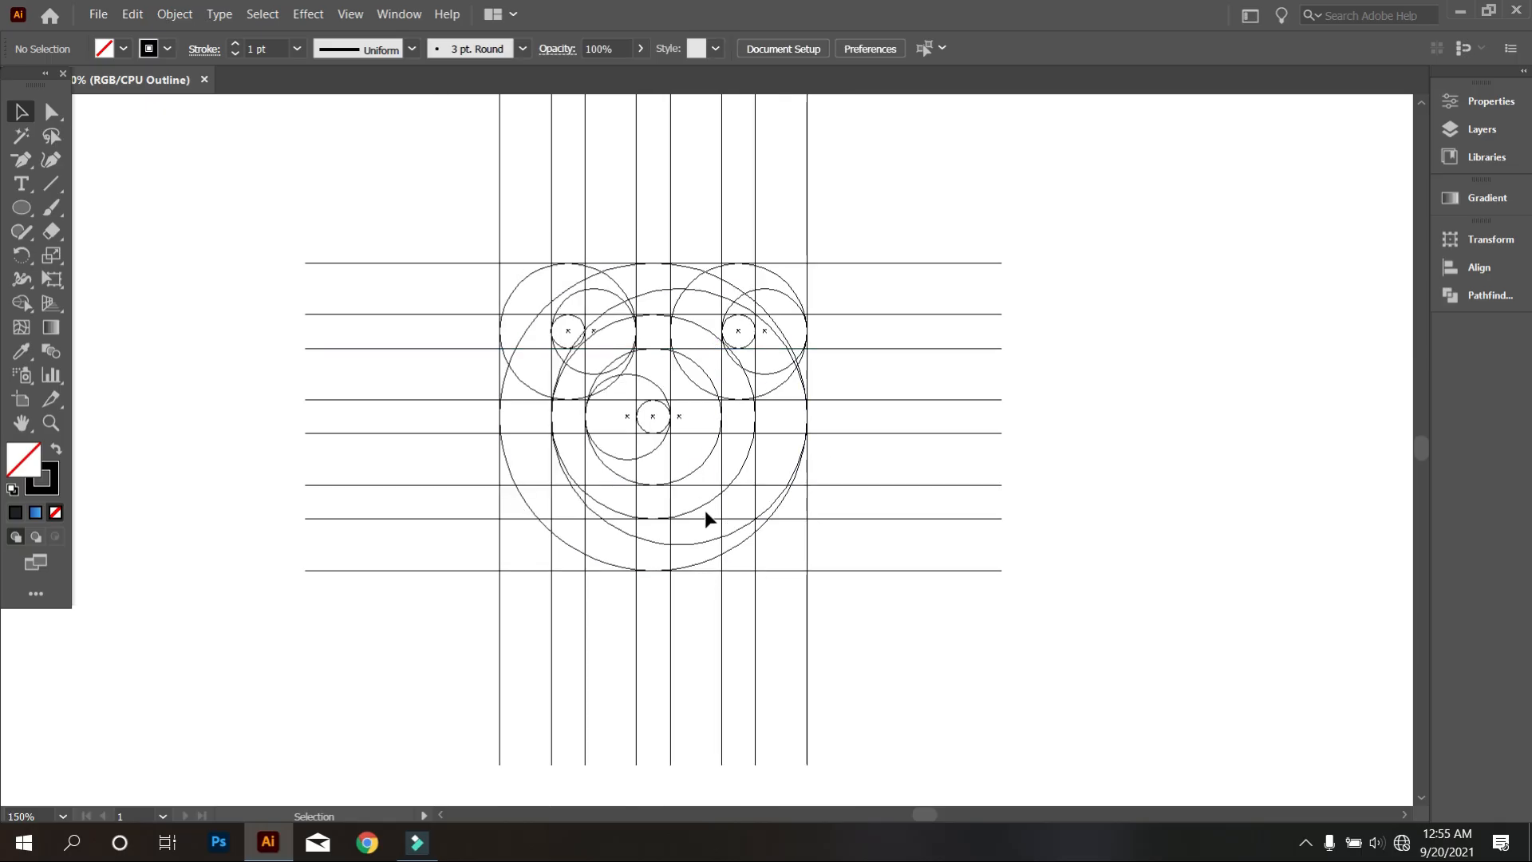
{"action": "mouse_move", "coordinate": [750, 535]}
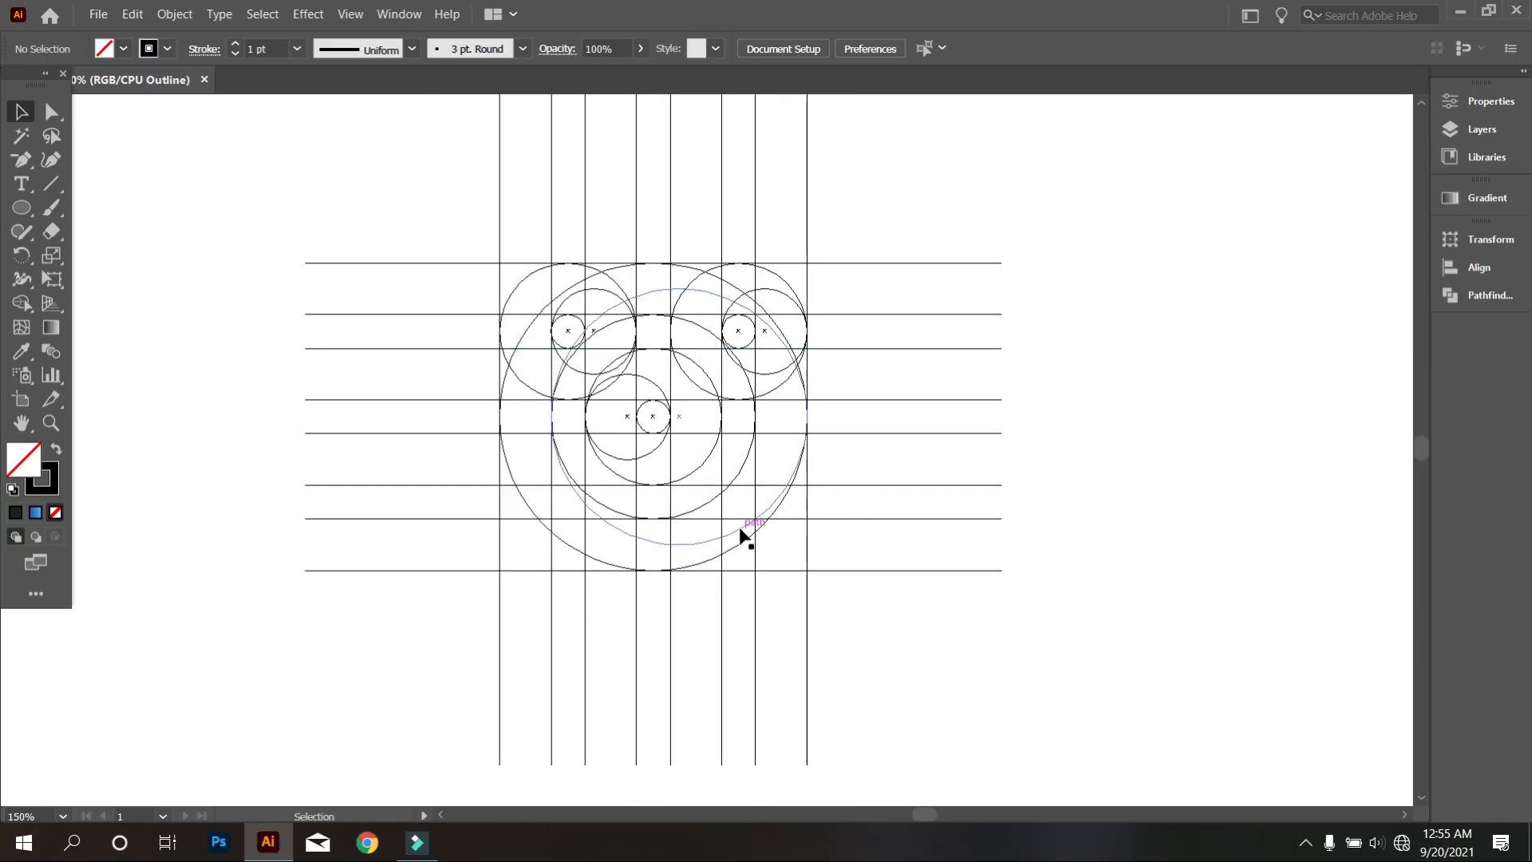
- Return to Preview mode, select all shapes, and set their stroke to None
{"action": "key", "text": "ctrl"}
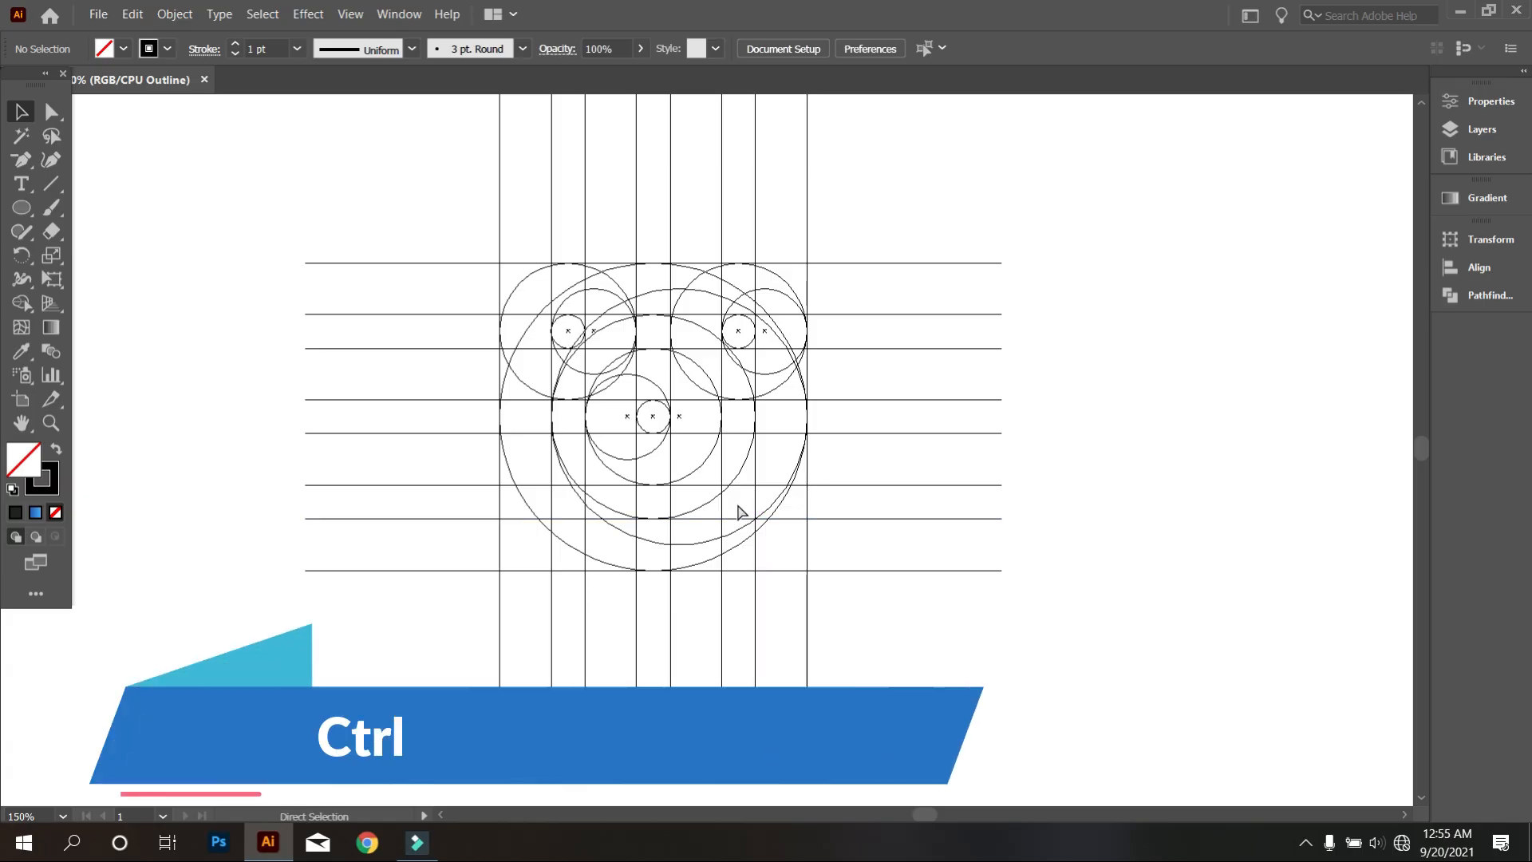
{"action": "key", "text": "ctrl+y"}
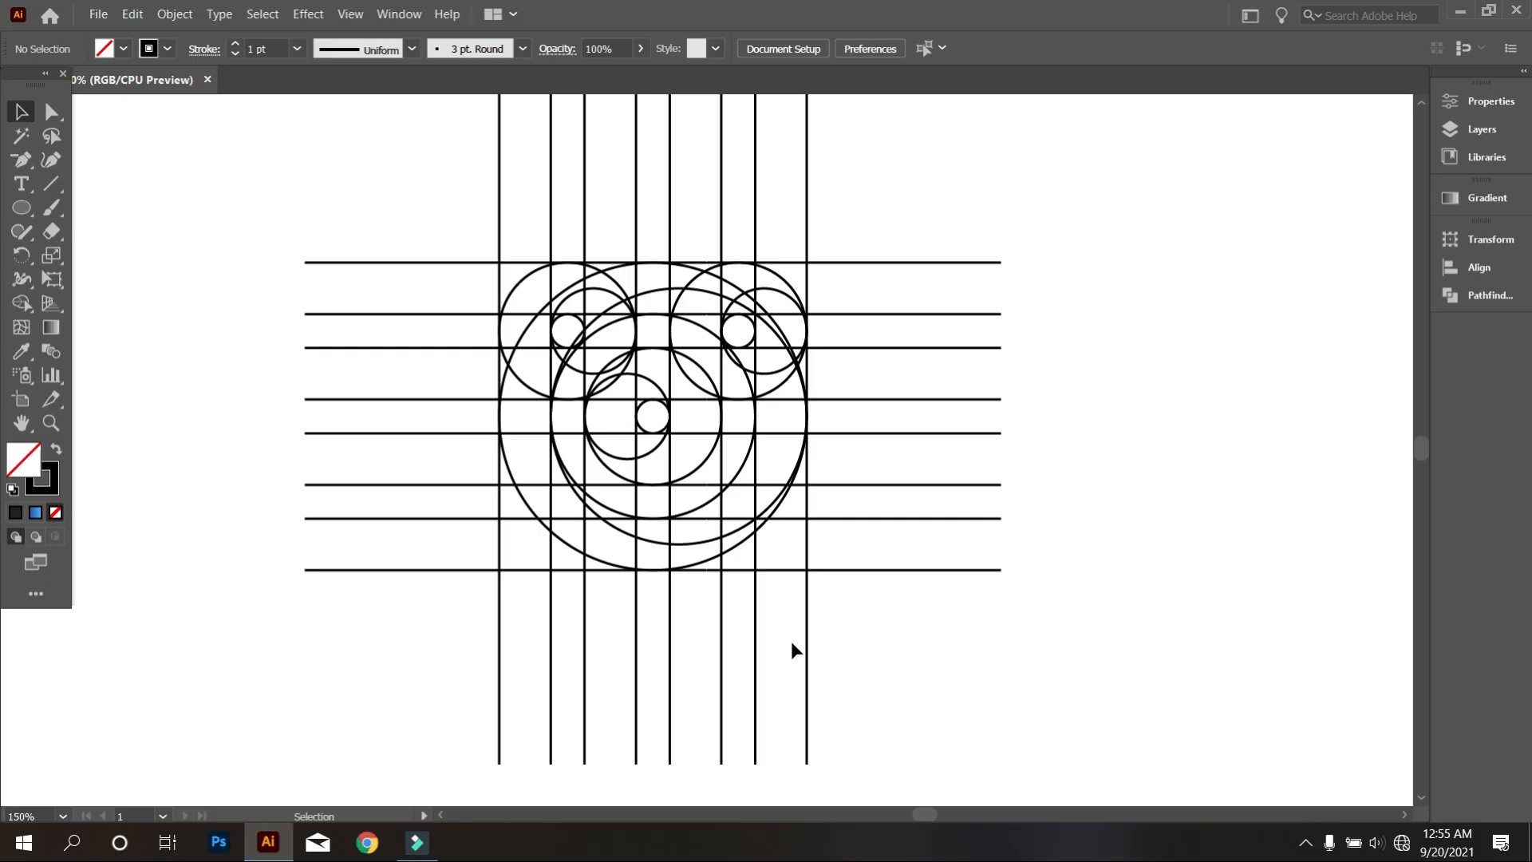
{"action": "key", "text": "ctrl+a"}
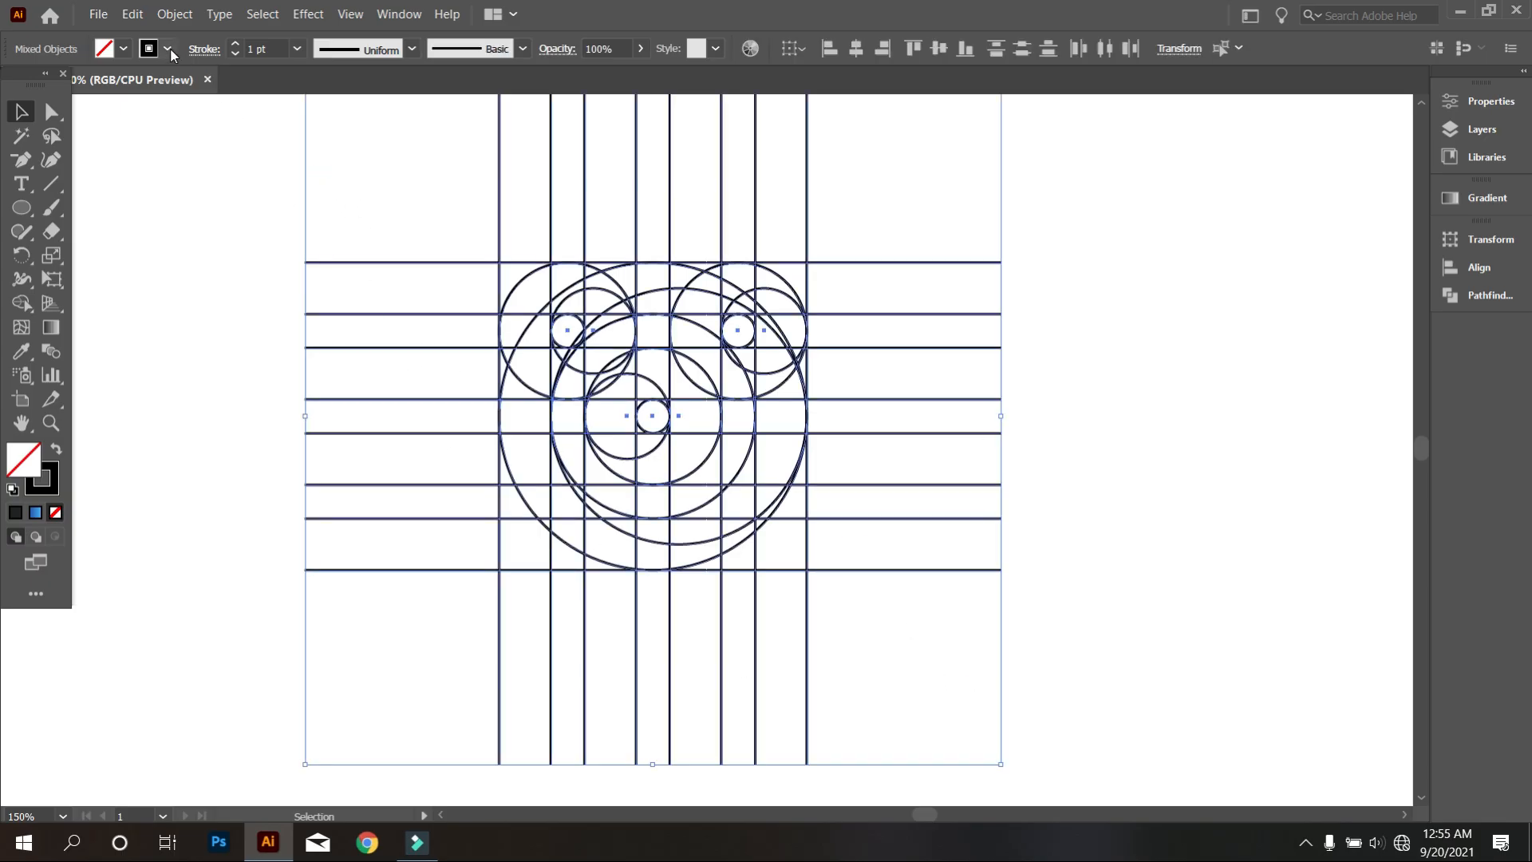
{"action": "left_click", "coordinate": [167, 49]}
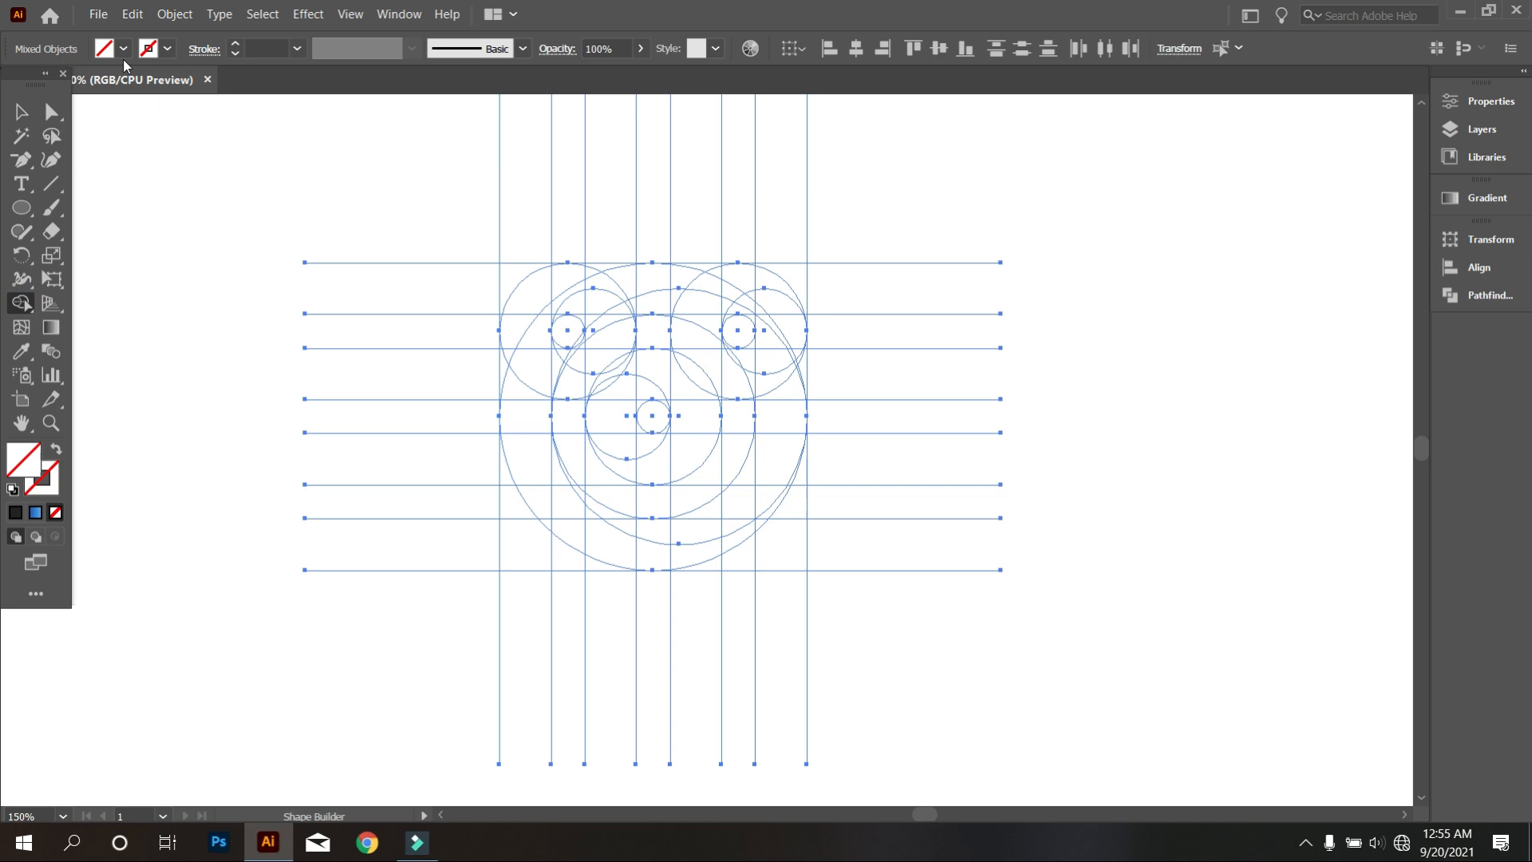
- Merge the top-left regions and the small inner corner into the ribbon with Shape Builder
{"action": "left_click", "coordinate": [104, 48]}
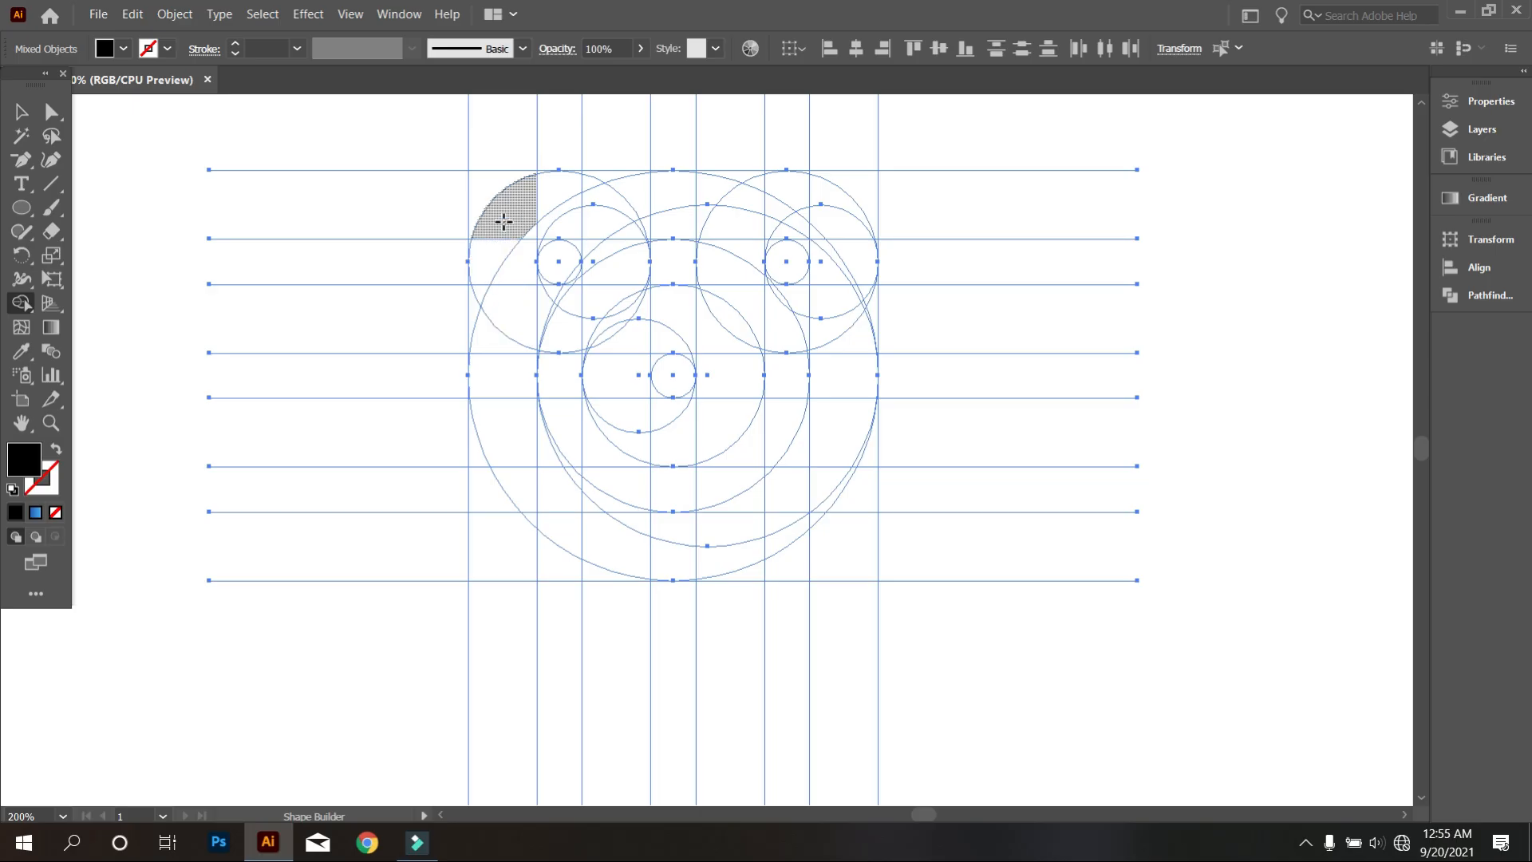
{"action": "left_click_drag", "start_coordinate": [501, 220], "coordinate": [496, 401]}
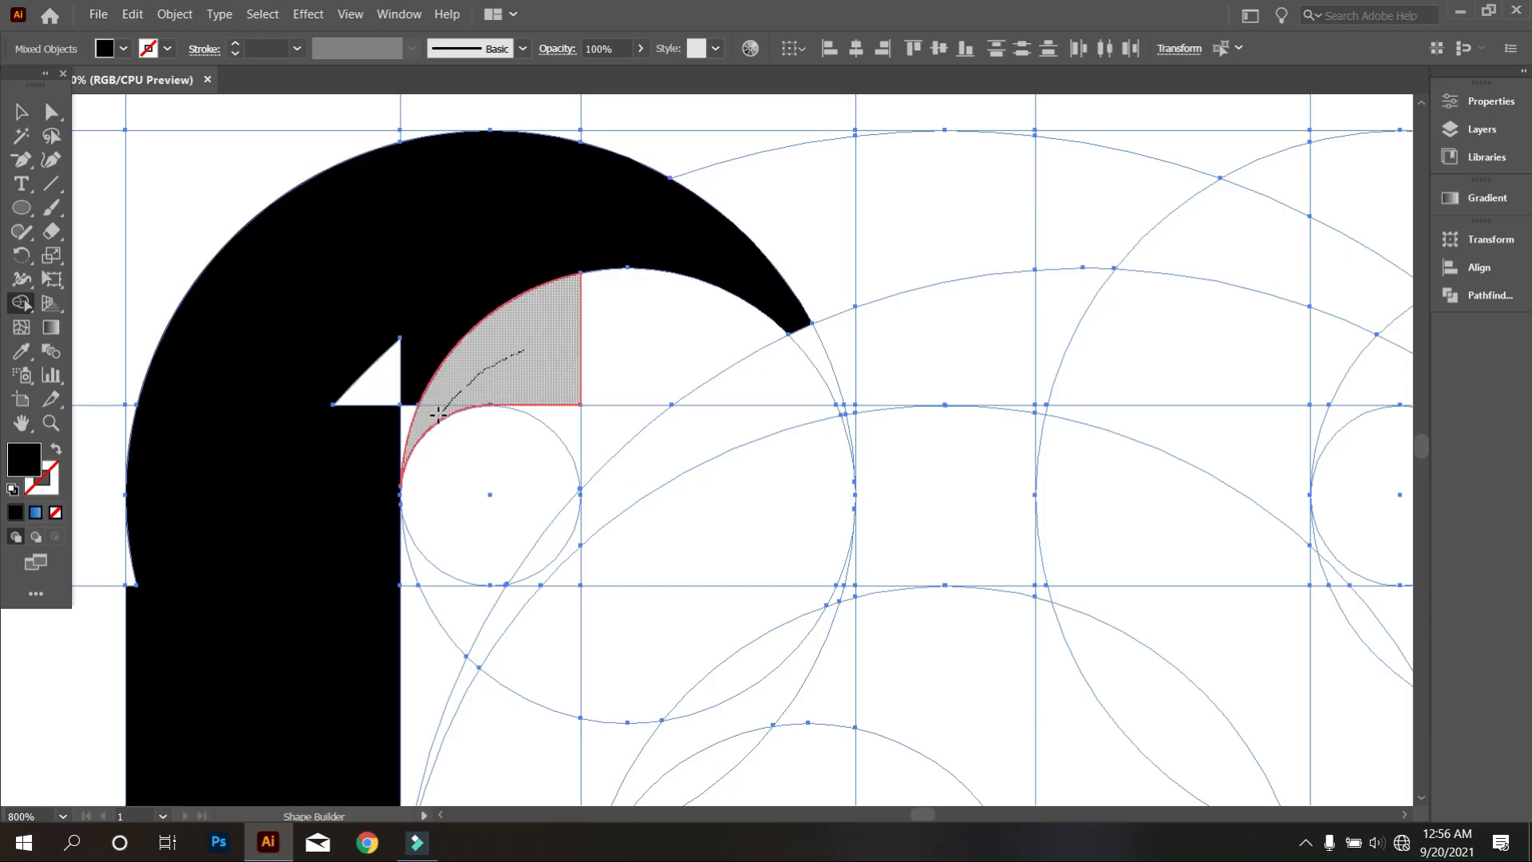
{"action": "left_click", "coordinate": [567, 410]}
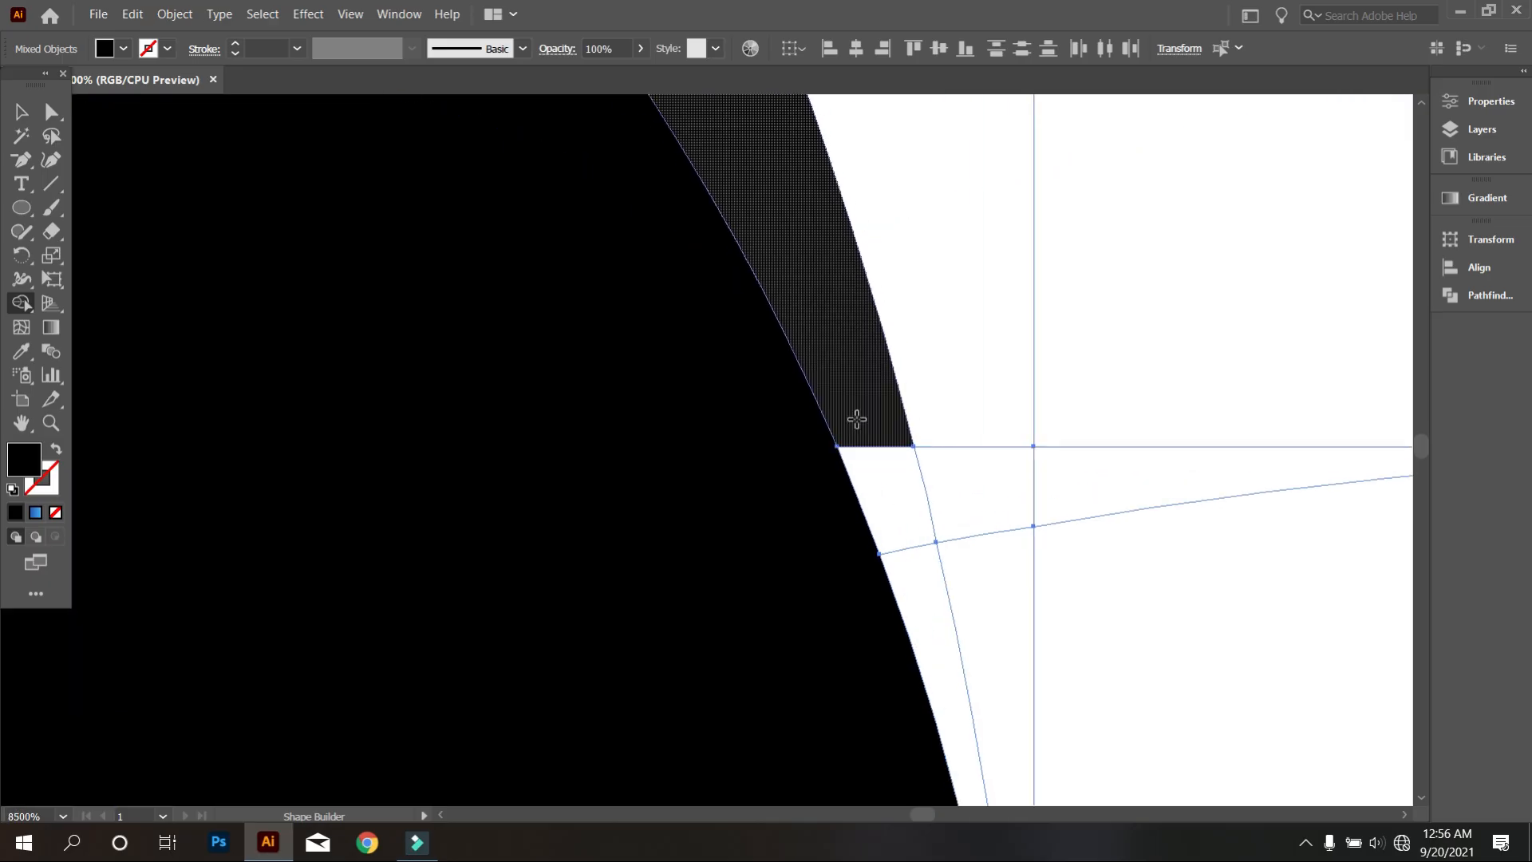
{"action": "scroll", "scroll_direction": "down", "scroll_amount": 3}
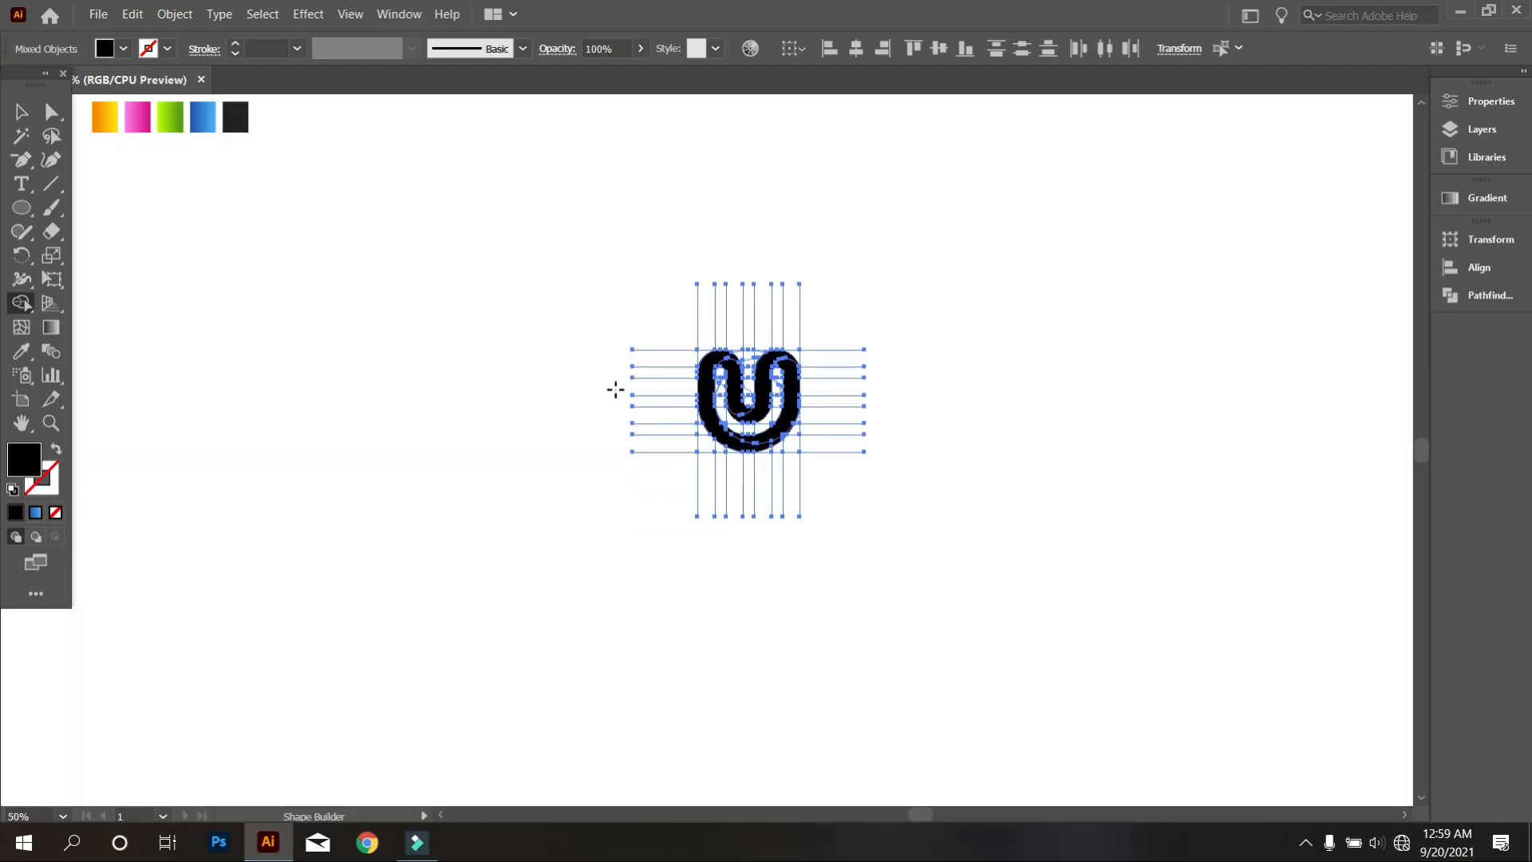
- Select the leftover construction lines around the logo and delete them
{"action": "left_click", "coordinate": [21, 111]}
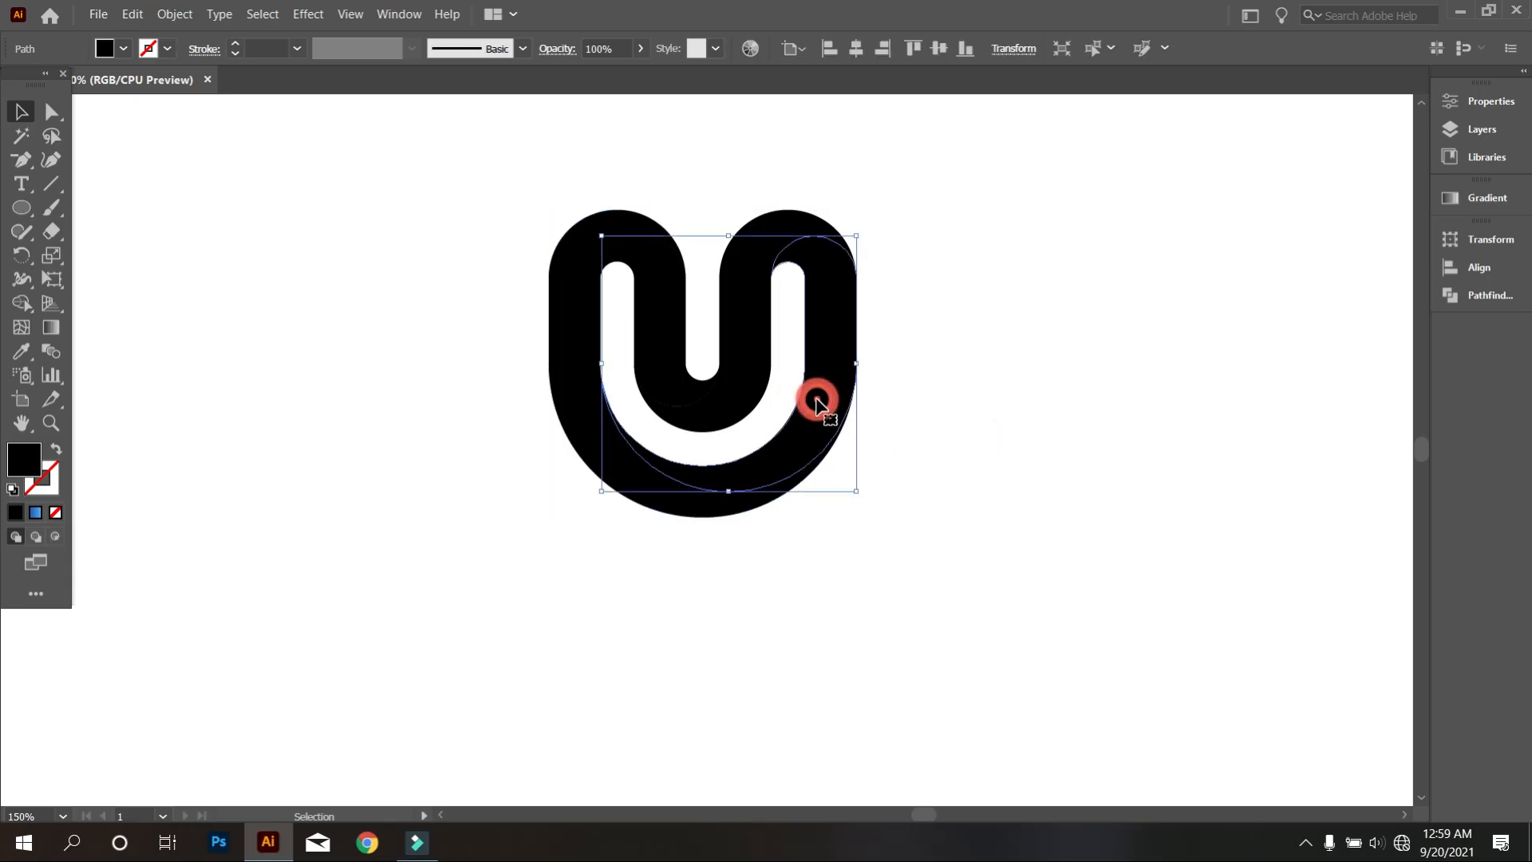
{"action": "left_click_drag", "start_coordinate": [819, 406], "coordinate": [672, 370]}
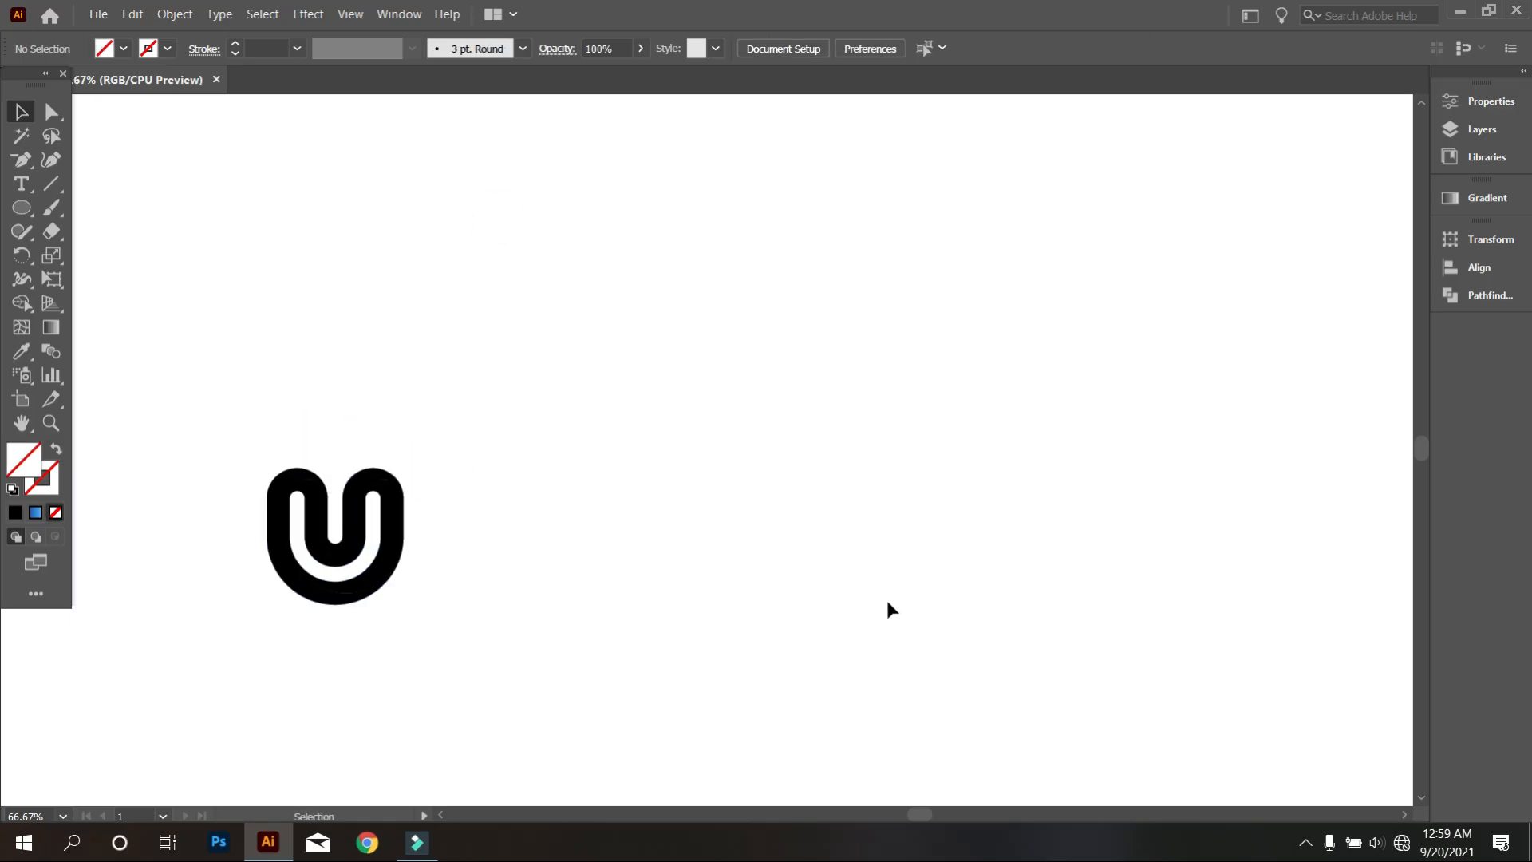
{"action": "left_click", "coordinate": [335, 536]}
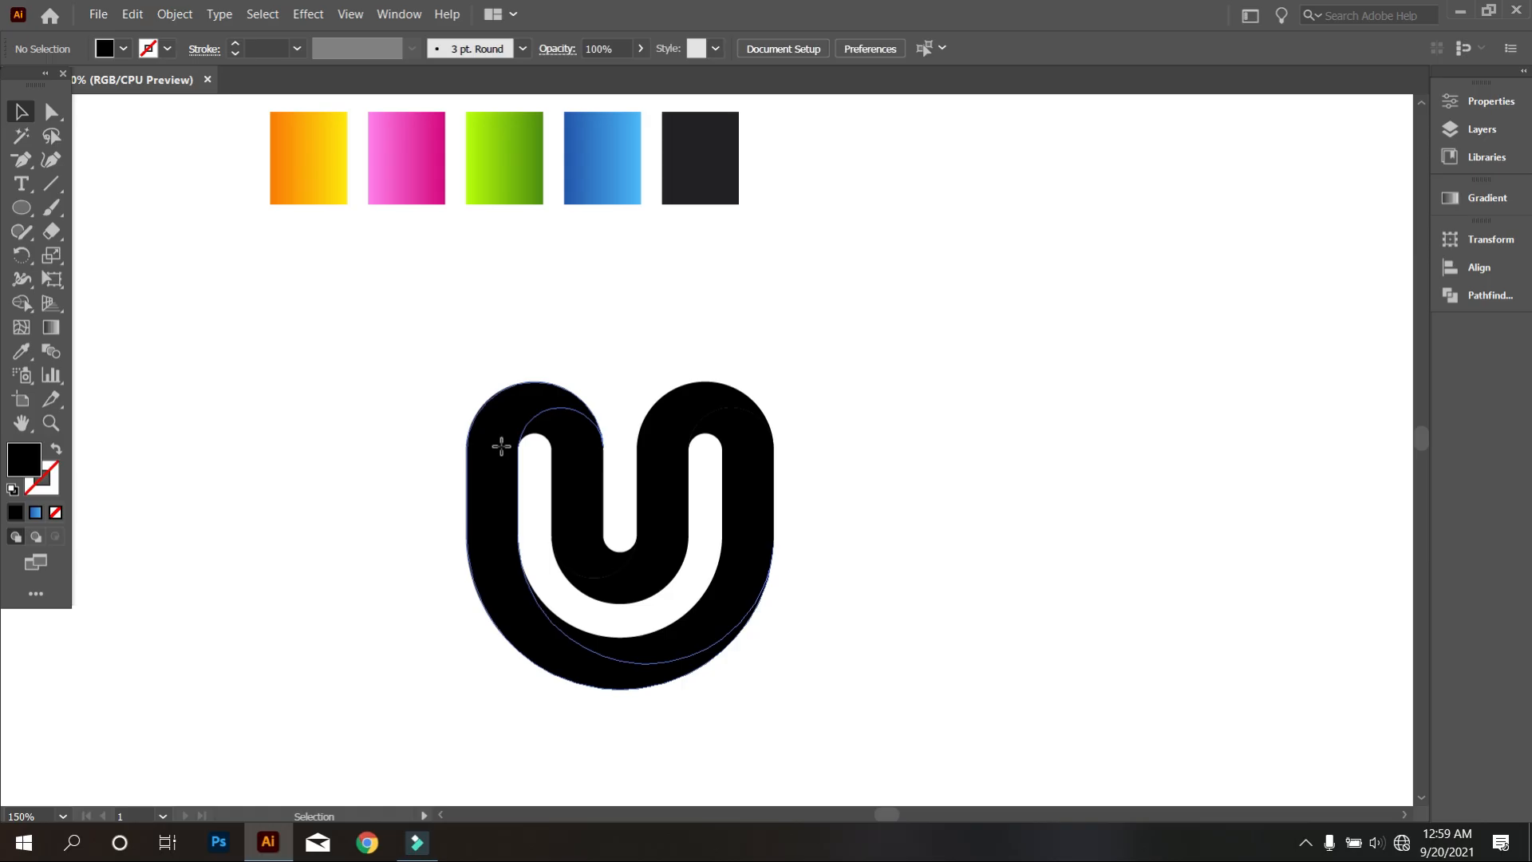
- Fill the left ribbon piece with the orange gradient, then select the next piece
{"action": "left_click", "coordinate": [22, 352]}
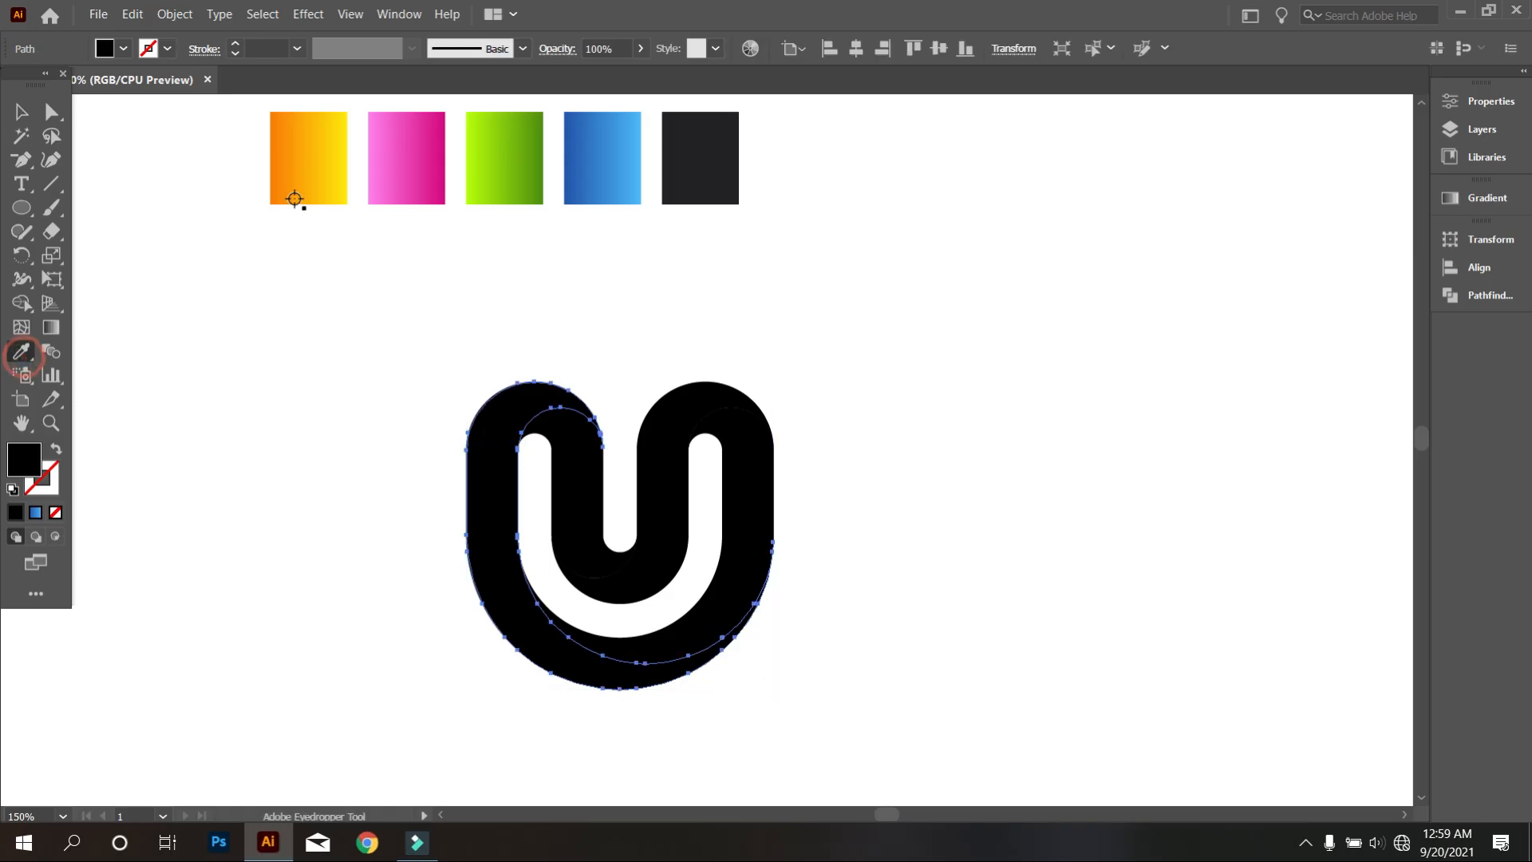
{"action": "left_click", "coordinate": [308, 158]}
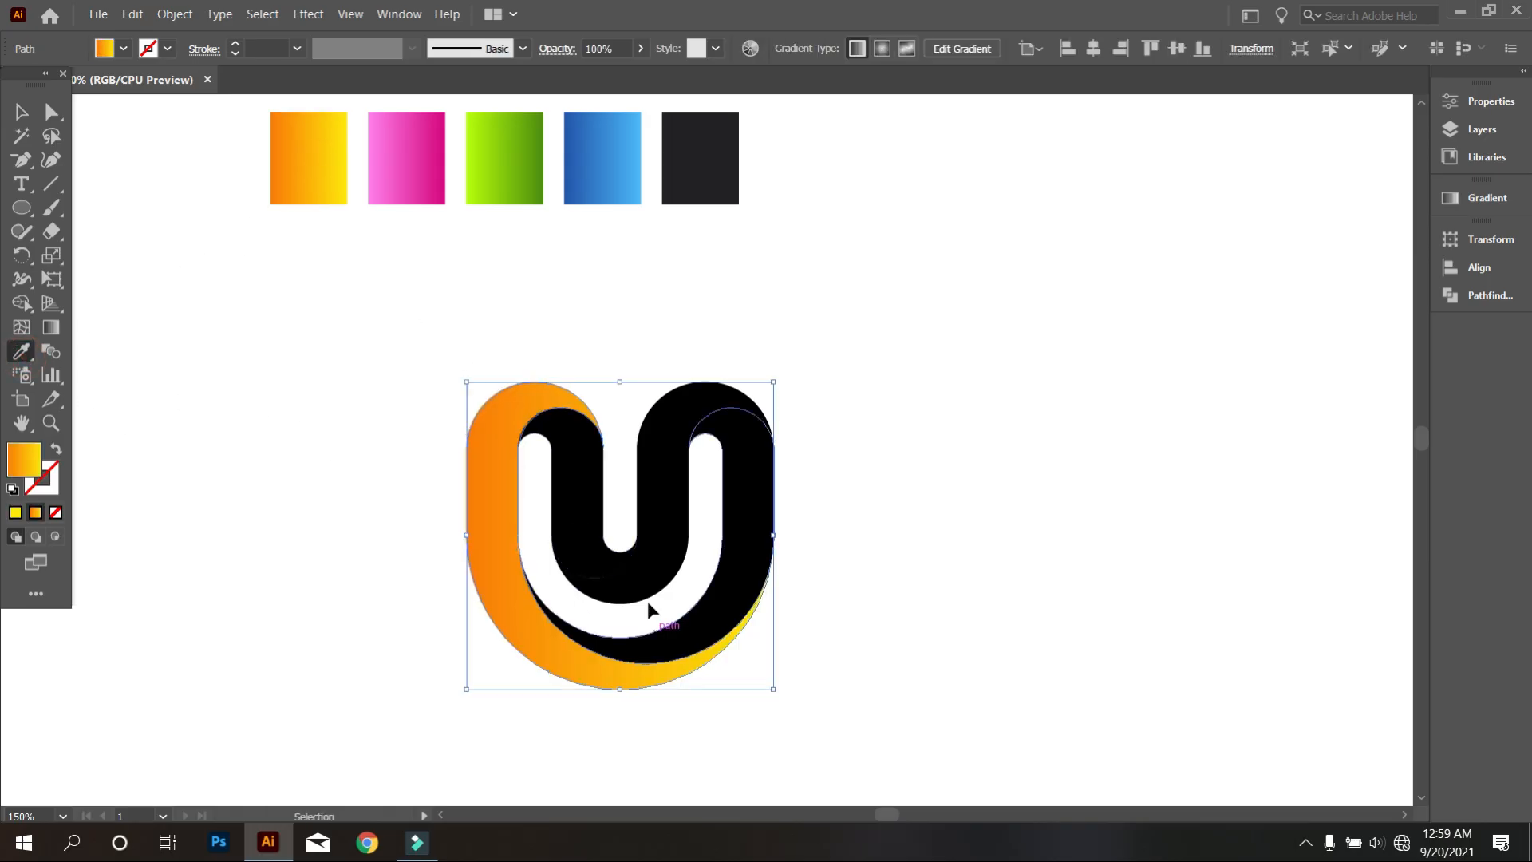
{"action": "left_click", "coordinate": [405, 157]}
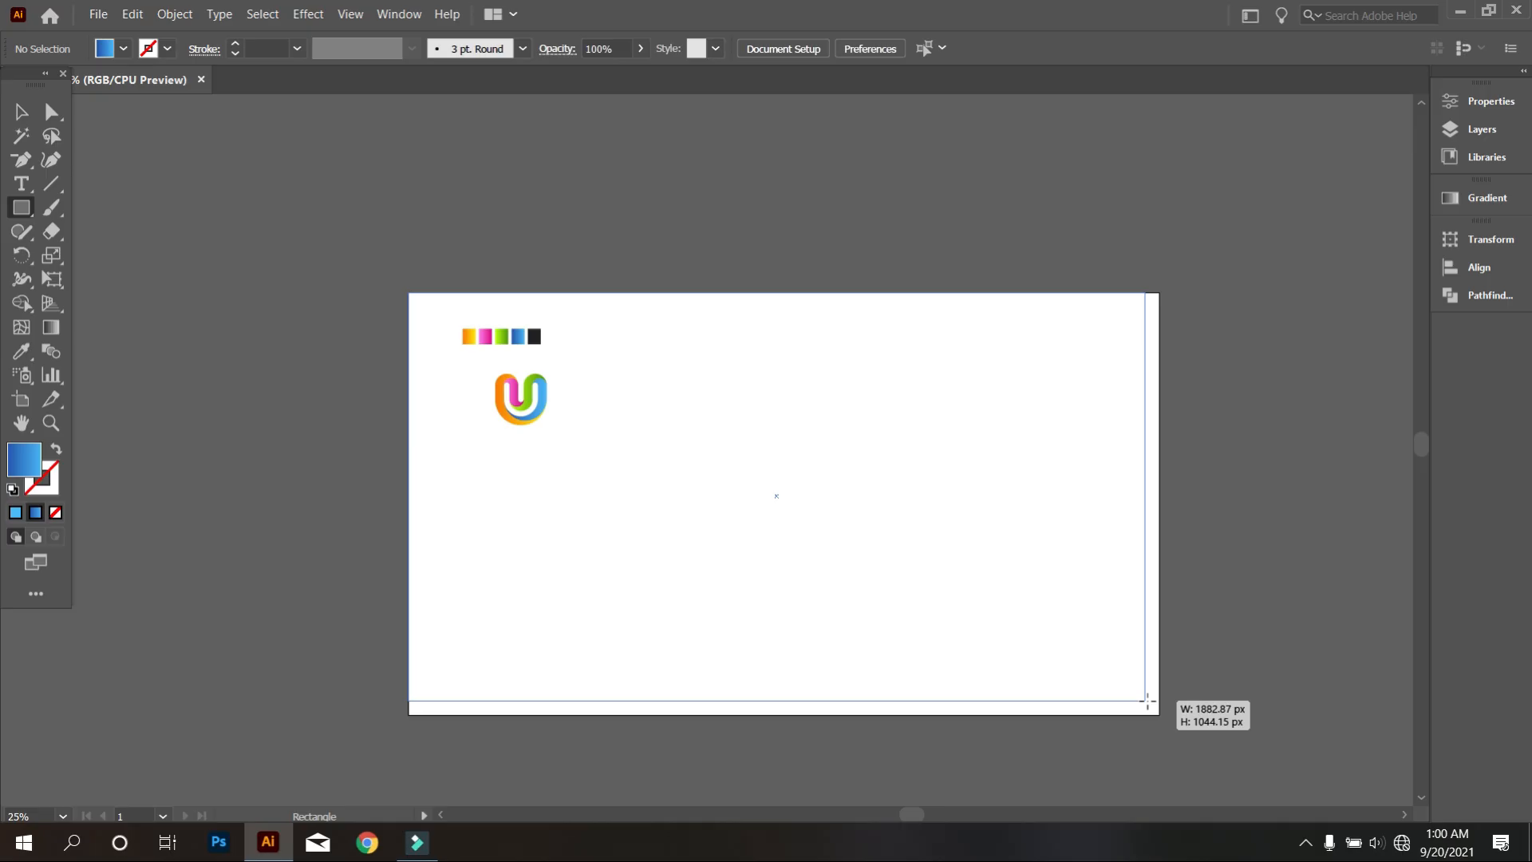
- Send the new rectangle to the back and give it the dark charcoal colour
{"action": "right_click", "coordinate": [831, 406]}
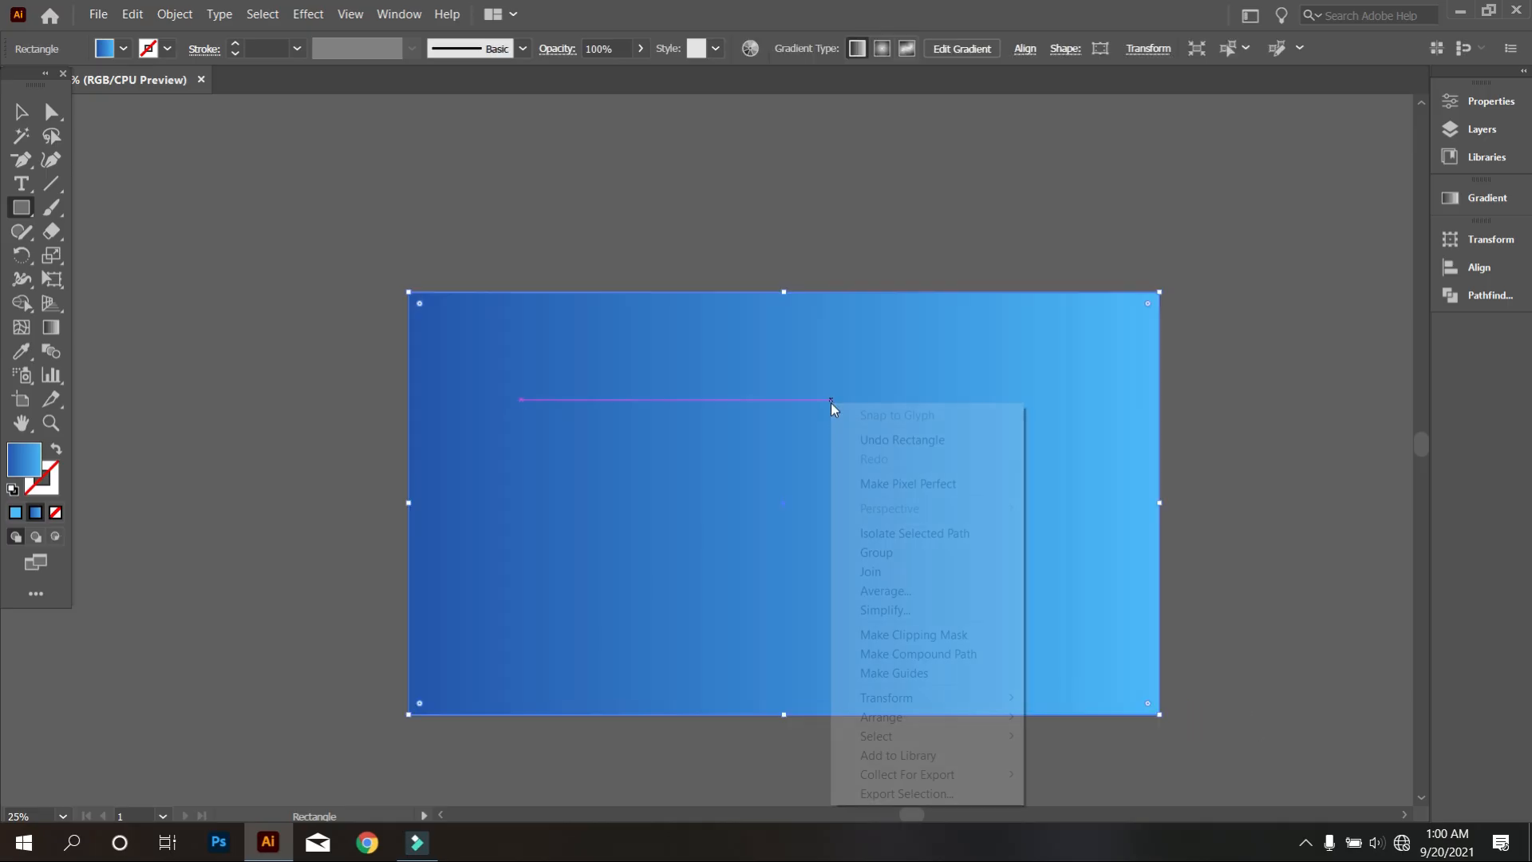
{"action": "mouse_move", "coordinate": [880, 716]}
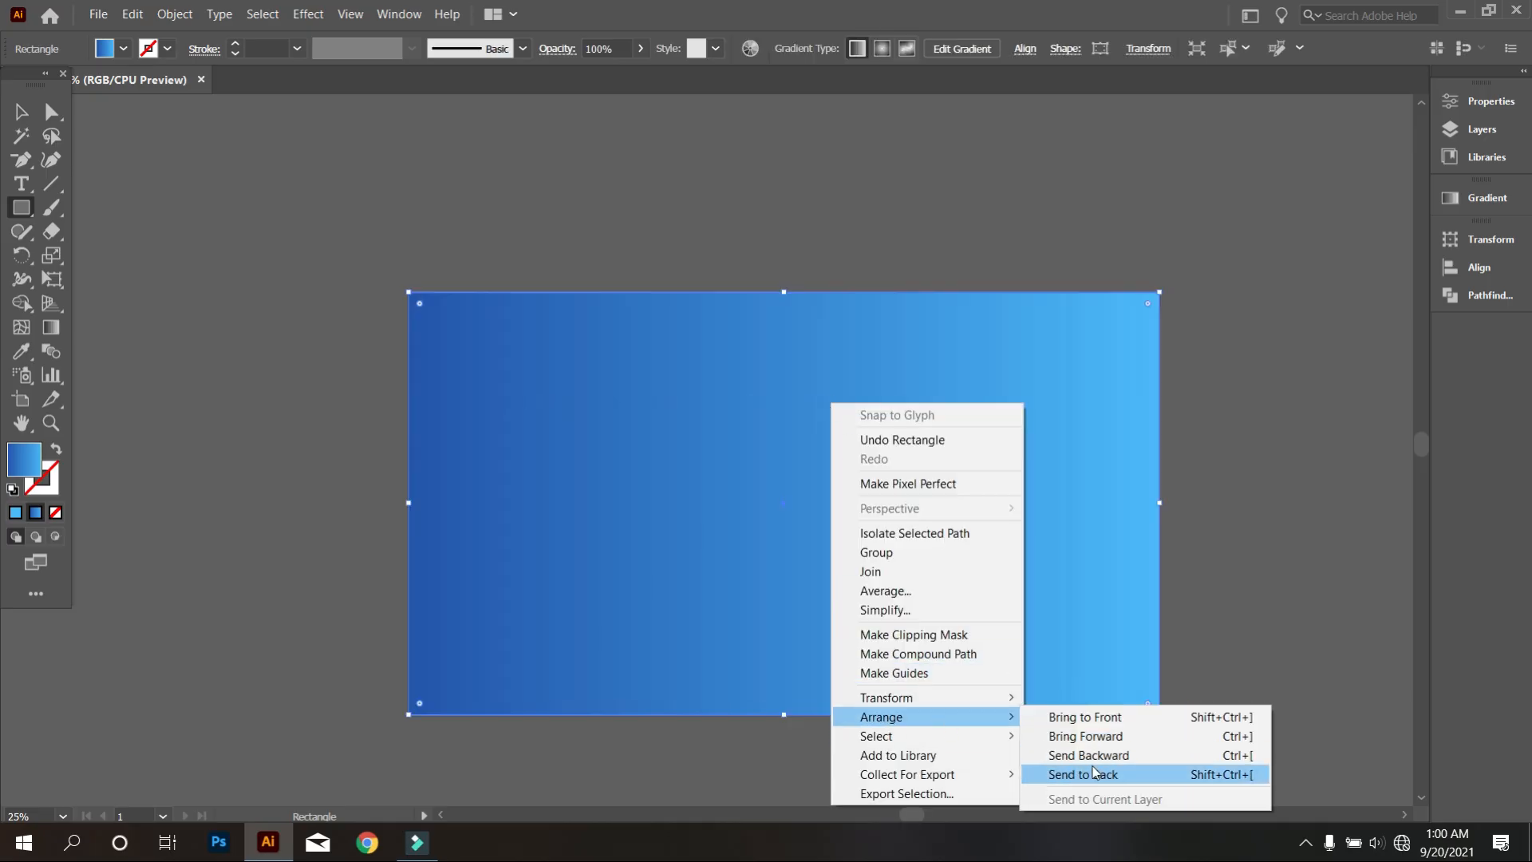
{"action": "left_click", "coordinate": [1081, 774]}
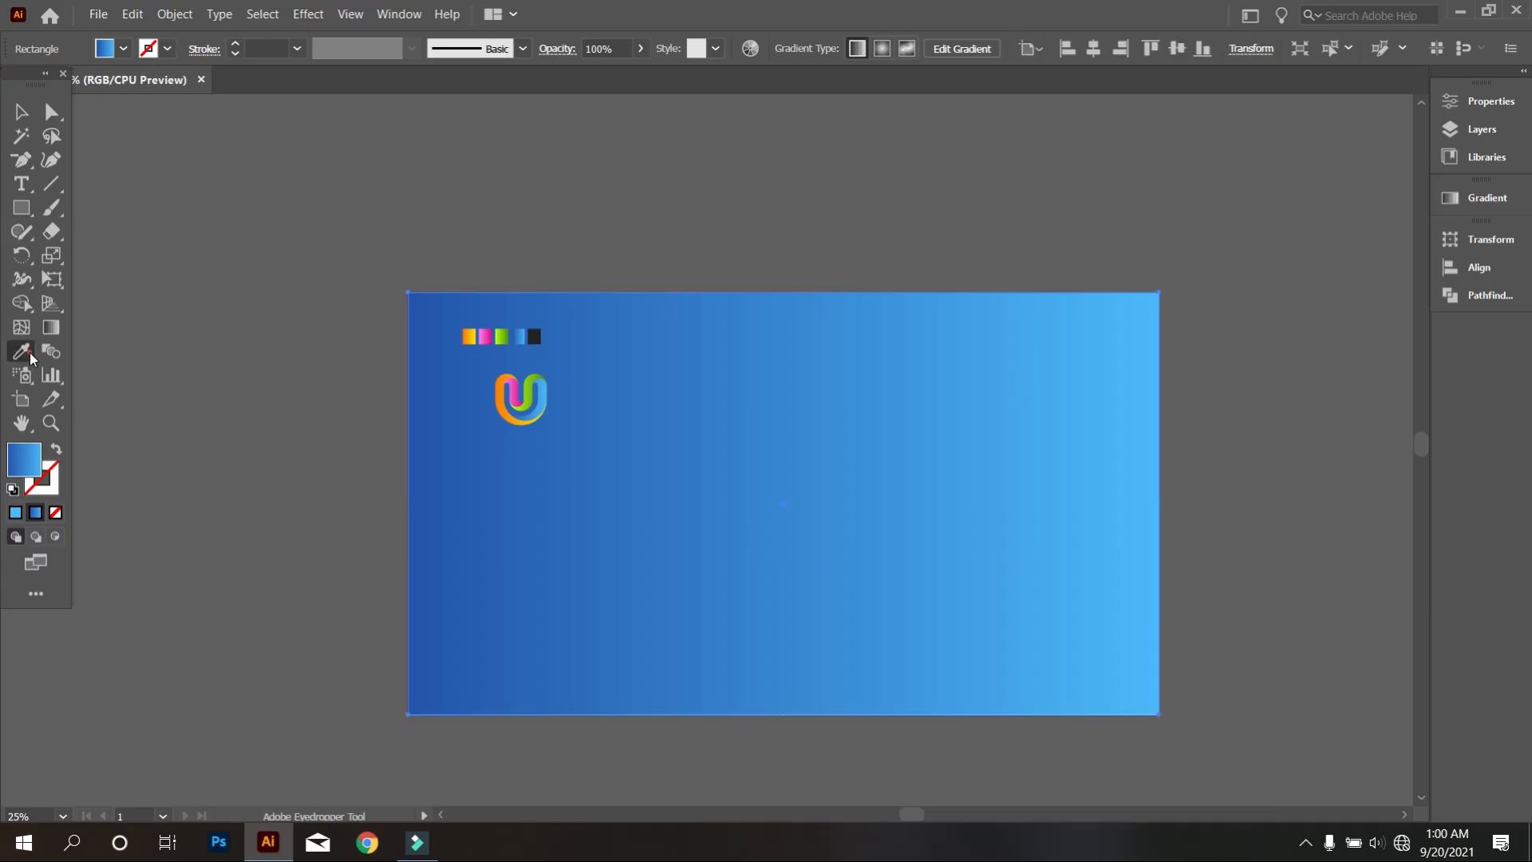
{"action": "left_click", "coordinate": [457, 284]}
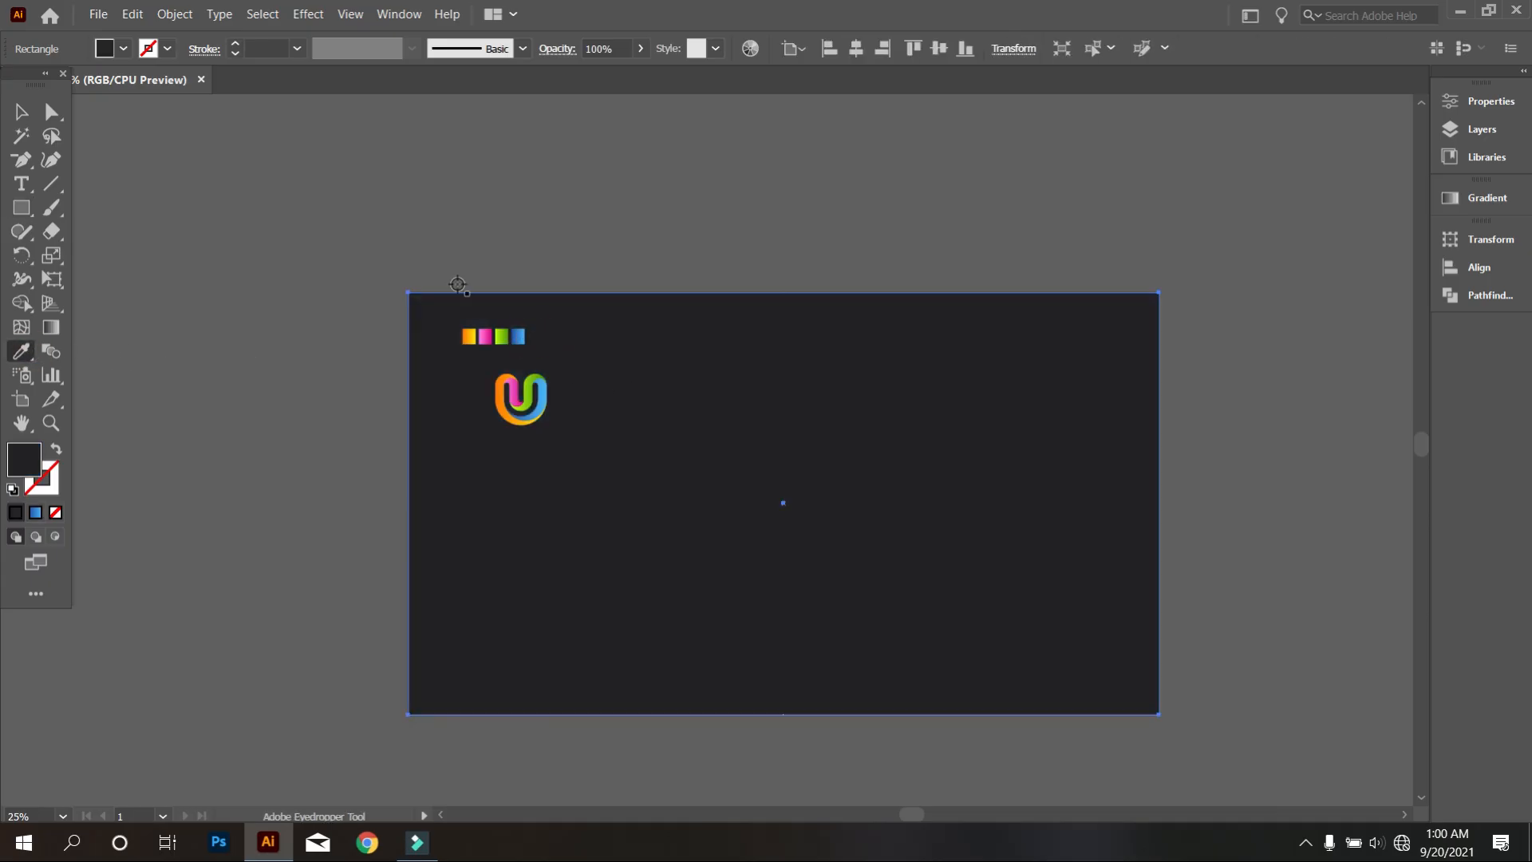
{"action": "left_click", "coordinate": [174, 13]}
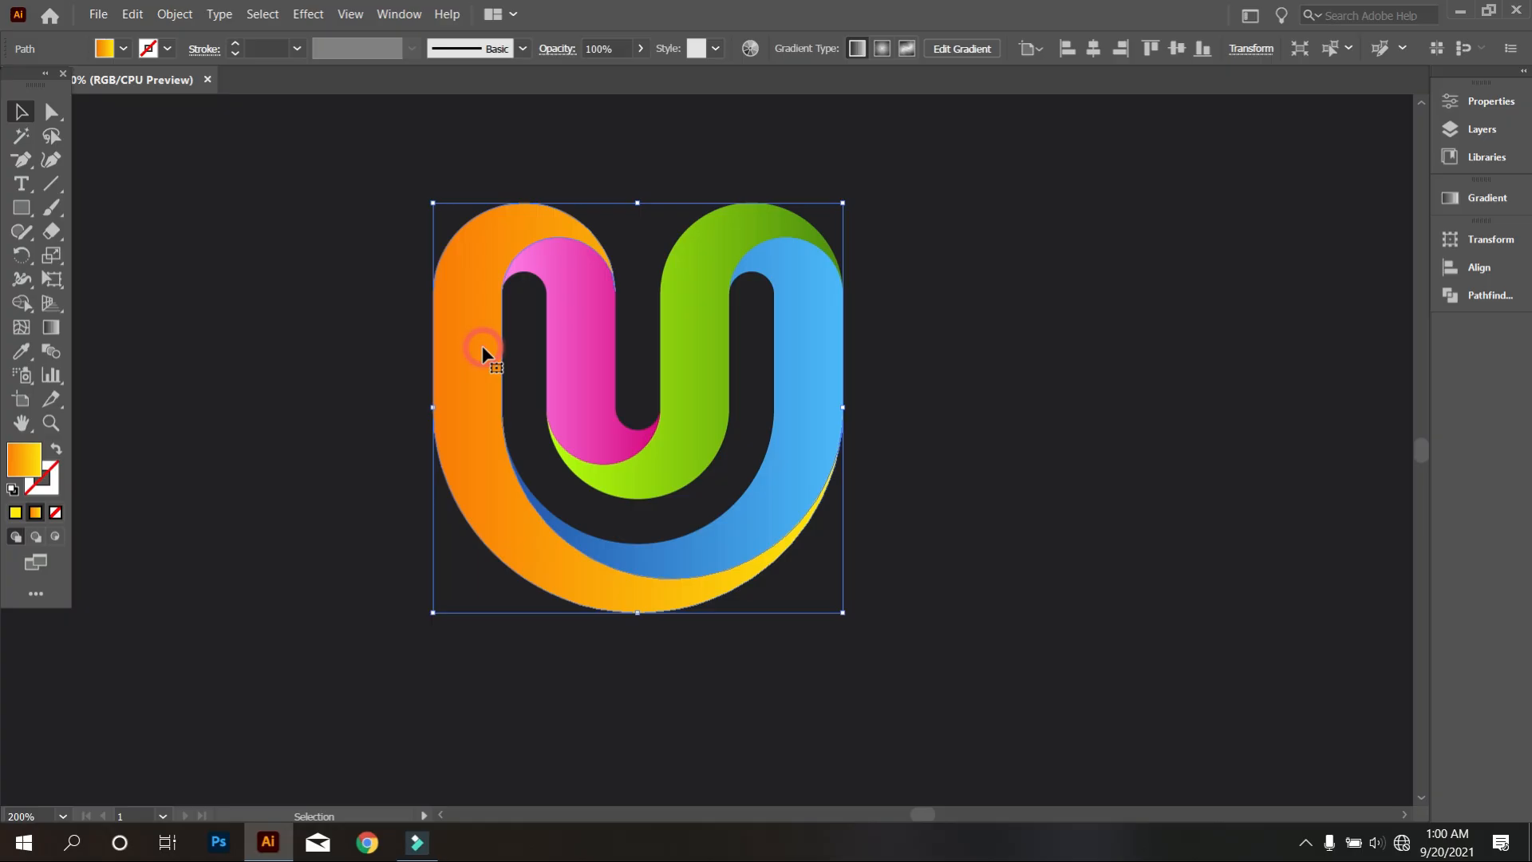
- Re-angle the orange gradient down its band, pink vertically, and green along its band
{"action": "left_click_drag", "start_coordinate": [479, 352], "coordinate": [506, 626]}
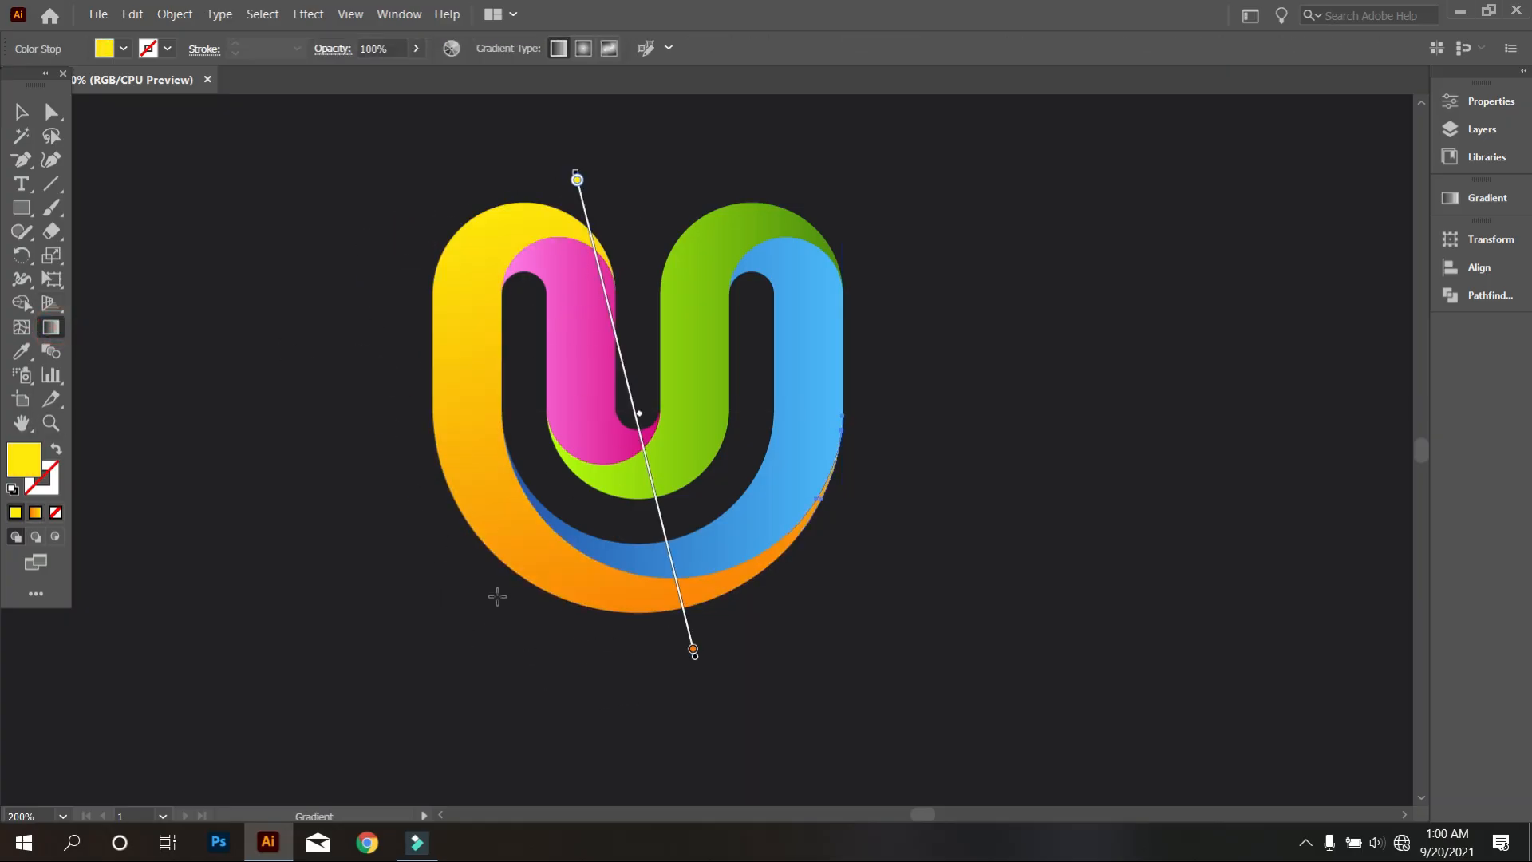
{"action": "left_click_drag", "start_coordinate": [693, 650], "coordinate": [666, 554]}
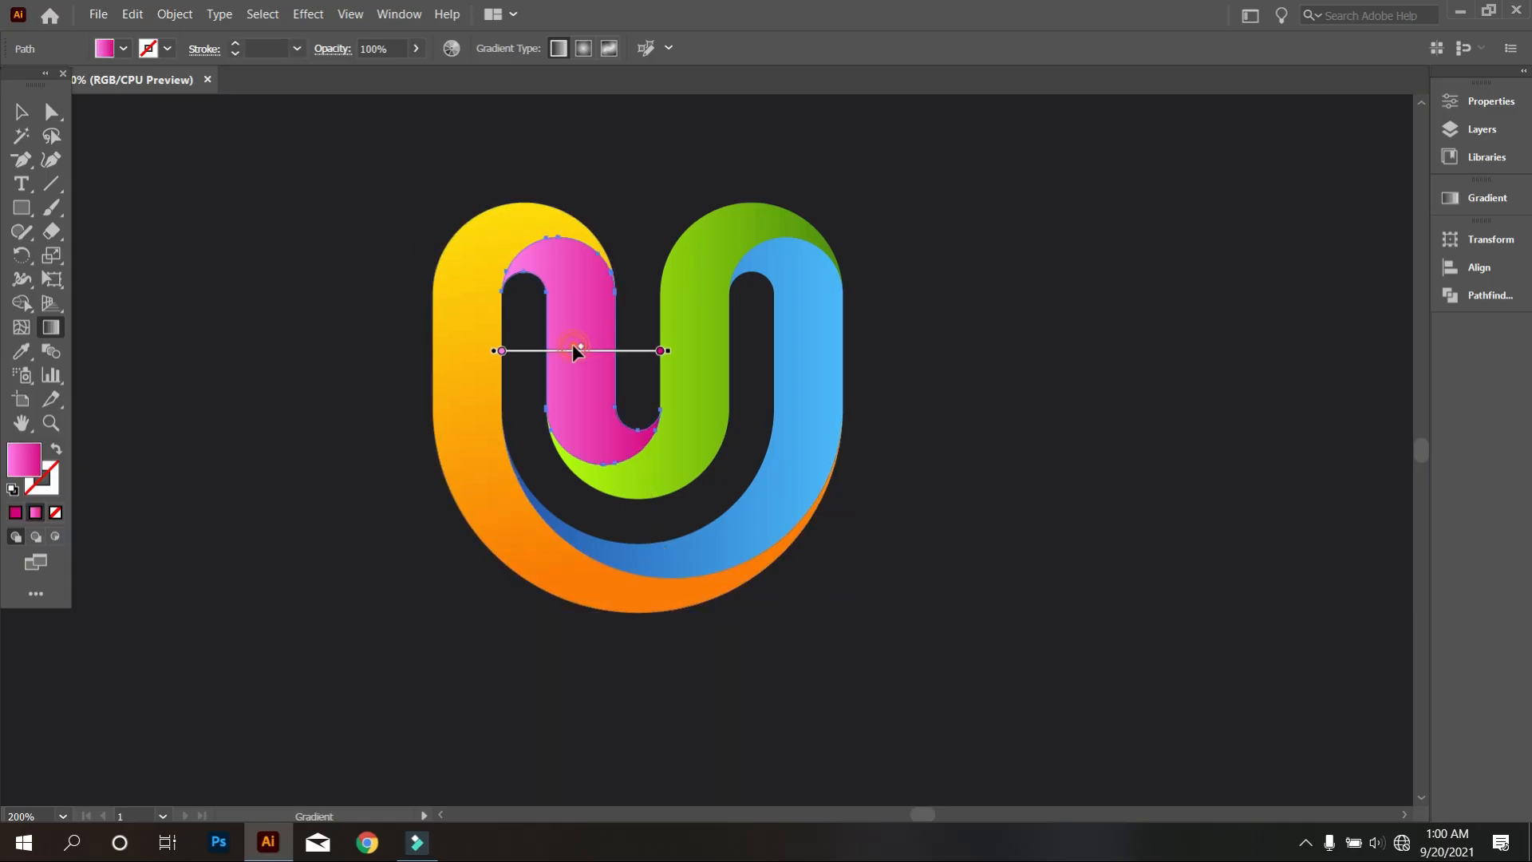
{"action": "left_click_drag", "start_coordinate": [659, 350], "coordinate": [575, 199]}
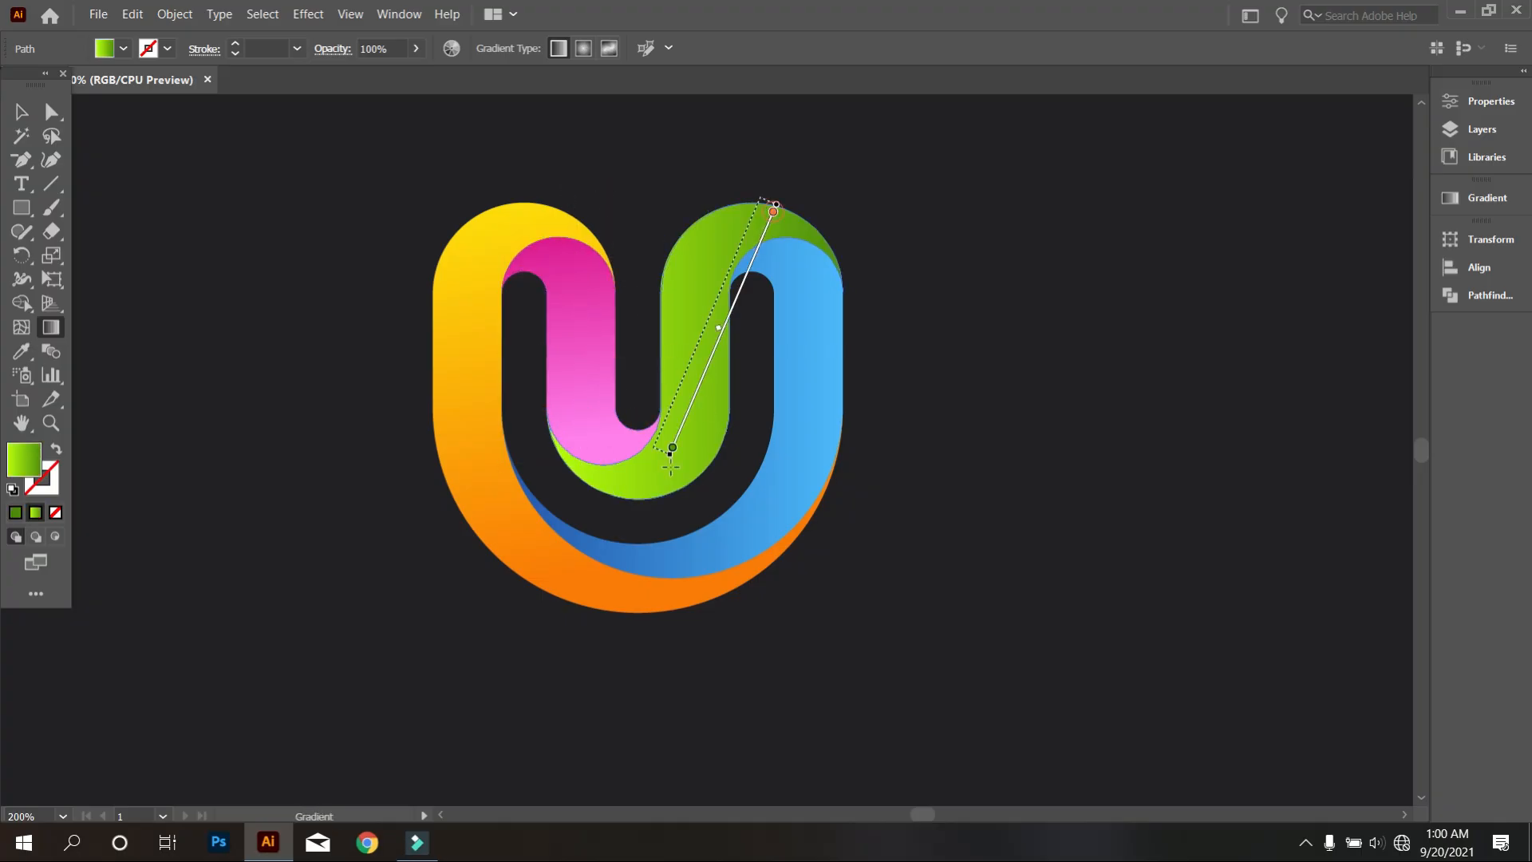
{"action": "left_click_drag", "start_coordinate": [672, 448], "coordinate": [631, 540]}
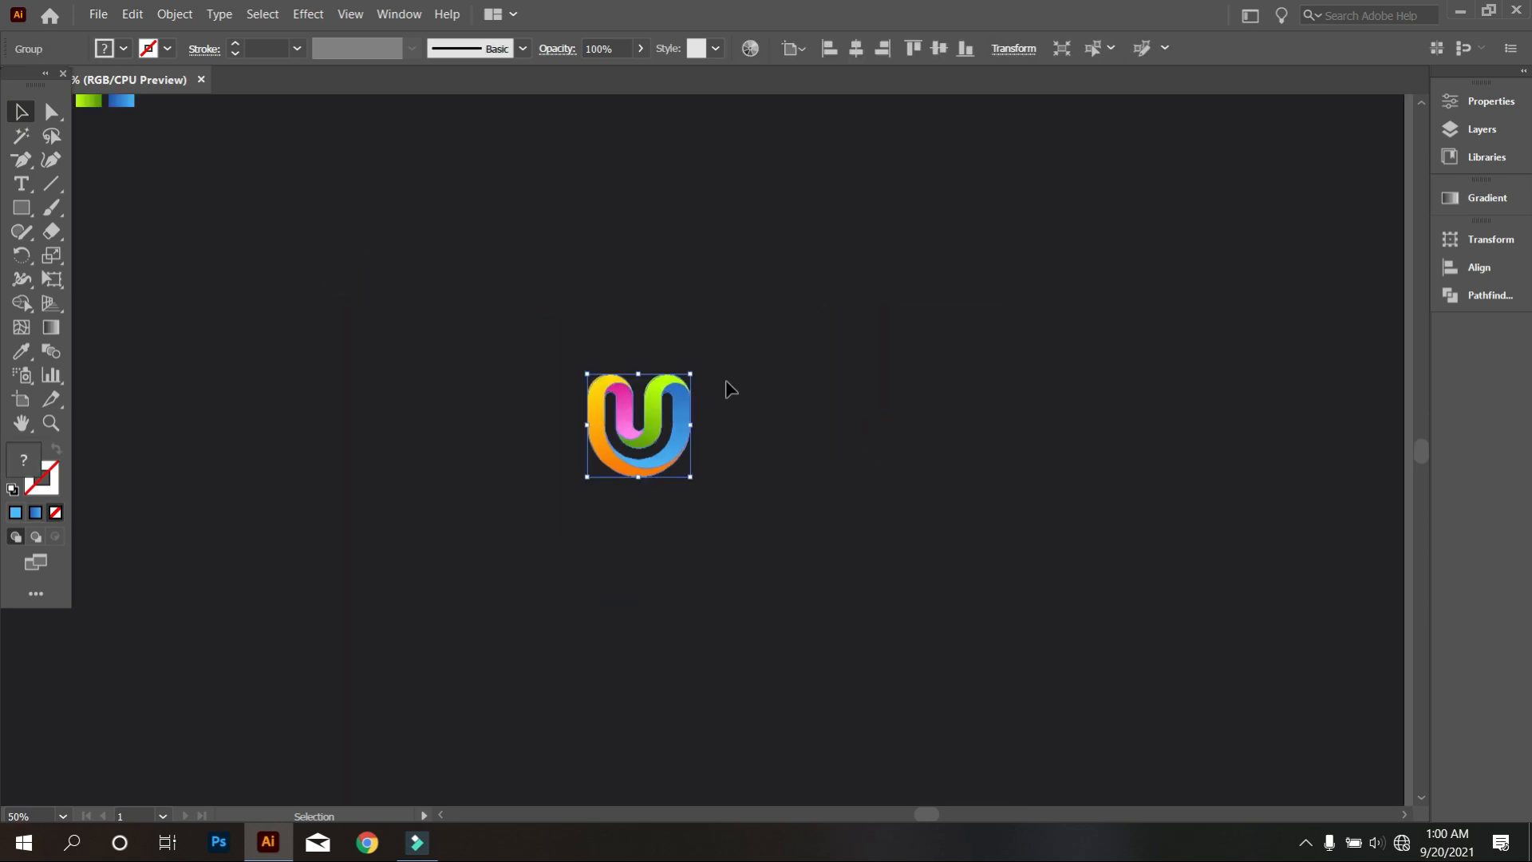
- Select the whole grouped U logo to scale it up at the artboard centre
{"action": "left_click", "coordinate": [941, 47]}
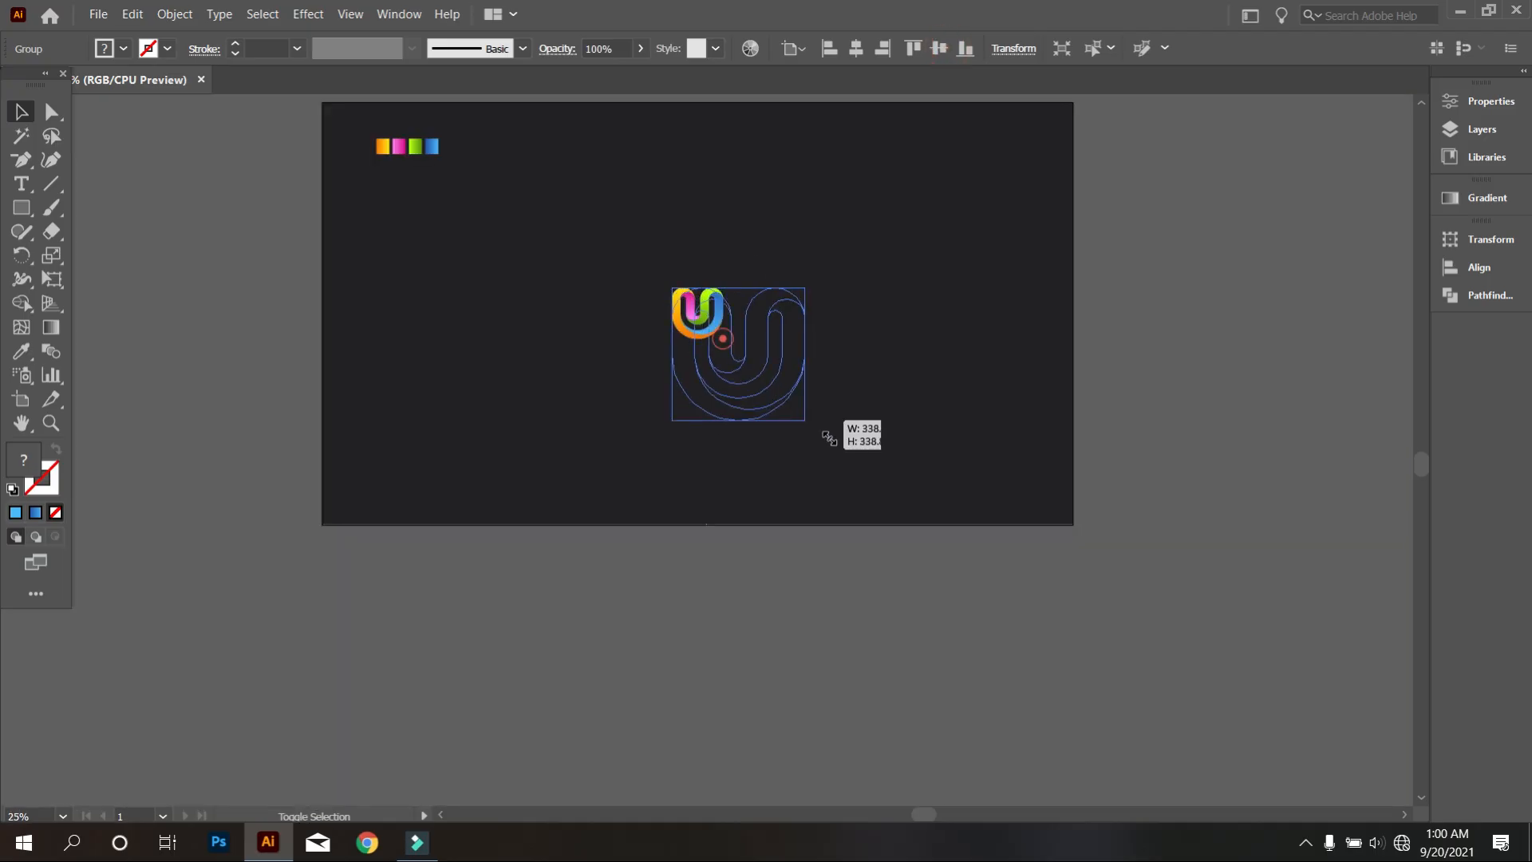
{"action": "left_click", "coordinate": [854, 48]}
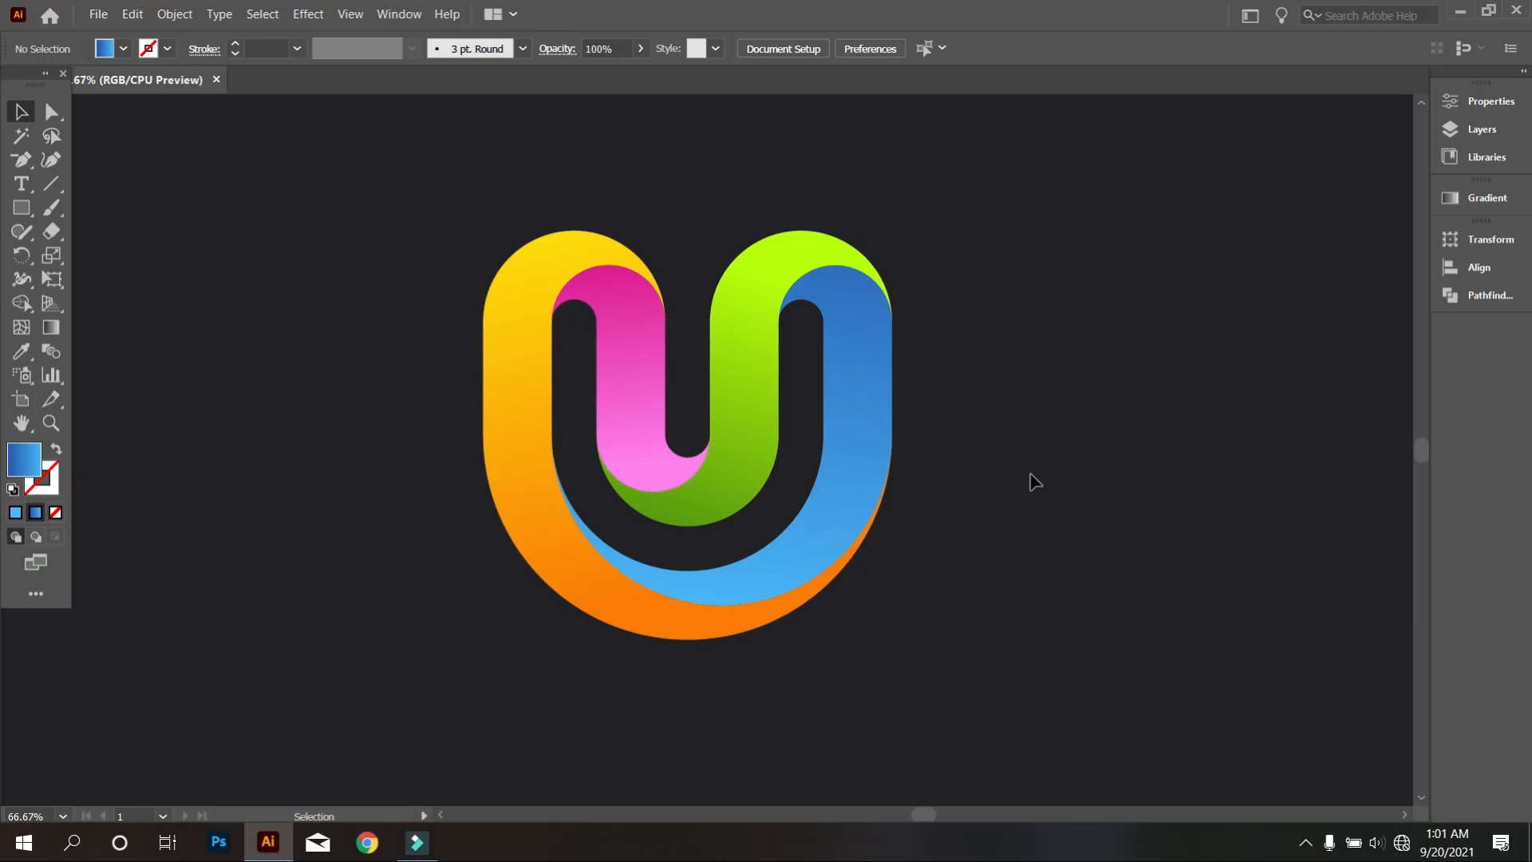
{"action": "mouse_move", "coordinate": [1042, 478]}
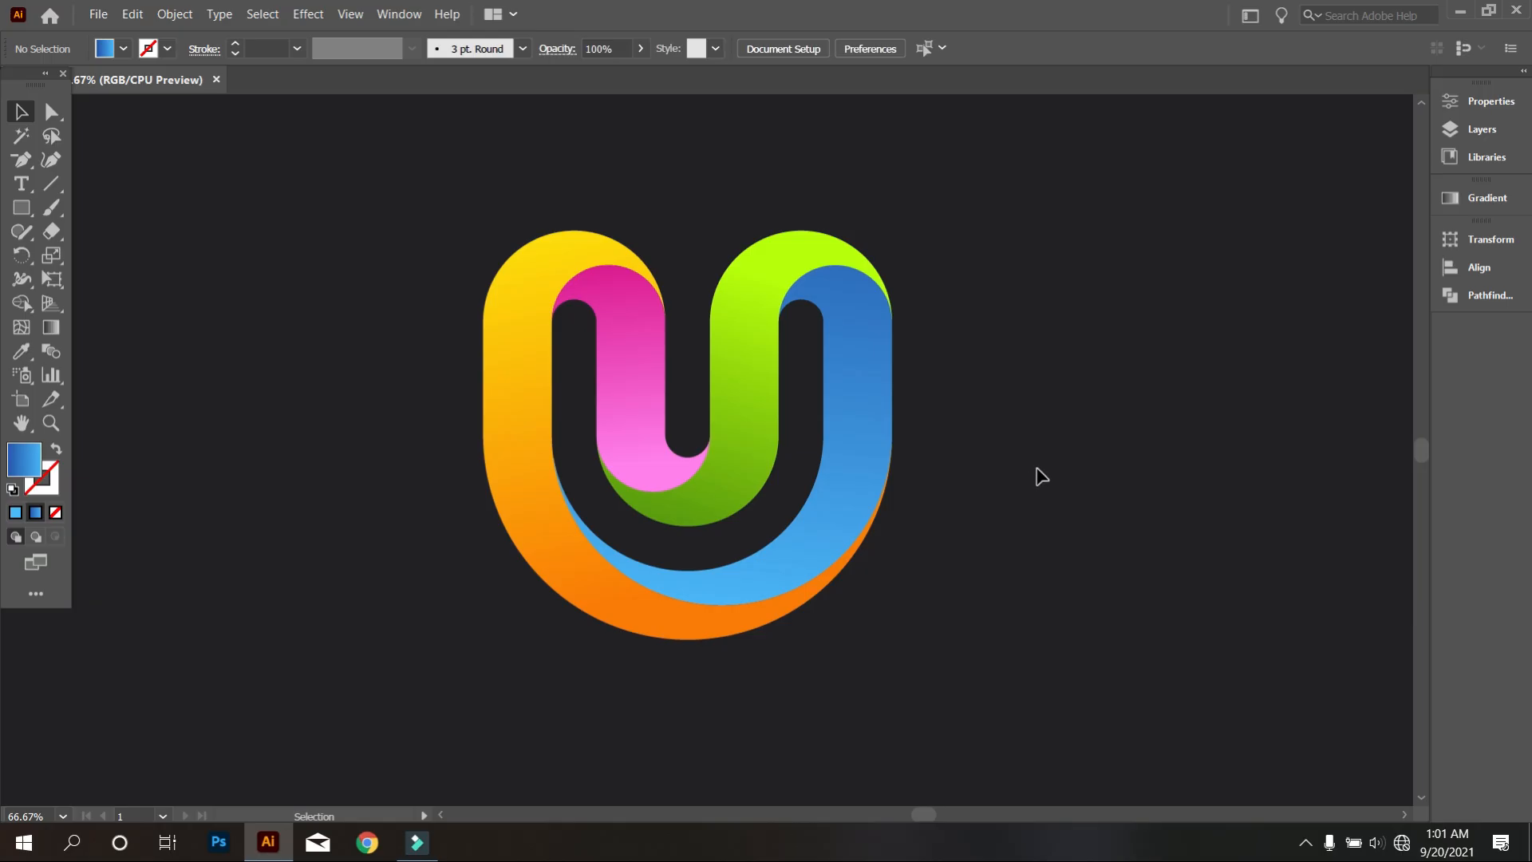